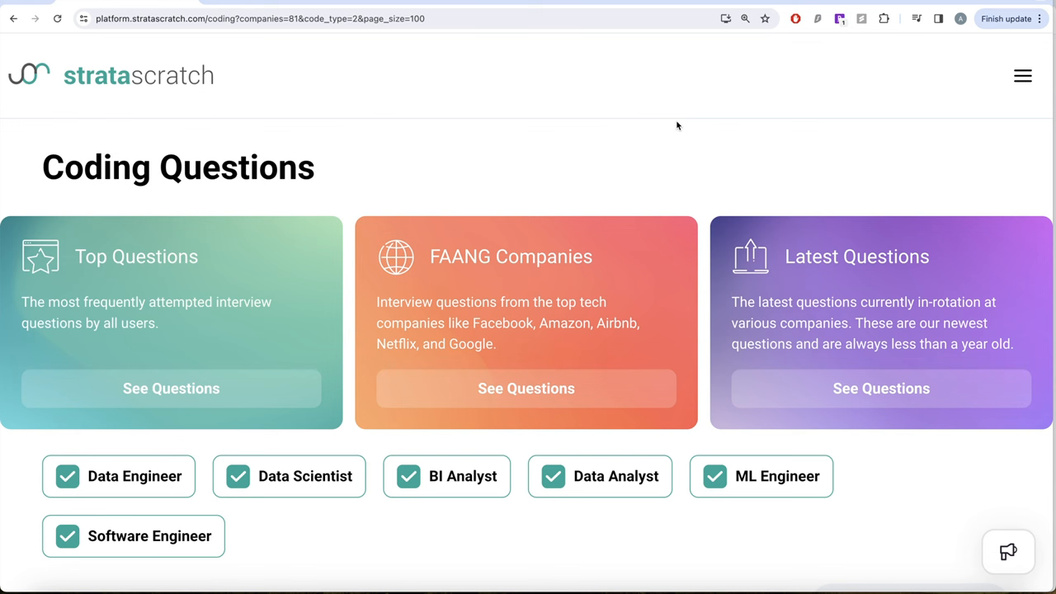
{"action": "mouse_move", "coordinate": [594, 223]}
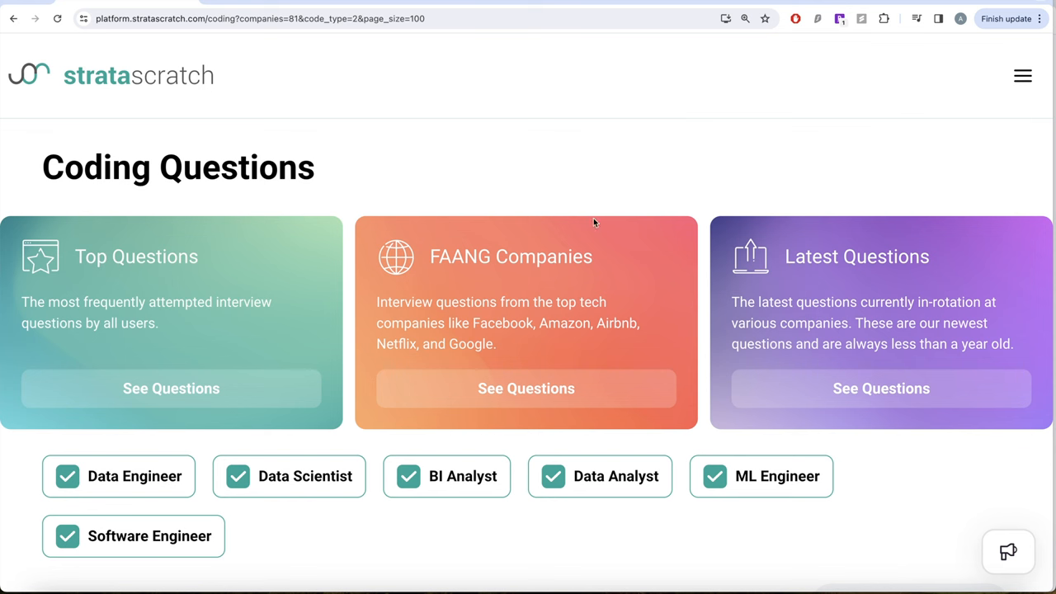
{"action": "mouse_move", "coordinate": [573, 232]}
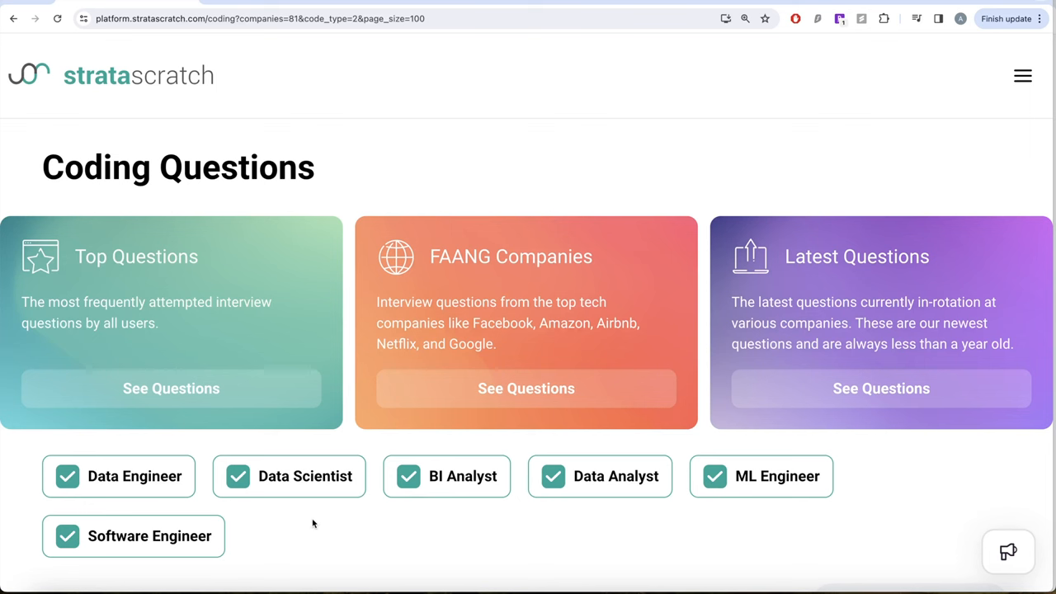
{"action": "mouse_move", "coordinate": [423, 533]}
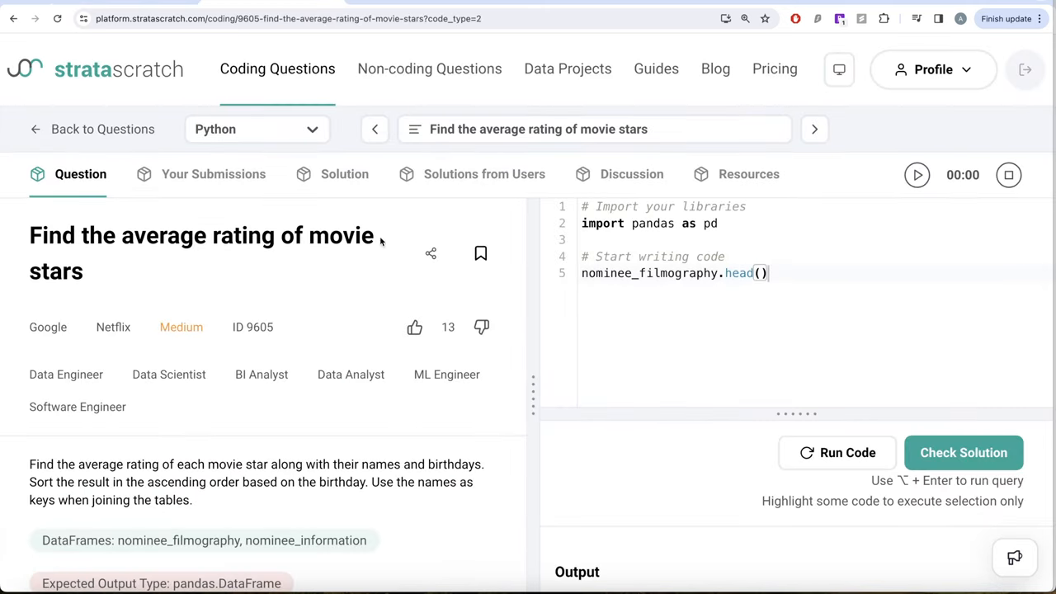
{"action": "mouse_move", "coordinate": [380, 241]}
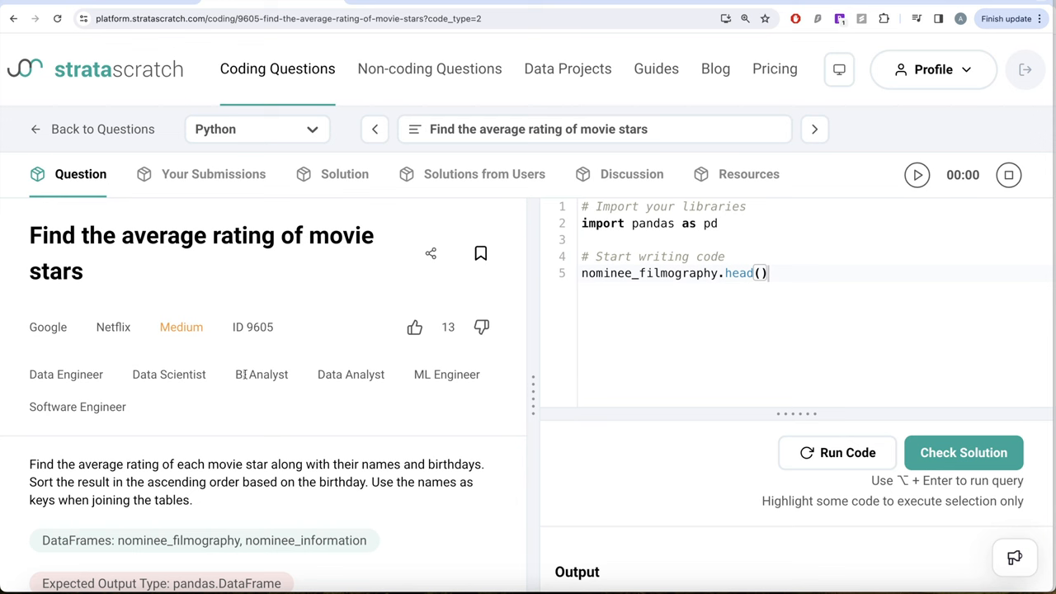
{"action": "mouse_move", "coordinate": [242, 421]}
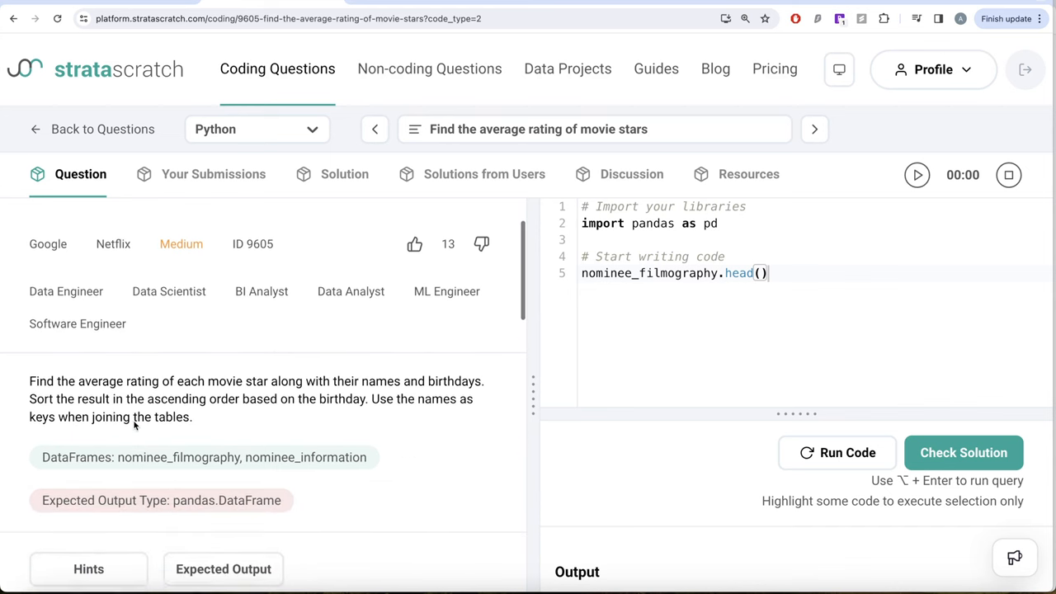
- Preview the nominee_filmography table and scroll through its sample rows
{"action": "scroll", "scroll_direction": "down", "scroll_amount": 3}
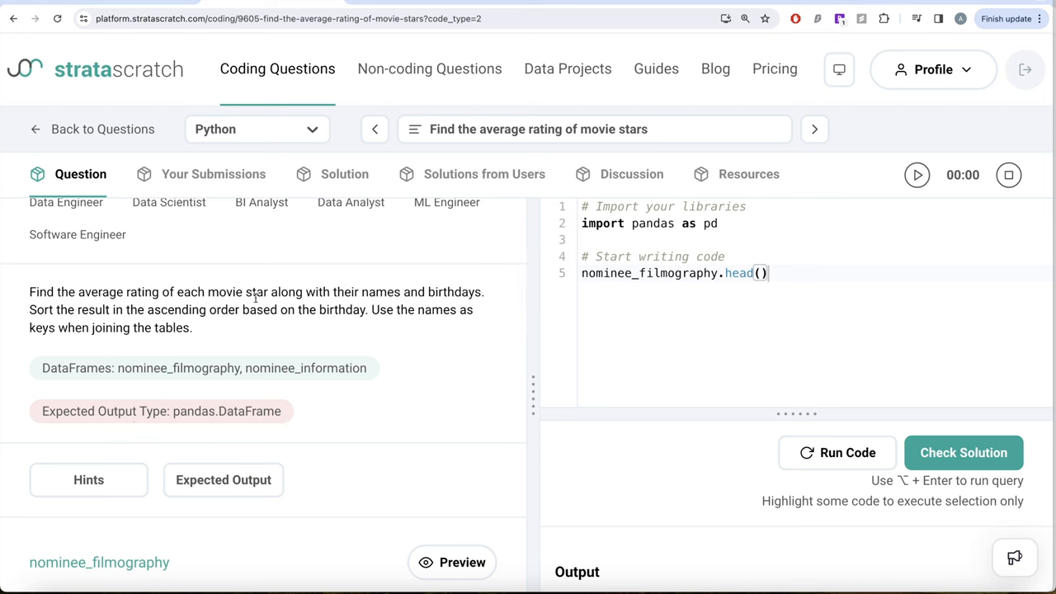
{"action": "mouse_move", "coordinate": [381, 297]}
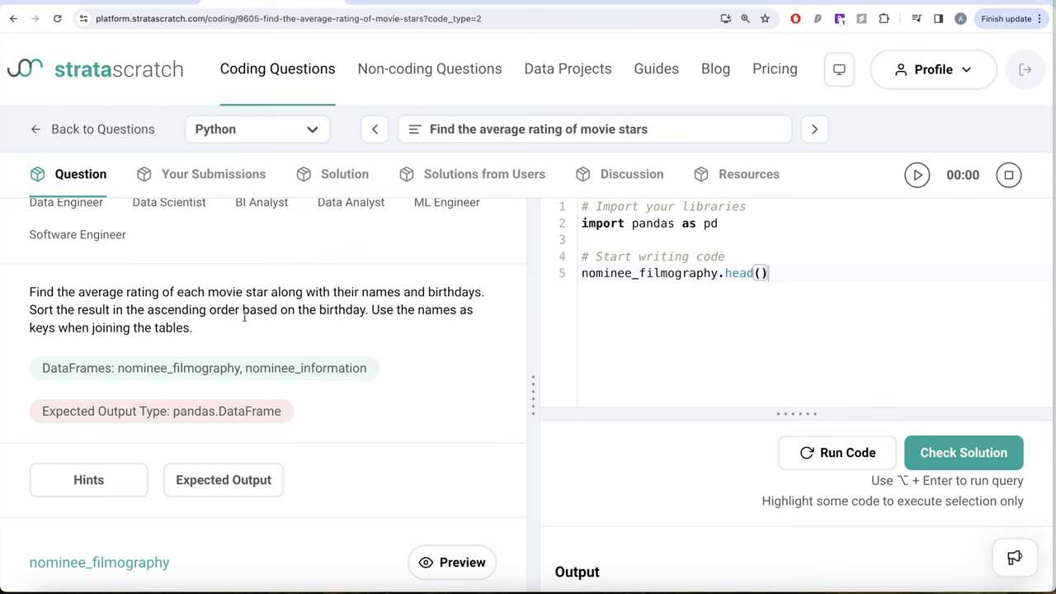
{"action": "mouse_move", "coordinate": [418, 309]}
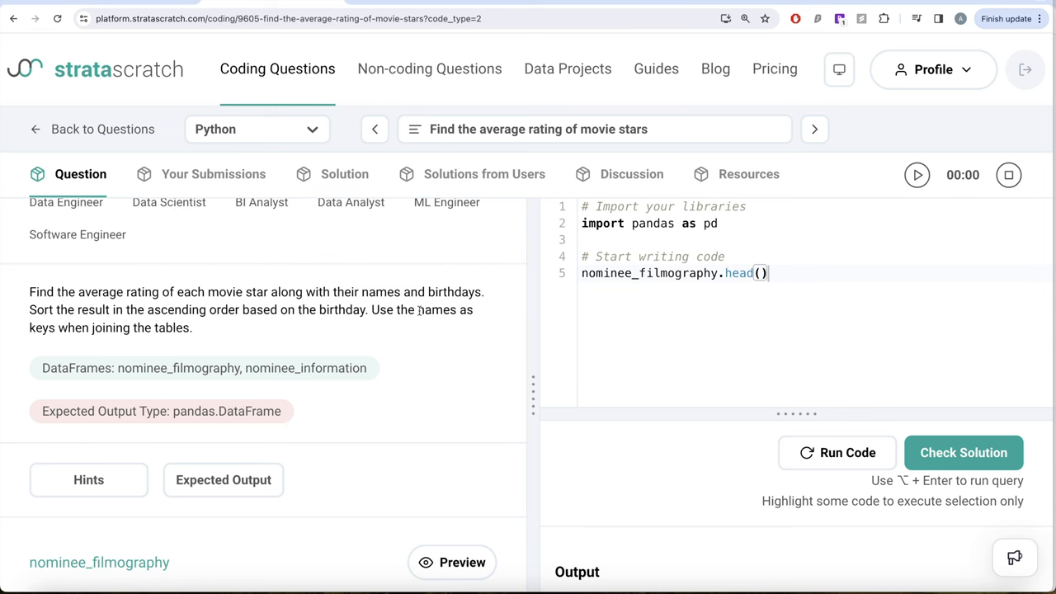
{"action": "mouse_move", "coordinate": [167, 332]}
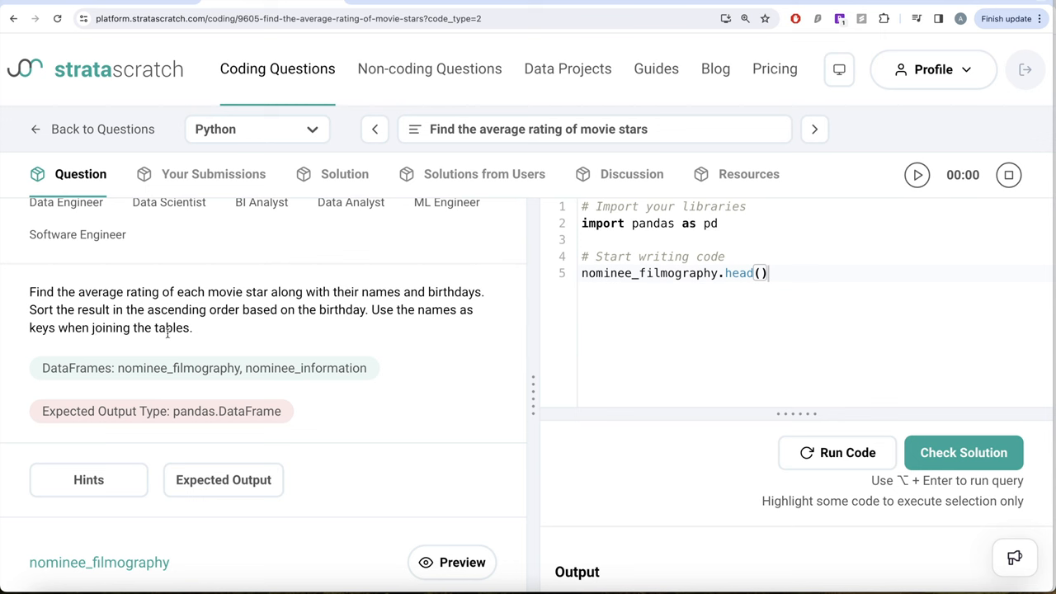
{"action": "mouse_move", "coordinate": [159, 341]}
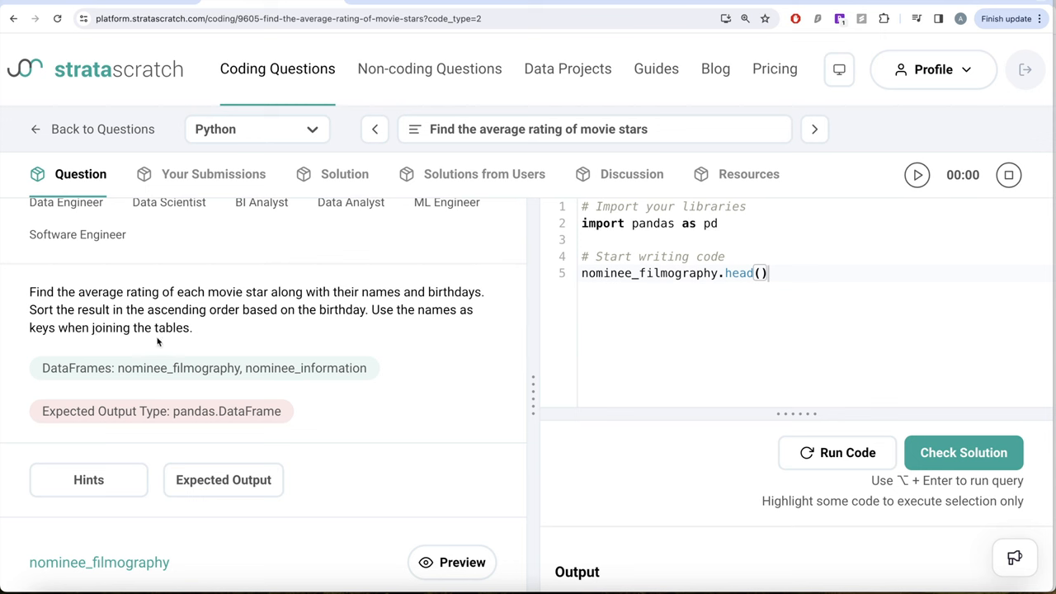
{"action": "mouse_move", "coordinate": [132, 343]}
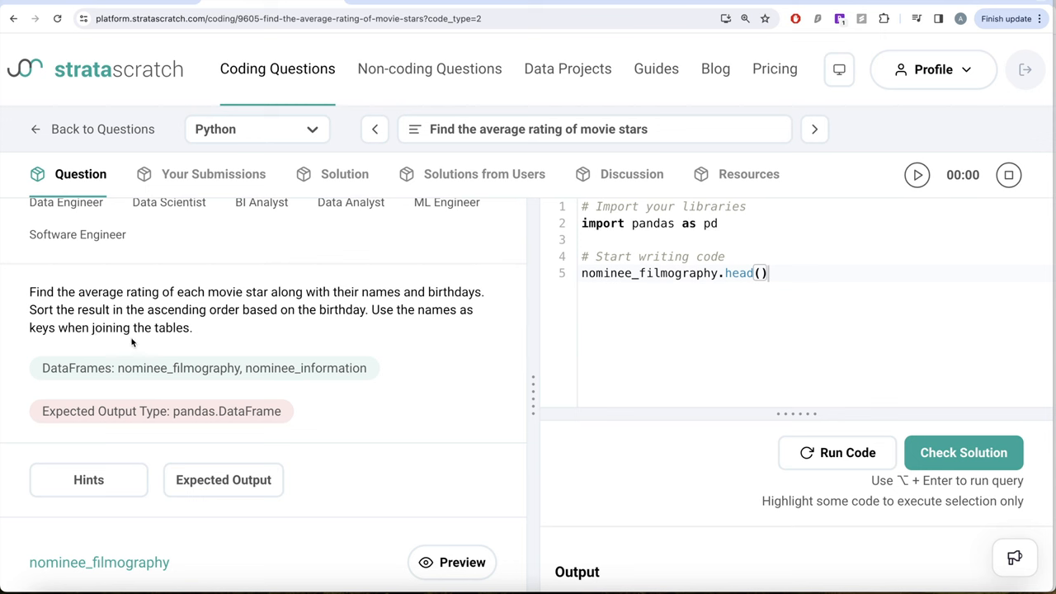
{"action": "mouse_move", "coordinate": [247, 372]}
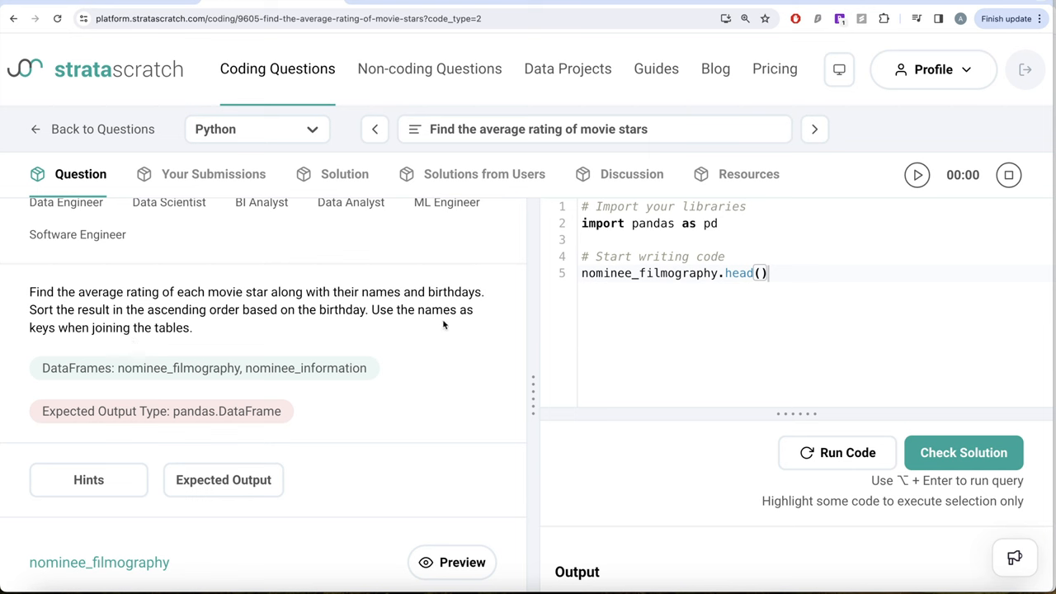
{"action": "scroll", "scroll_direction": "down", "scroll_amount": 3}
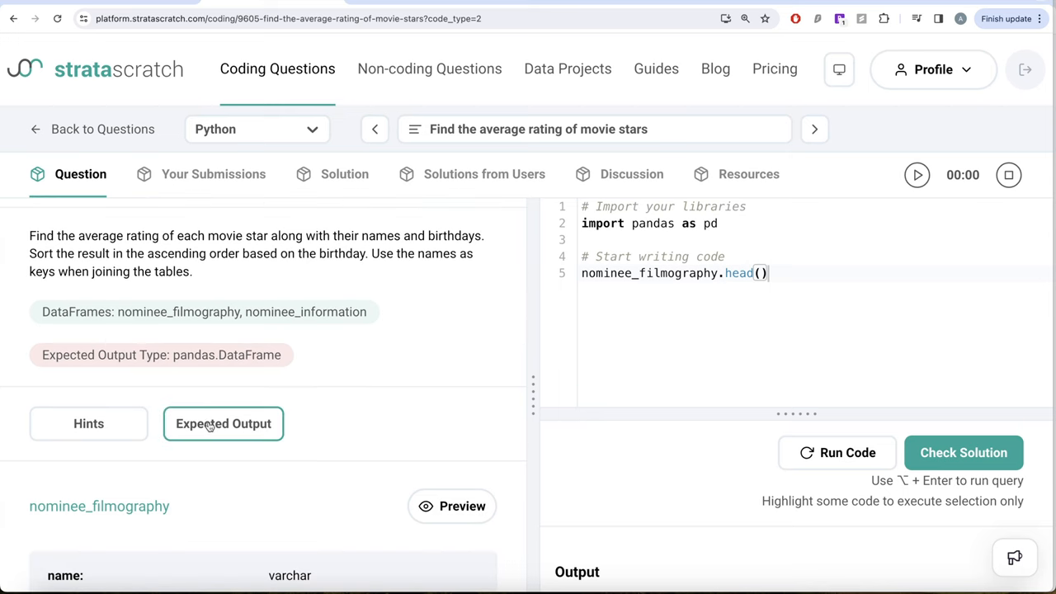
{"action": "left_click", "coordinate": [222, 423]}
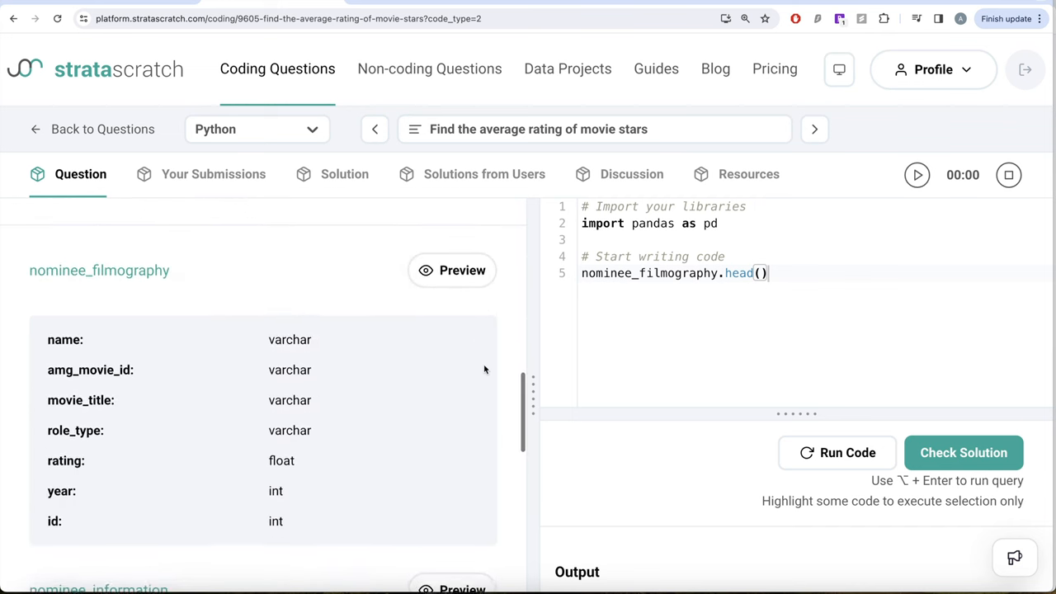
{"action": "left_click", "coordinate": [452, 270]}
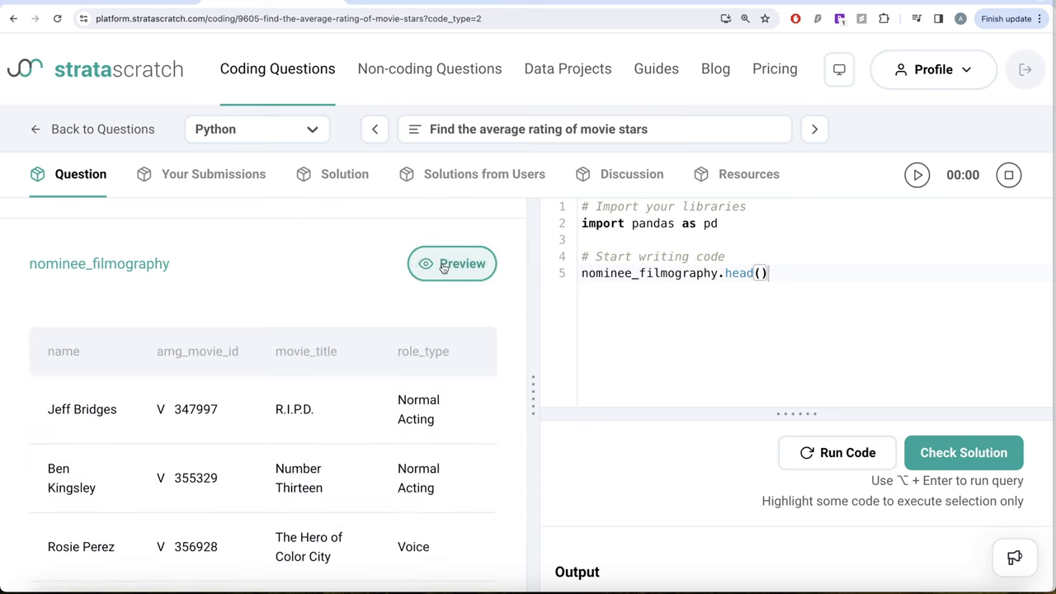
{"action": "scroll", "scroll_direction": "down", "scroll_amount": 3}
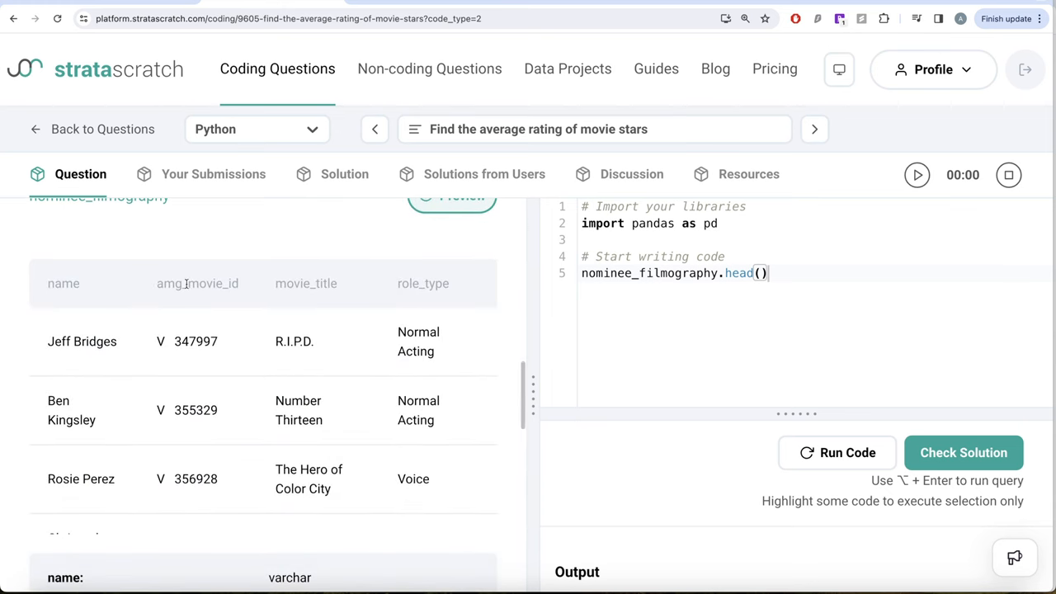
{"action": "scroll", "scroll_direction": "right", "scroll_amount": 3}
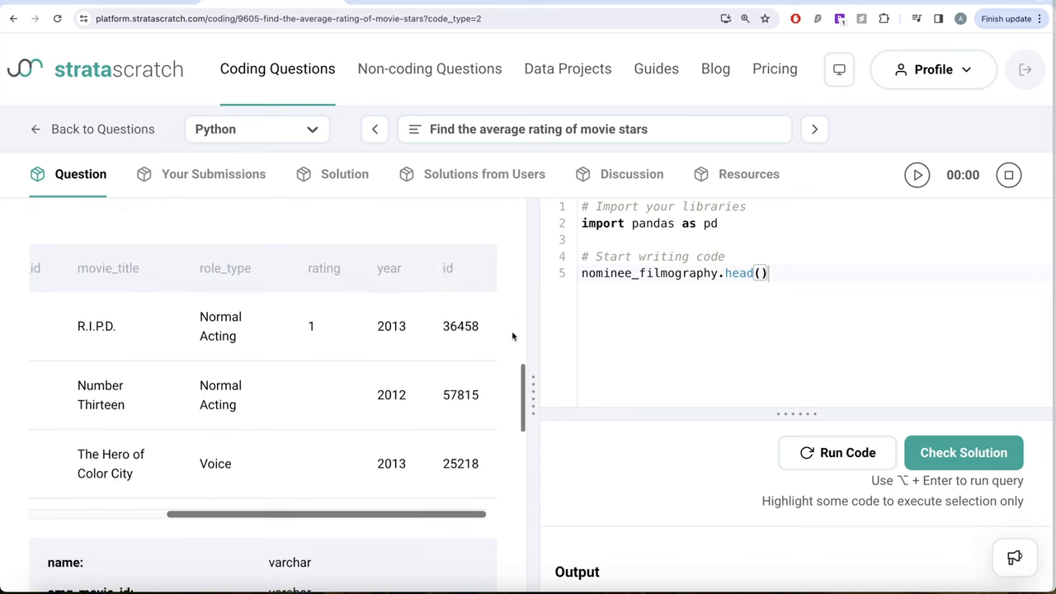
{"action": "scroll", "scroll_direction": "down", "scroll_amount": 3}
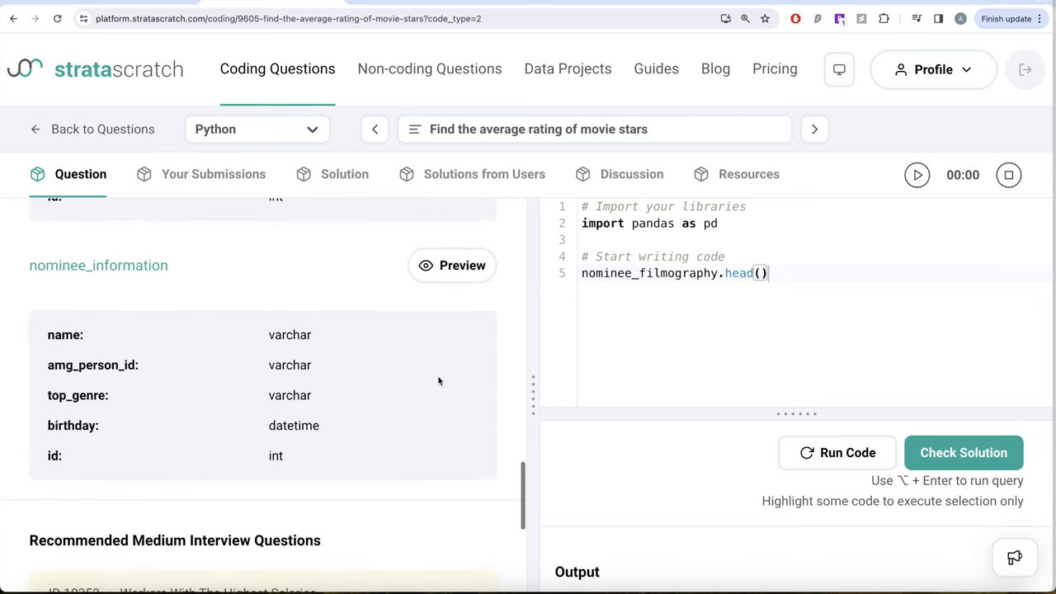
- Preview the nominee_information table and scroll across its sample rows
{"action": "left_click", "coordinate": [451, 265]}
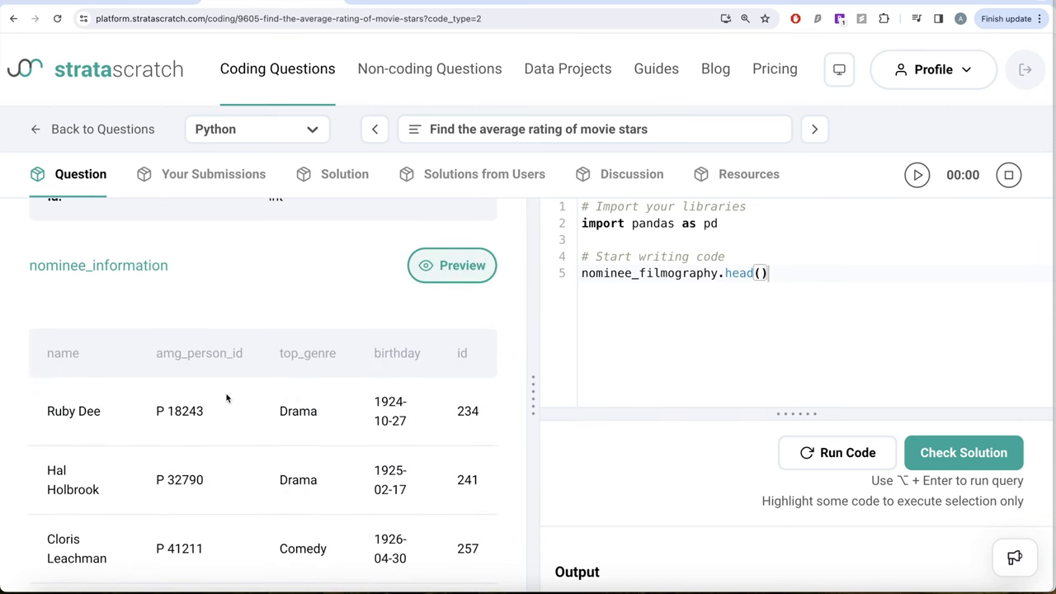
{"action": "mouse_move", "coordinate": [369, 380]}
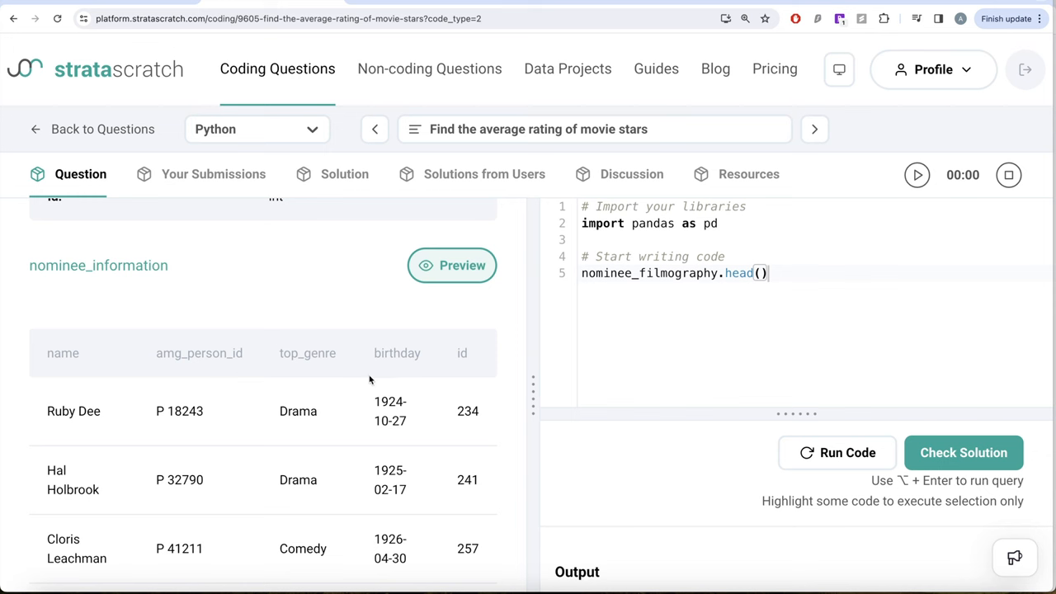
{"action": "mouse_move", "coordinate": [88, 374]}
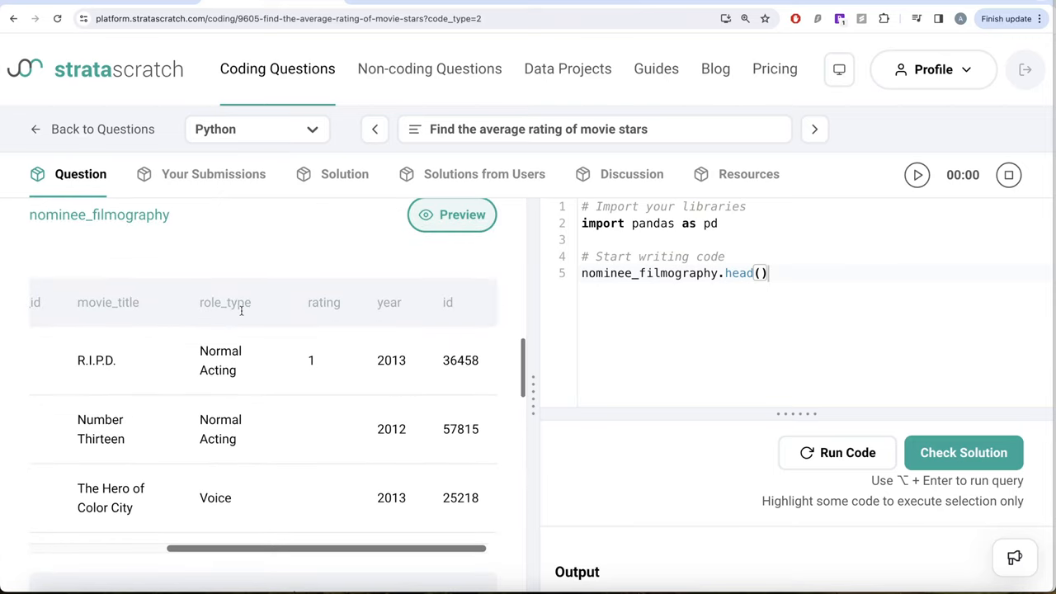
{"action": "scroll", "scroll_direction": "down", "scroll_amount": 3}
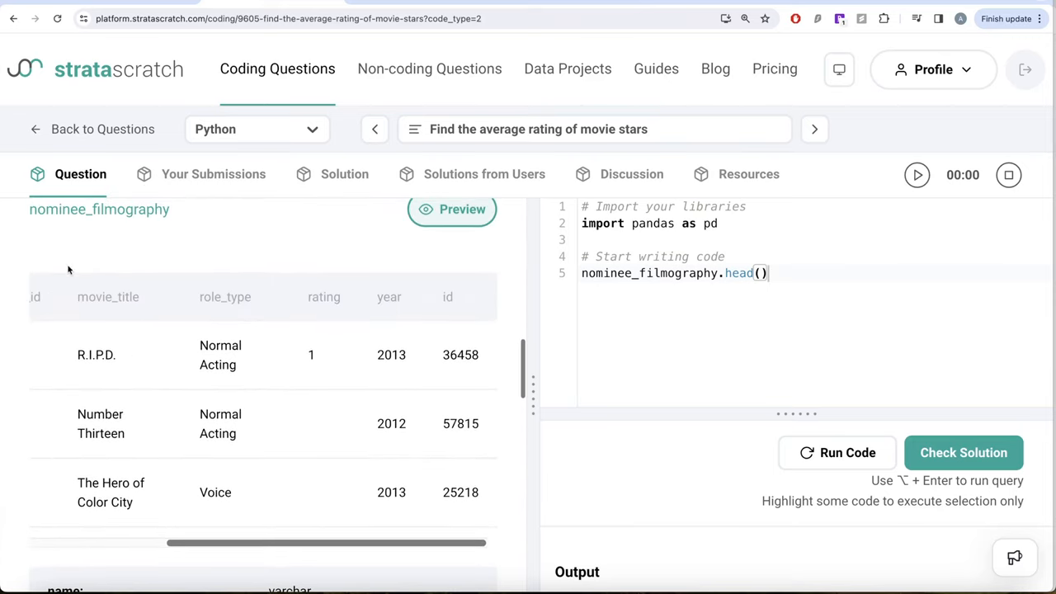
{"action": "mouse_move", "coordinate": [273, 326]}
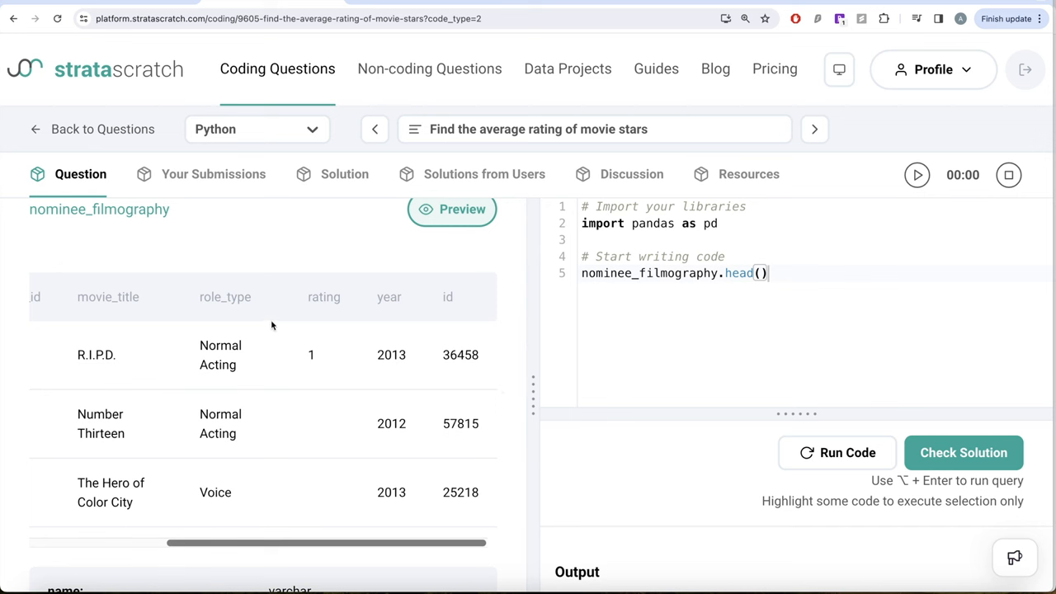
{"action": "scroll", "scroll_direction": "left", "scroll_amount": 3}
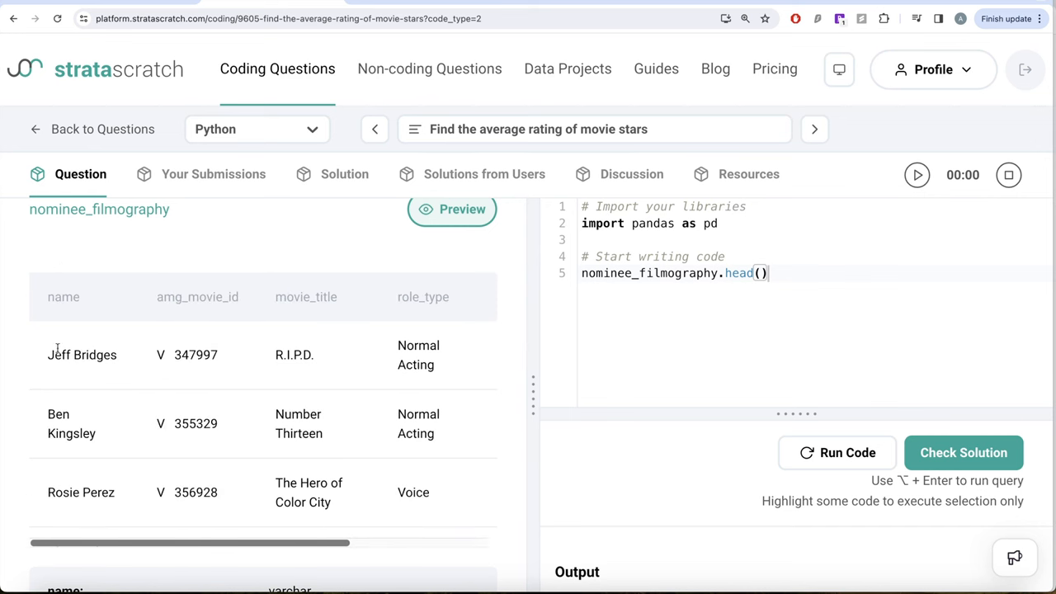
{"action": "scroll", "scroll_direction": "right", "scroll_amount": 3}
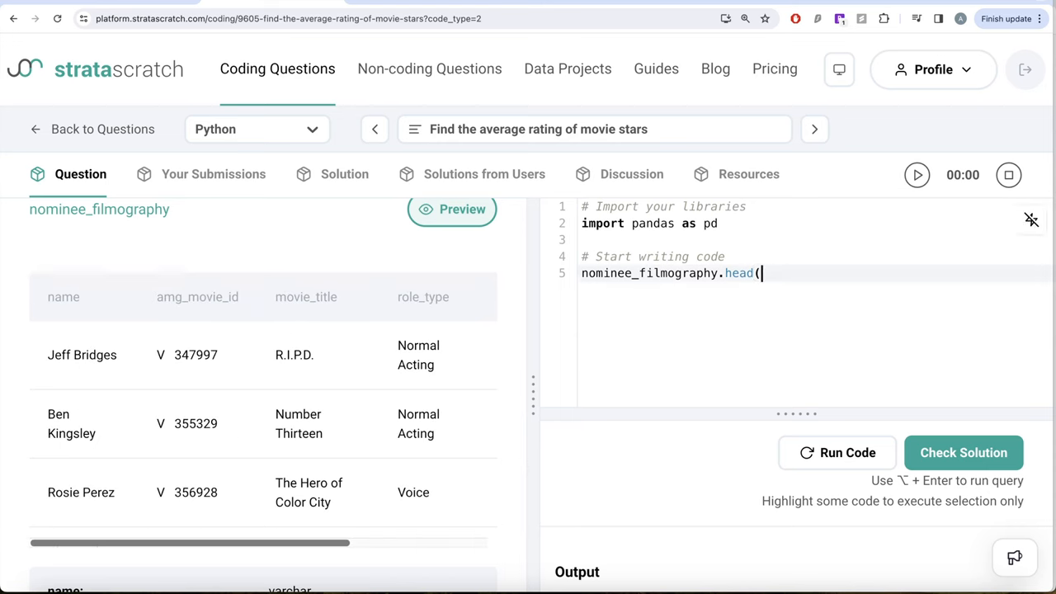
- Replace head() with groupby('name').agg(rating=( on nominee_filmography
{"action": "key", "text": "BackSpace"}
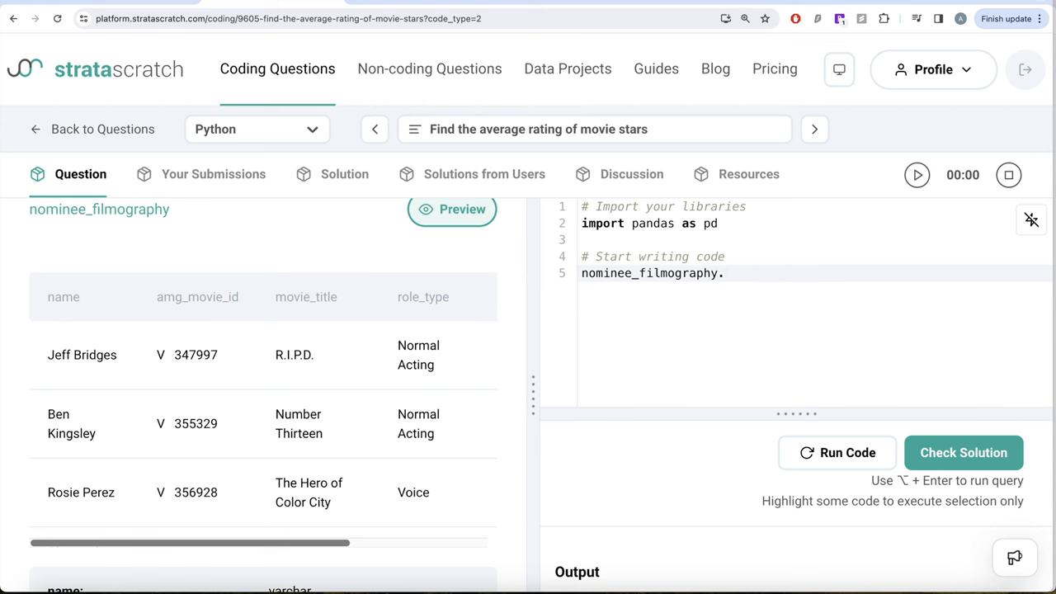
{"action": "type", "text": "group"}
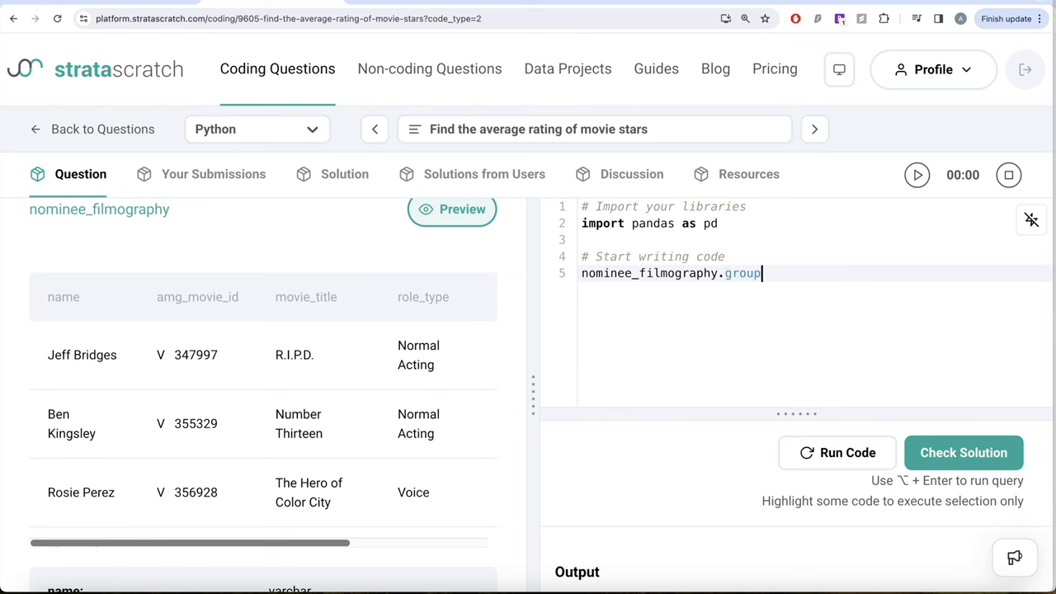
{"action": "type", "text": "by('name')"}
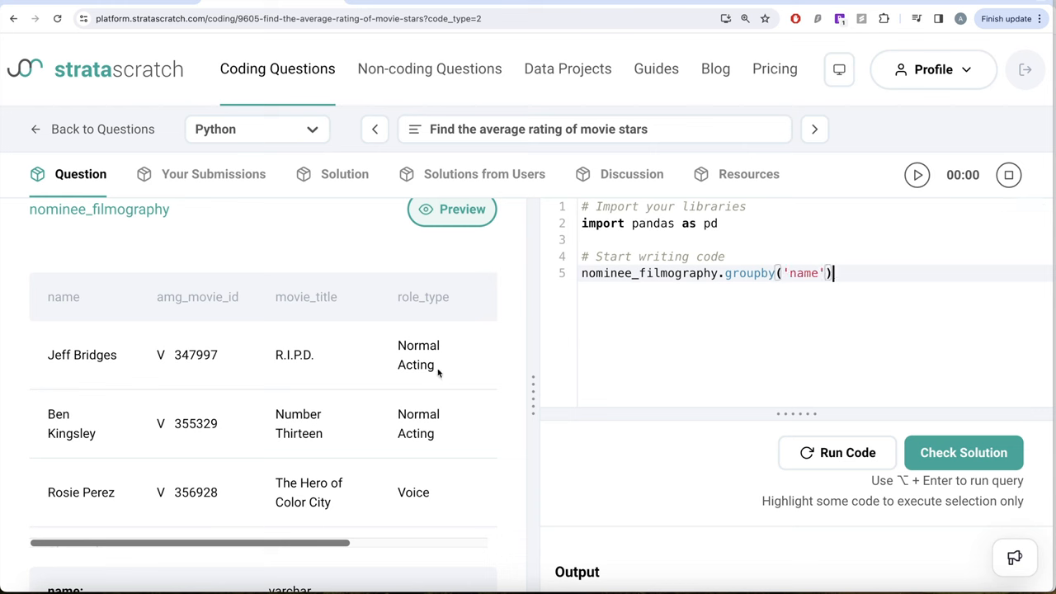
{"action": "scroll", "scroll_direction": "right", "scroll_amount": 3}
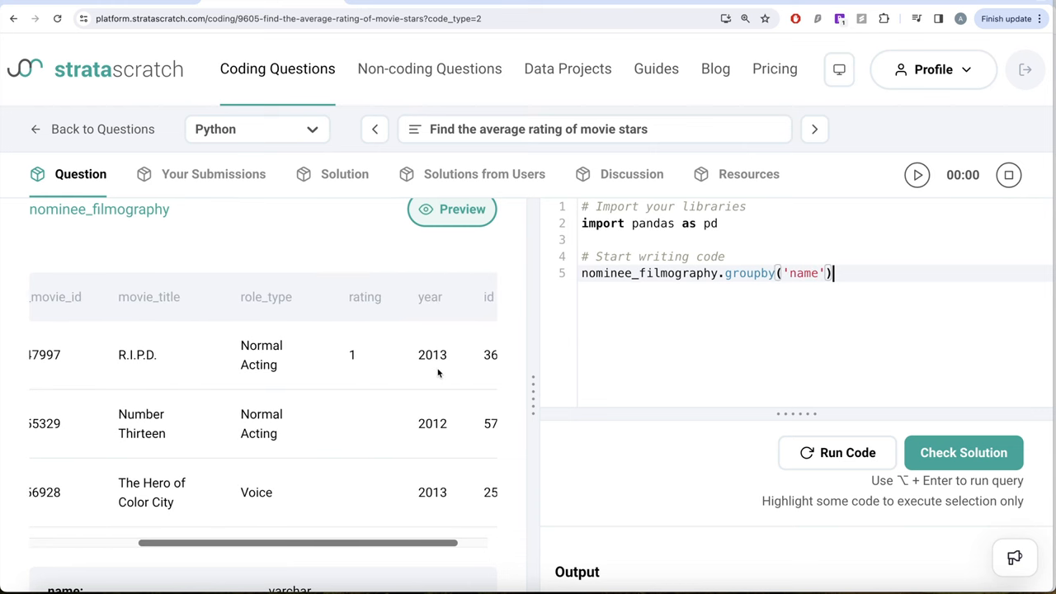
{"action": "type", "text": ".agg"}
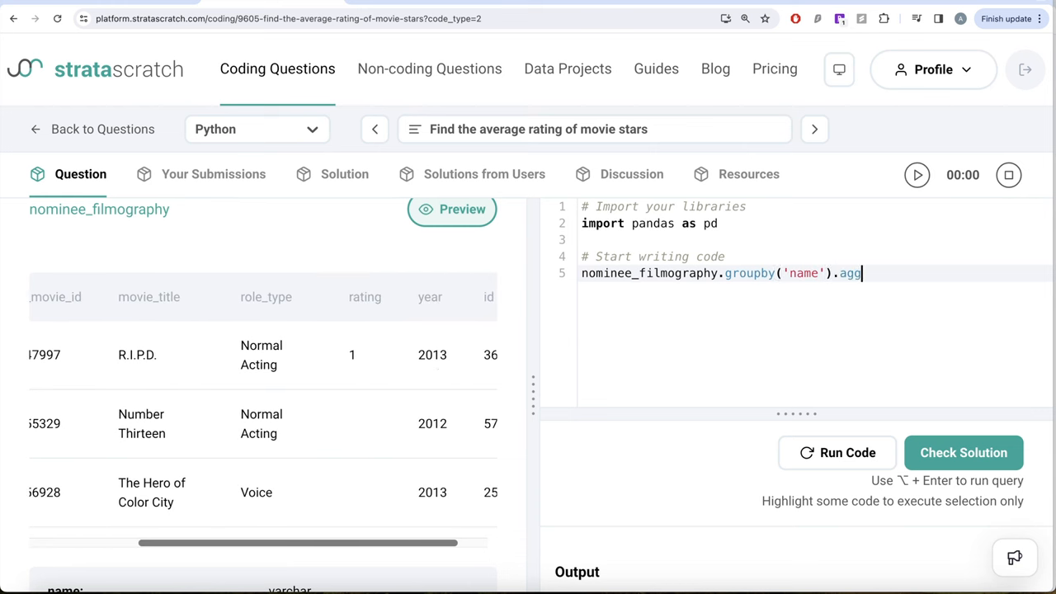
{"action": "type", "text": "("}
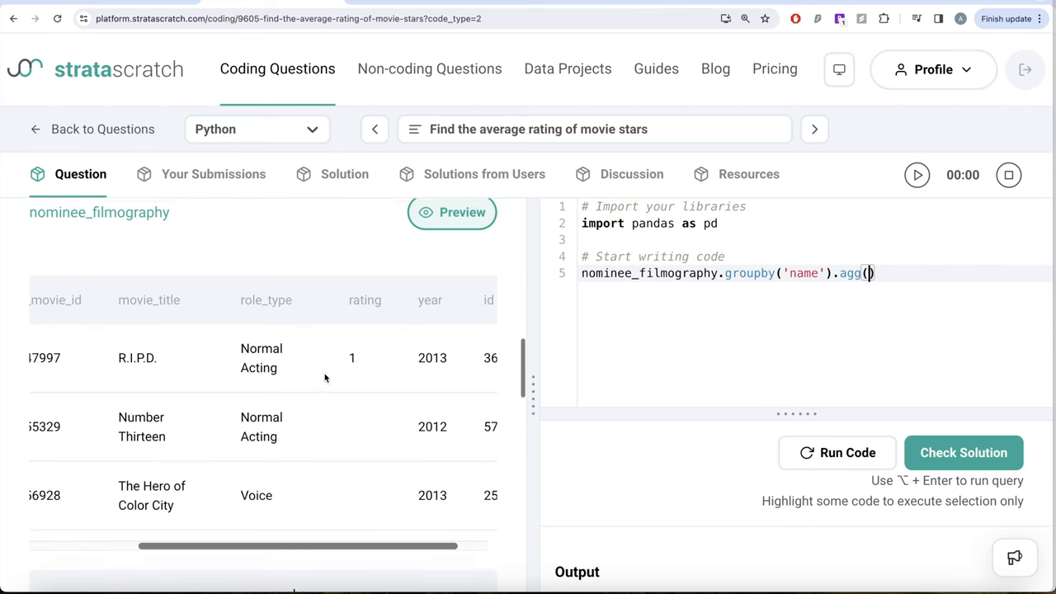
{"action": "left_click", "coordinate": [452, 212]}
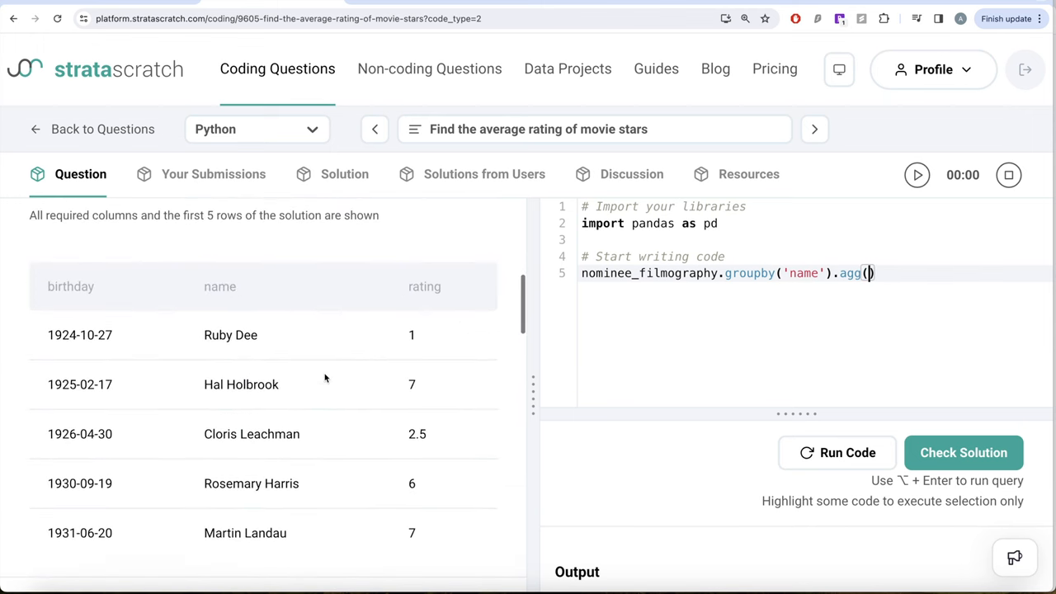
{"action": "mouse_move", "coordinate": [504, 331]}
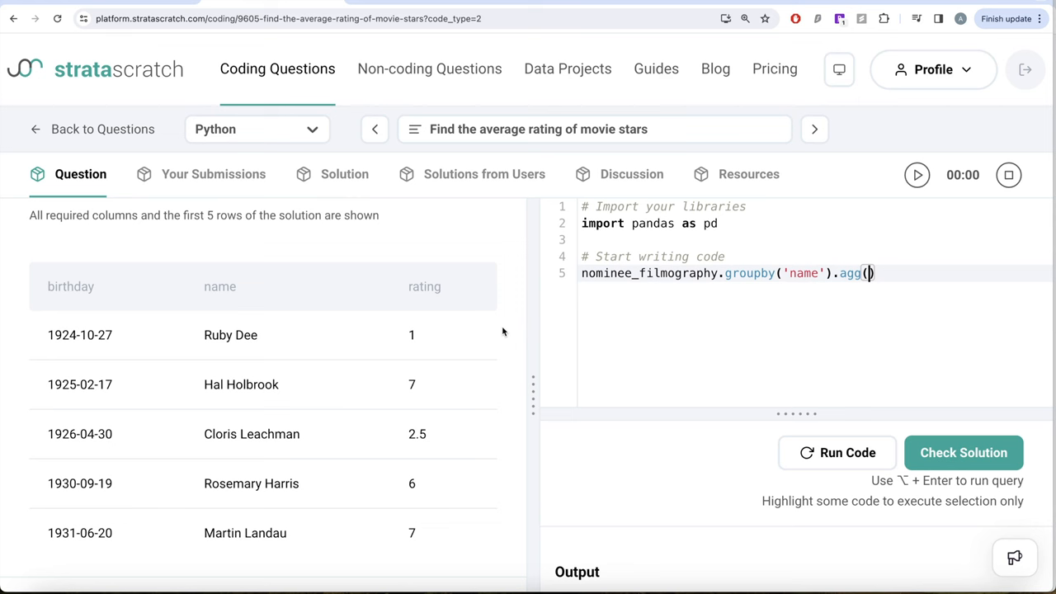
{"action": "type", "text": "rating"}
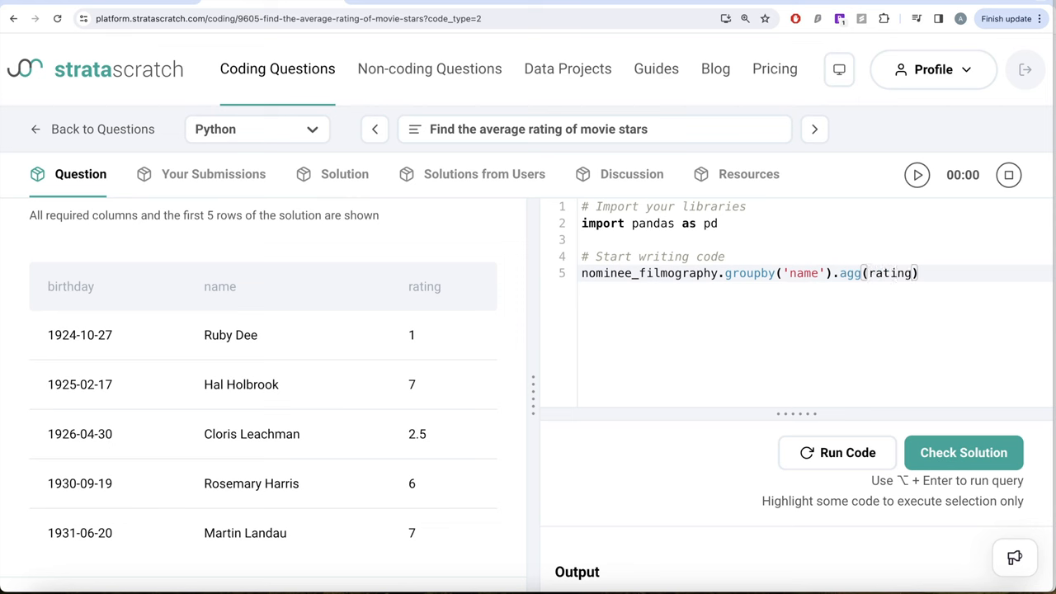
{"action": "type", "text": "=()"}
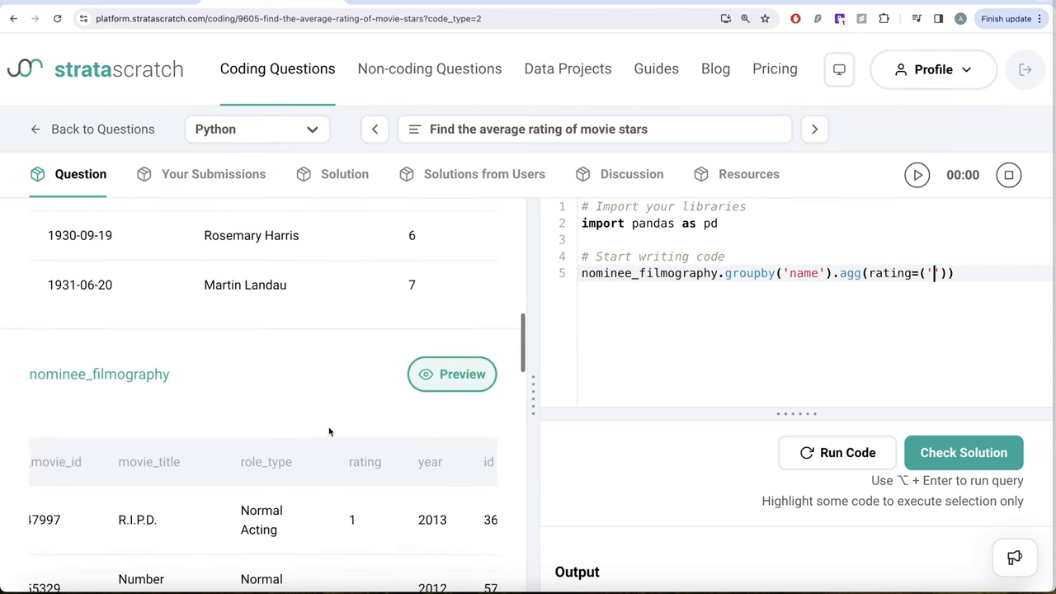
- Finish with ('rating','mean') and reset_index(), output avg_rating, and run the code
{"action": "scroll", "scroll_direction": "down", "scroll_amount": 3}
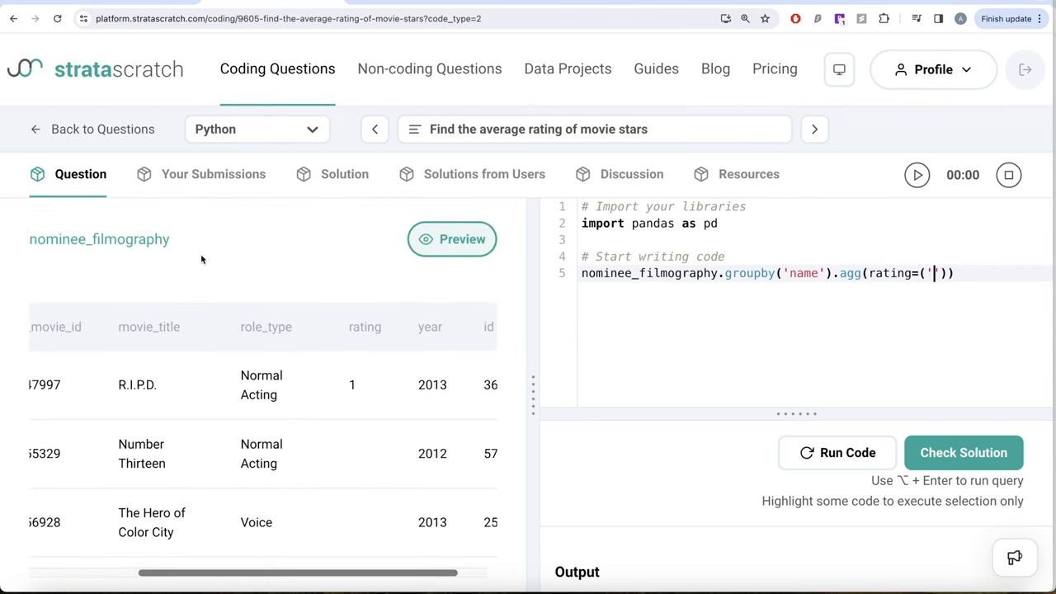
{"action": "type", "text": "rating"}
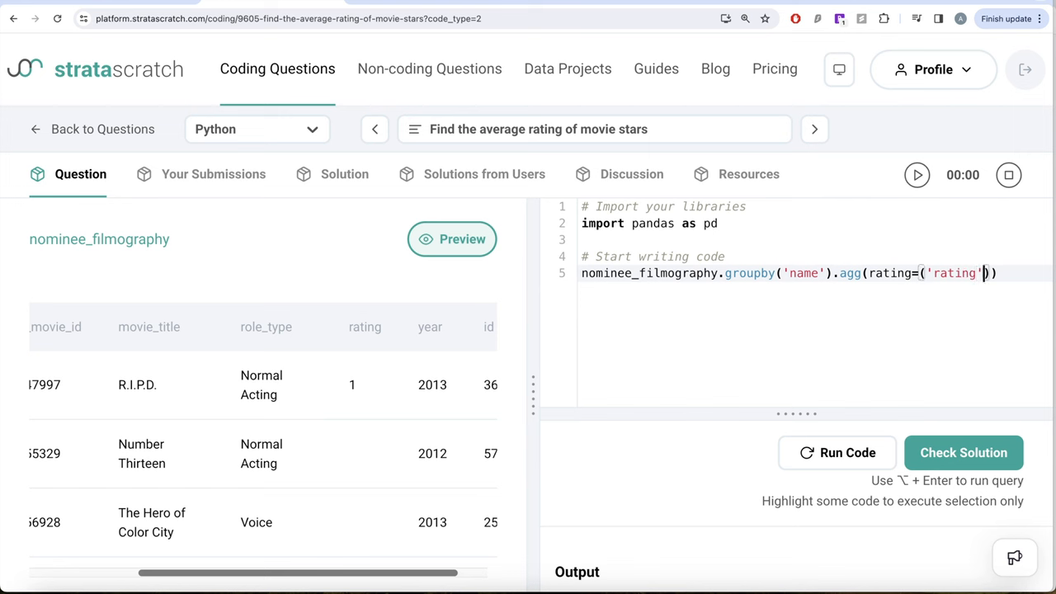
{"action": "type", "text": ",''"}
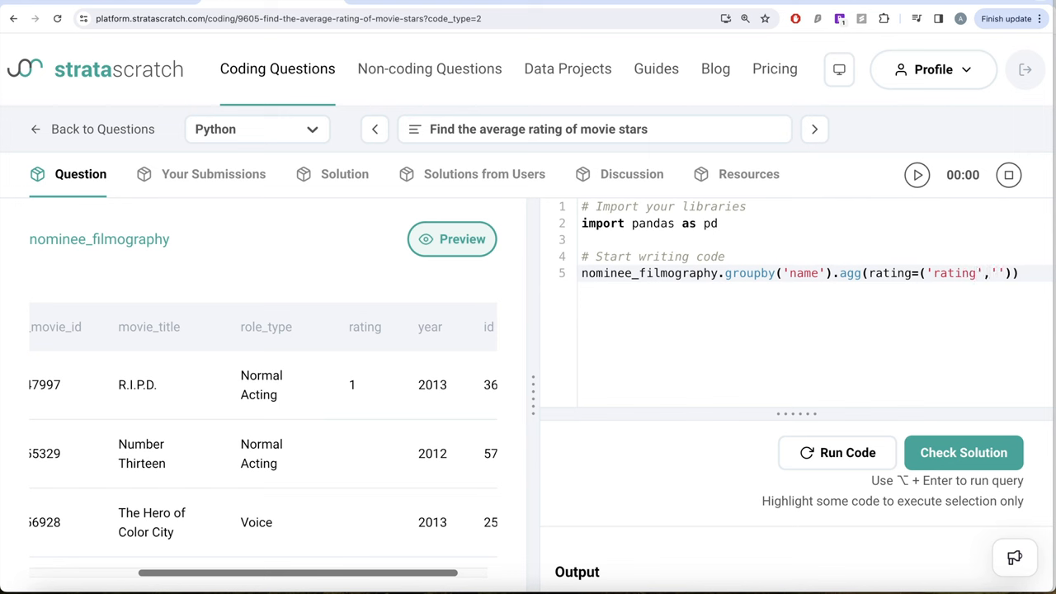
{"action": "type", "text": "mean"}
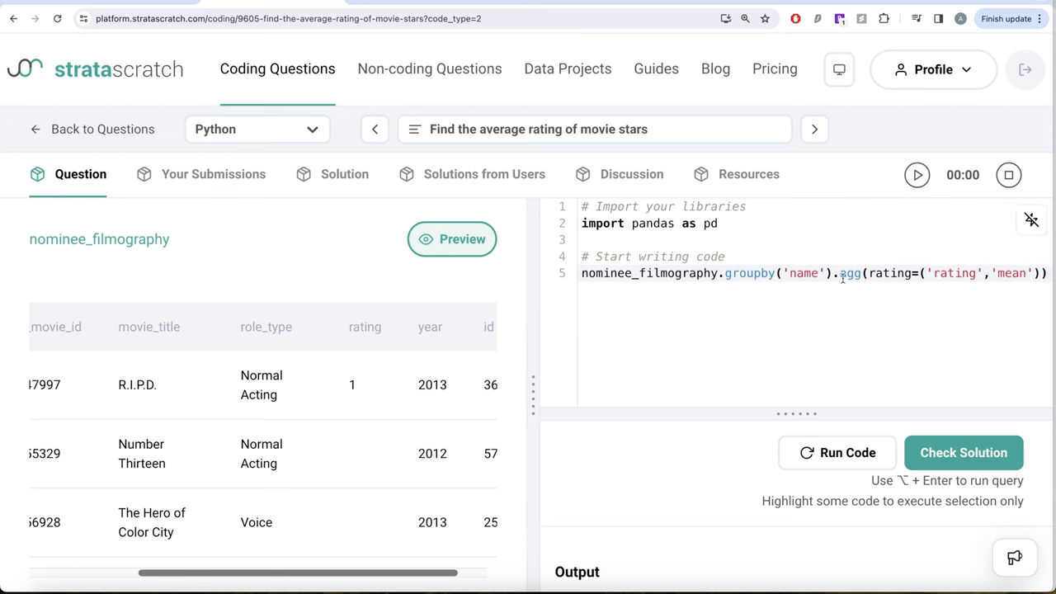
{"action": "type", "text": ")).r"}
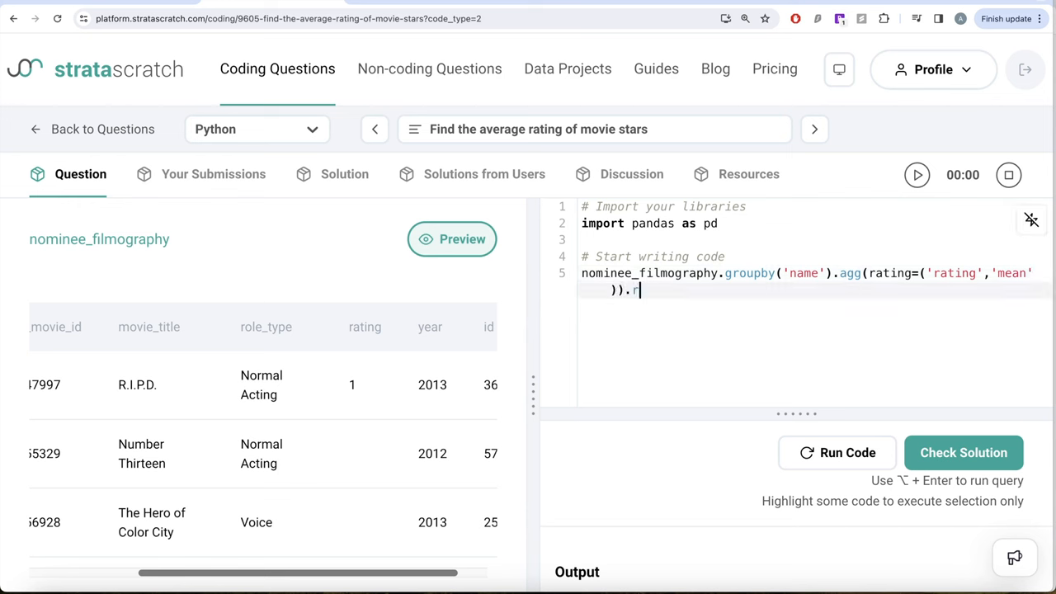
{"action": "type", "text": "eset_inde"}
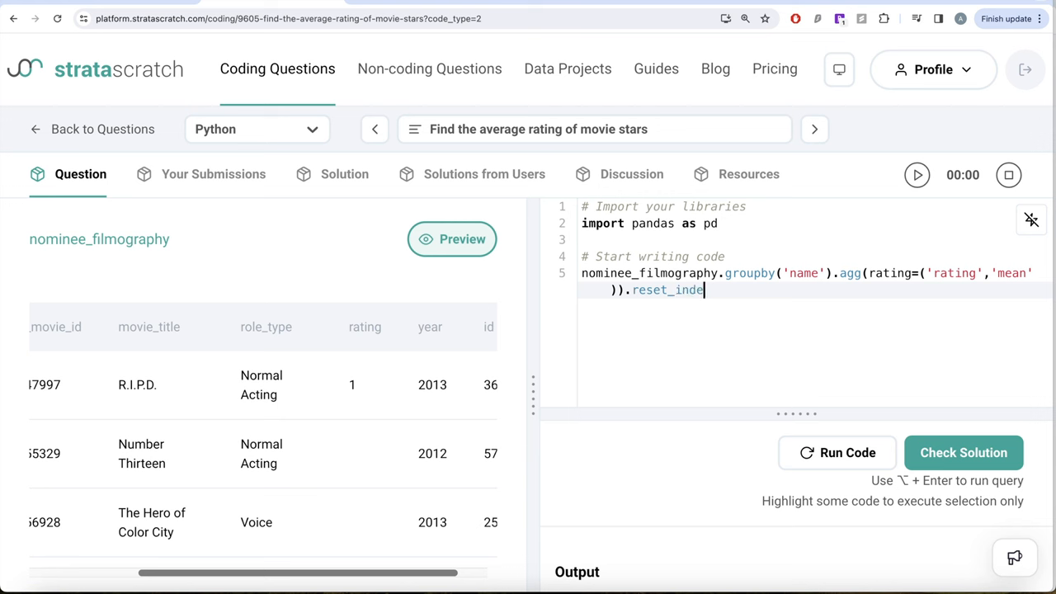
{"action": "type", "text": "()"}
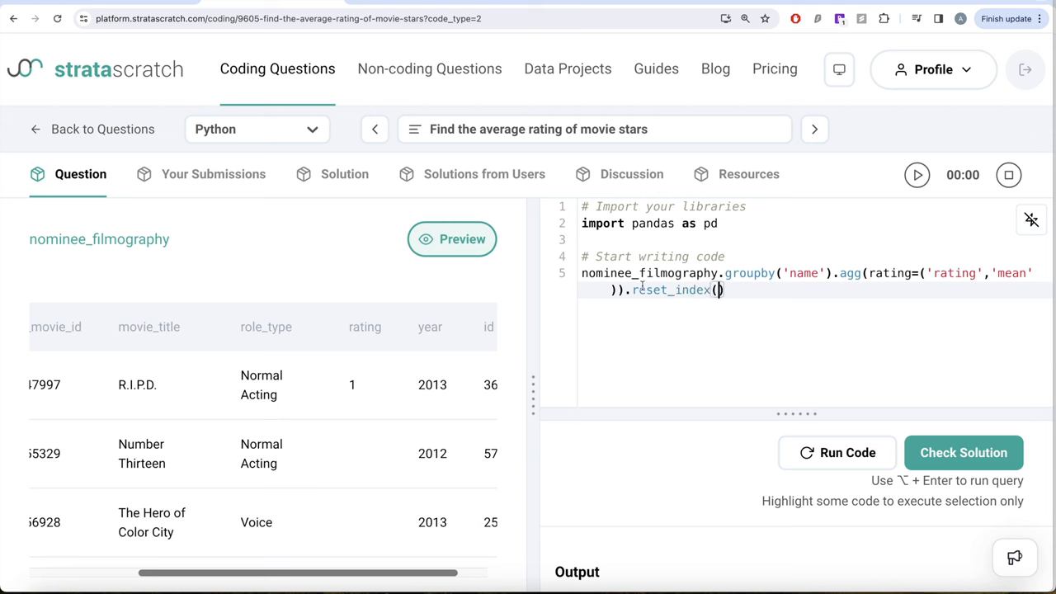
{"action": "type", "text": "avg_rating ="}
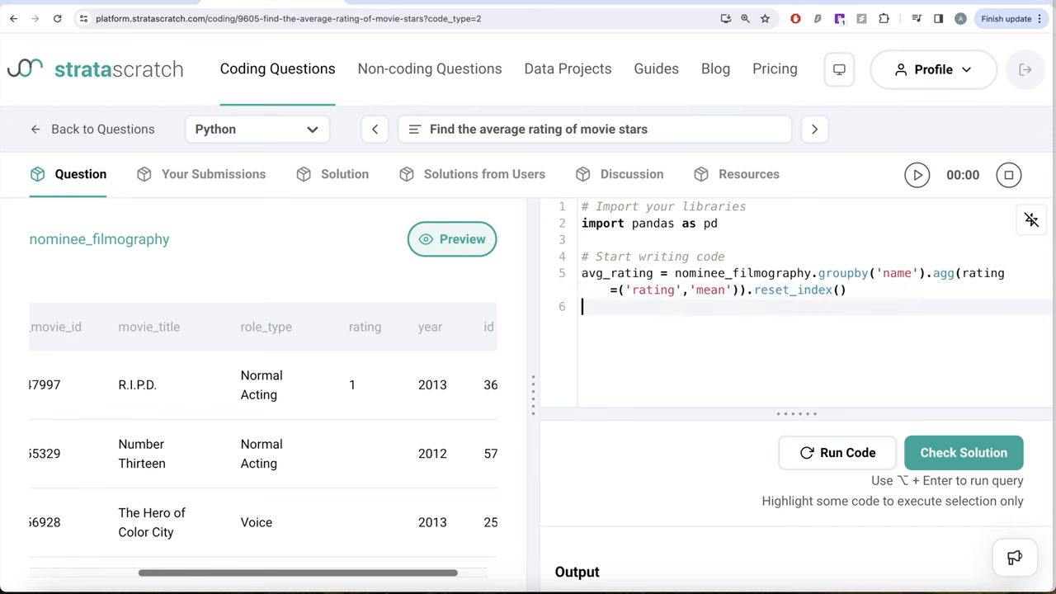
{"action": "type", "text": "avg_rating"}
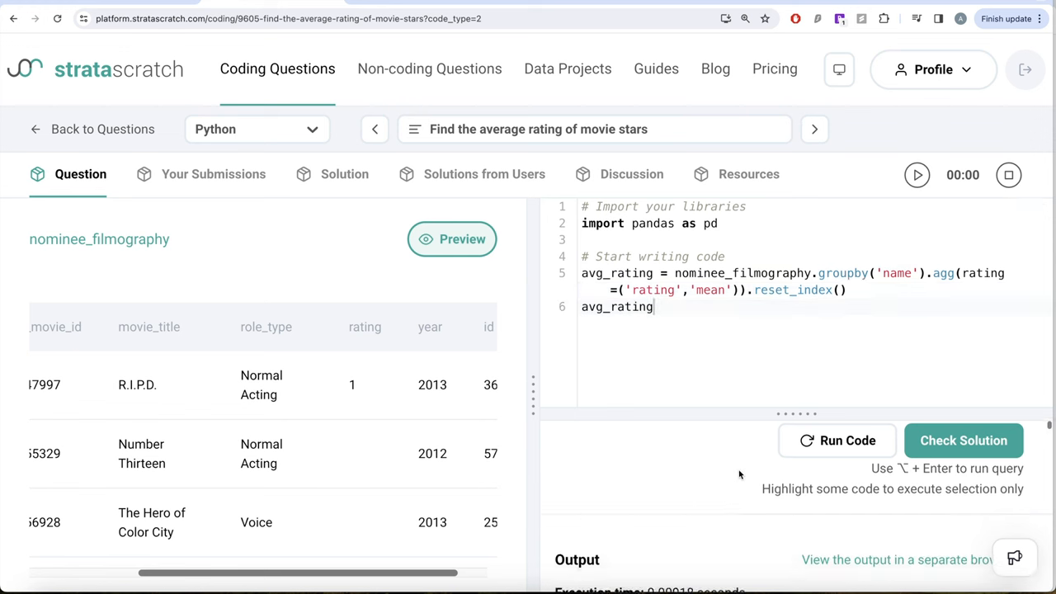
{"action": "left_click", "coordinate": [837, 439]}
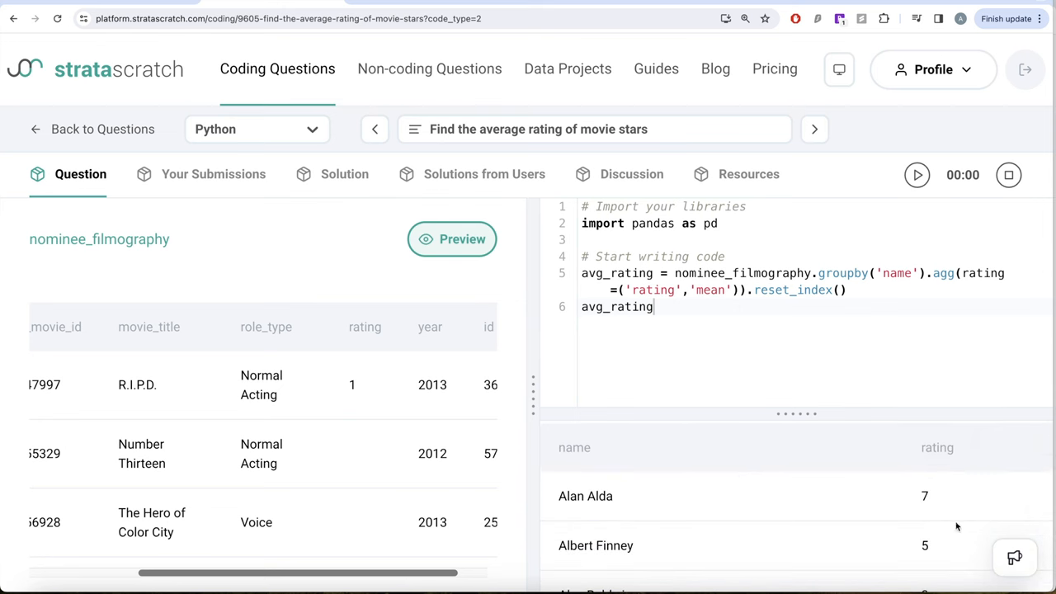
{"action": "mouse_move", "coordinate": [489, 468]}
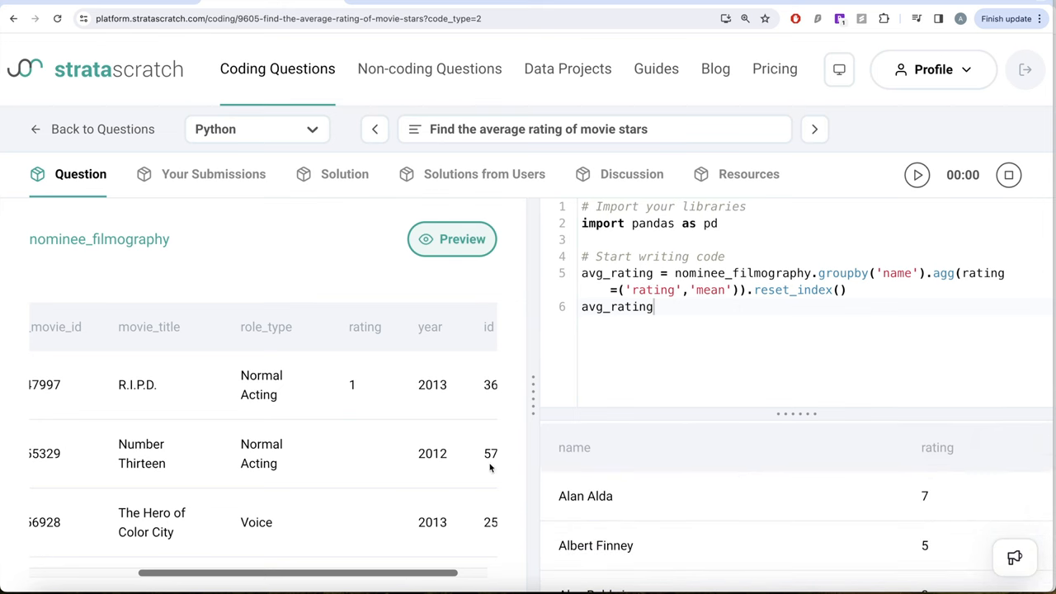
- Scroll to the nominee_information preview and begin deleting the avg_rating line
{"action": "scroll", "scroll_direction": "down", "scroll_amount": 3}
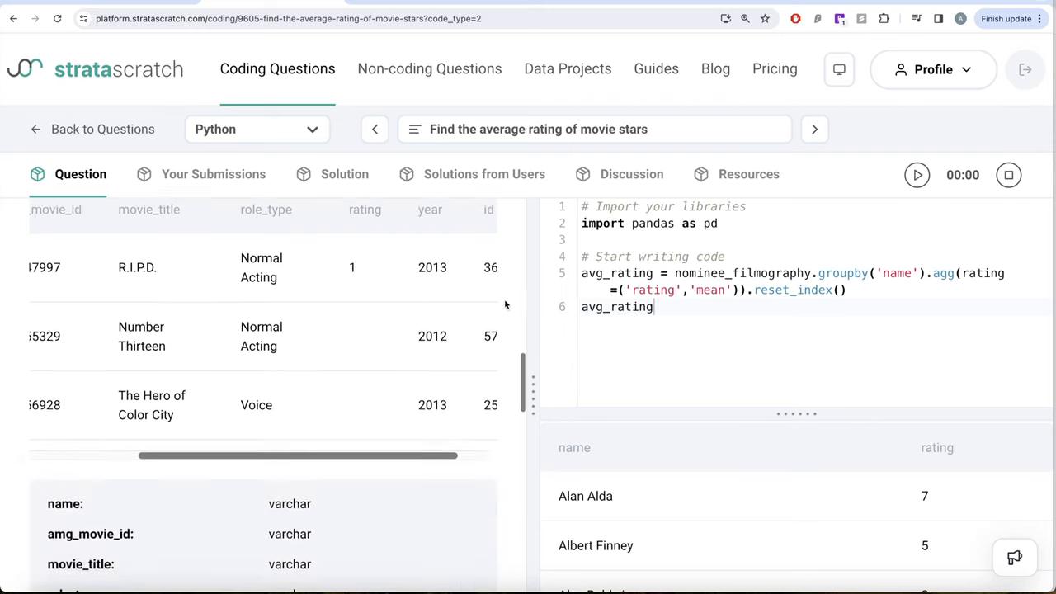
{"action": "scroll", "scroll_direction": "down", "scroll_amount": 3}
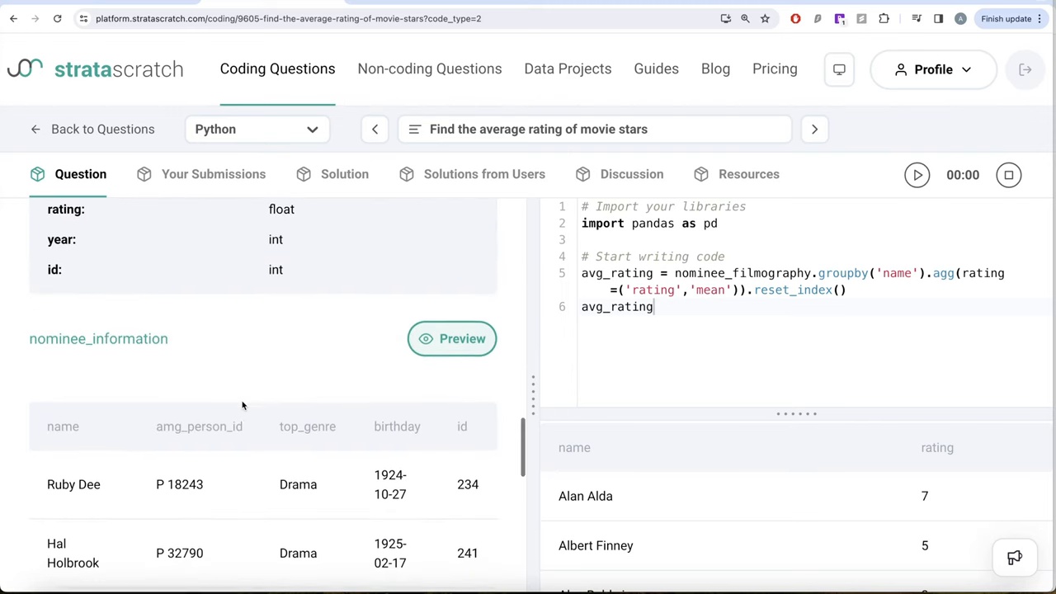
{"action": "scroll", "scroll_direction": "down", "scroll_amount": 3}
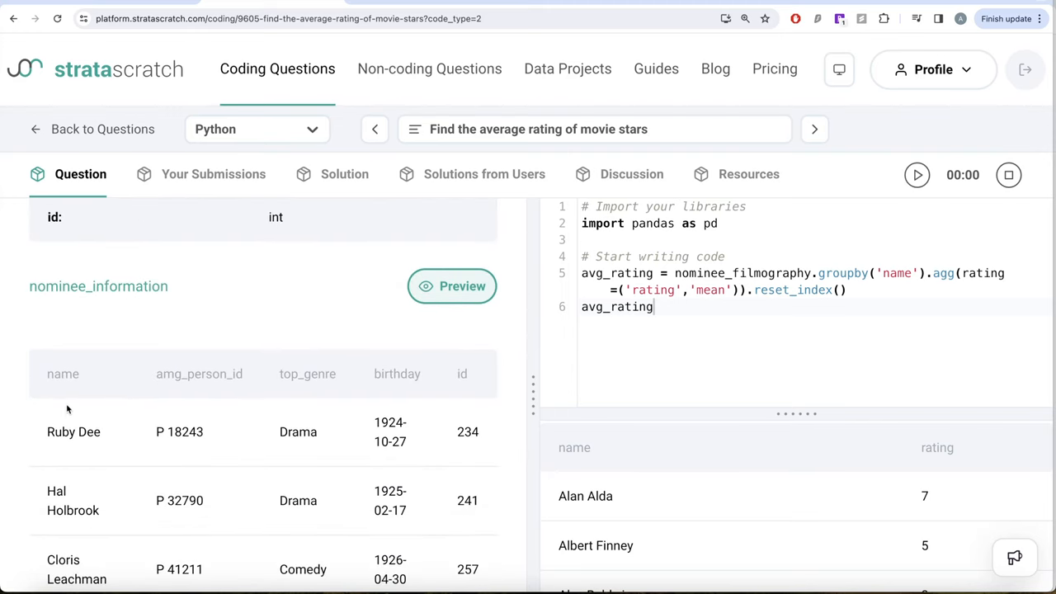
{"action": "mouse_move", "coordinate": [86, 306]}
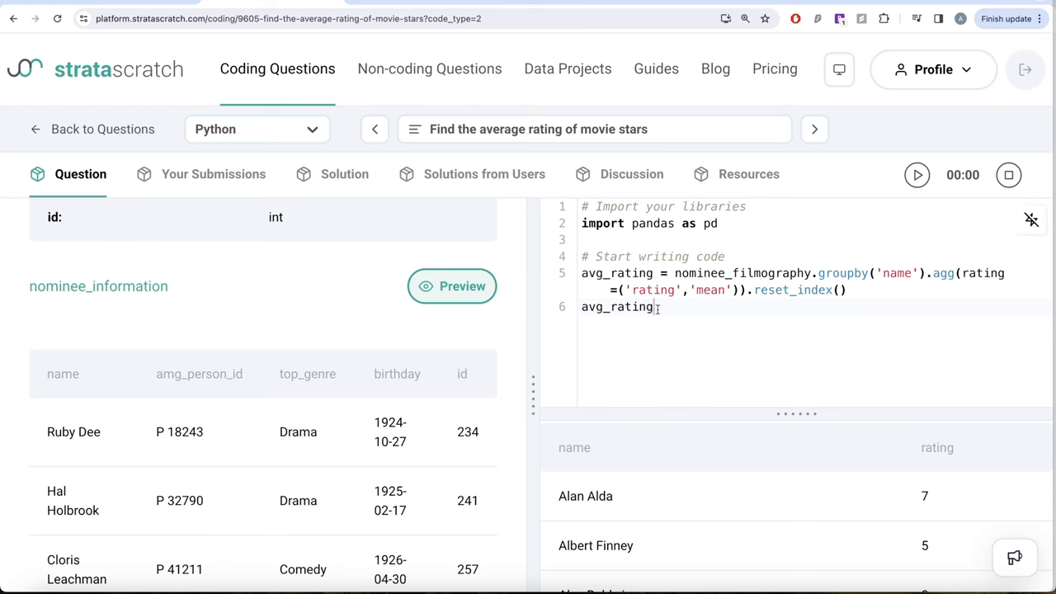
{"action": "key", "text": "BackSpace"}
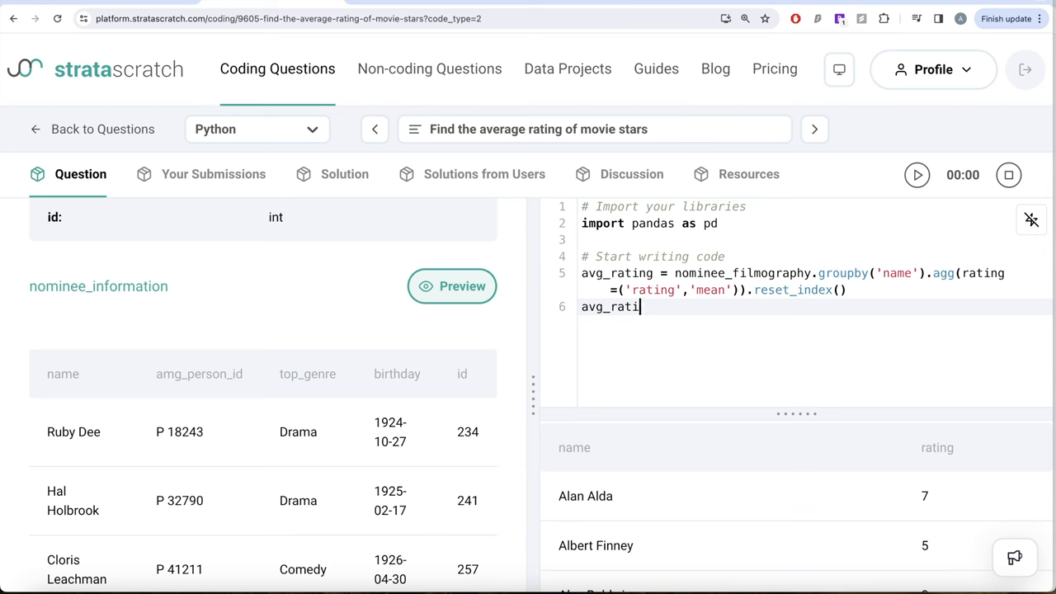
{"action": "key", "text": "Backspace"}
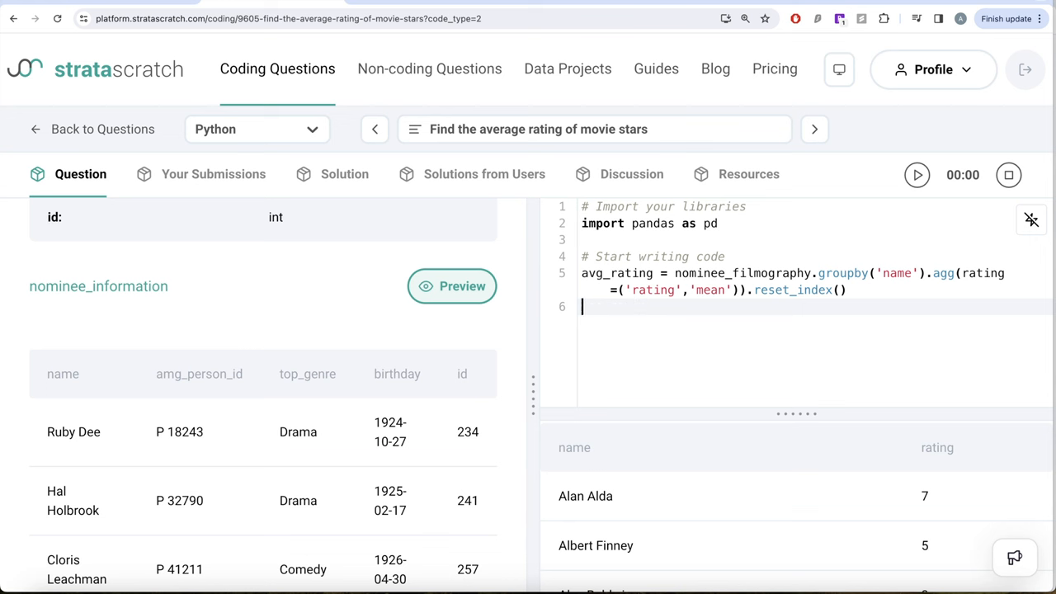
{"action": "type", "text": "pd.merge"}
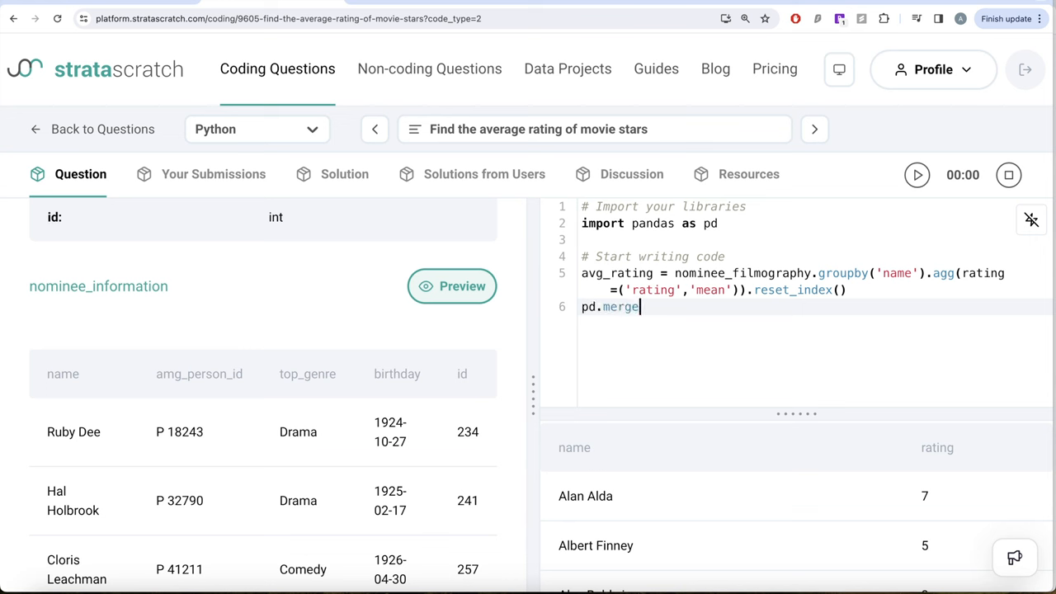
{"action": "type", "text": "(nominee_informa"}
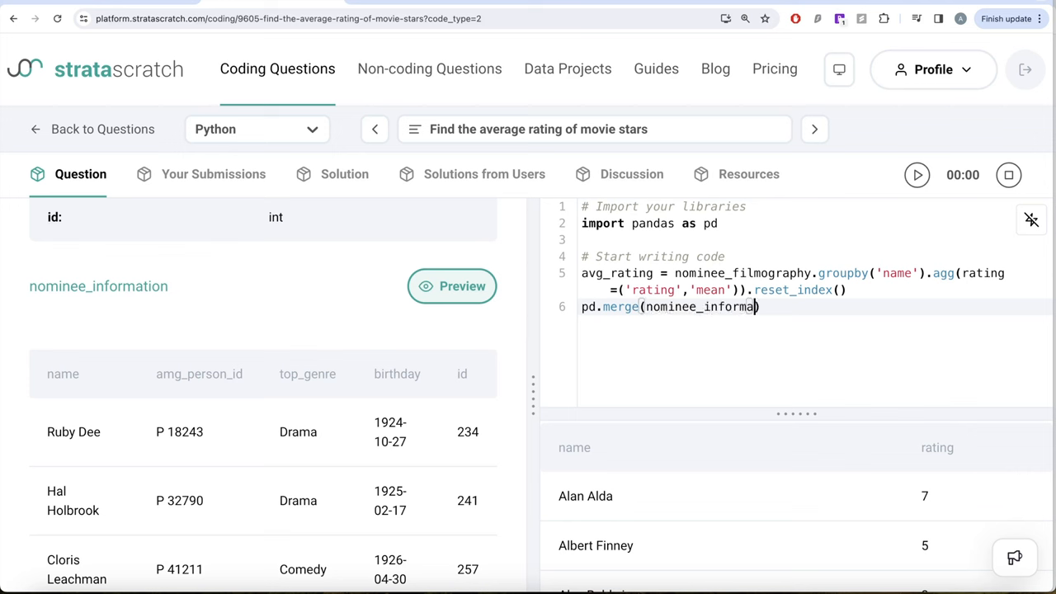
{"action": "type", "text": "tion,"}
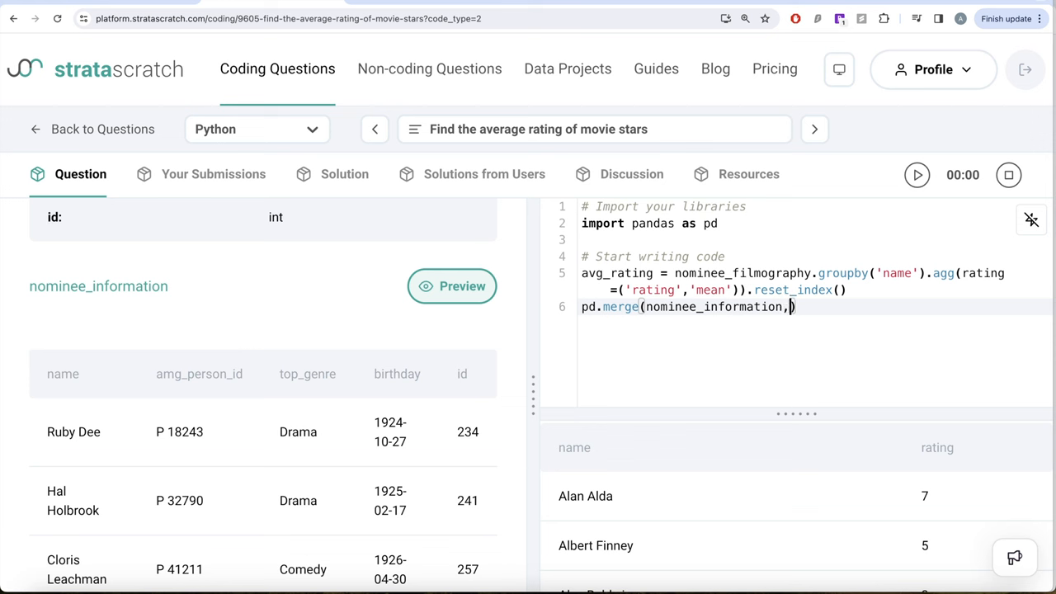
{"action": "type", "text": "avg_"}
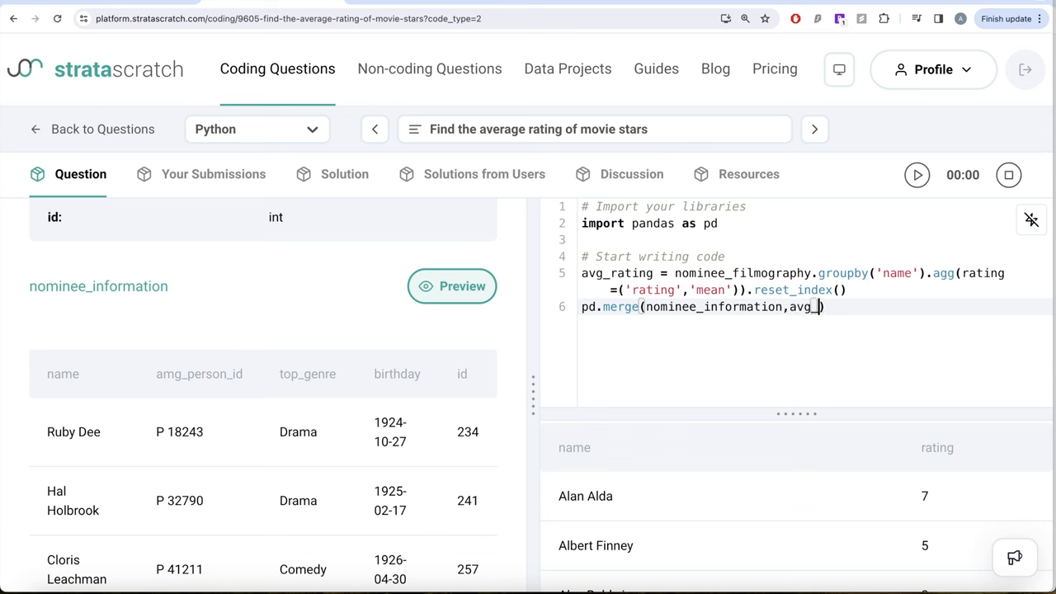
{"action": "type", "text": "rating"}
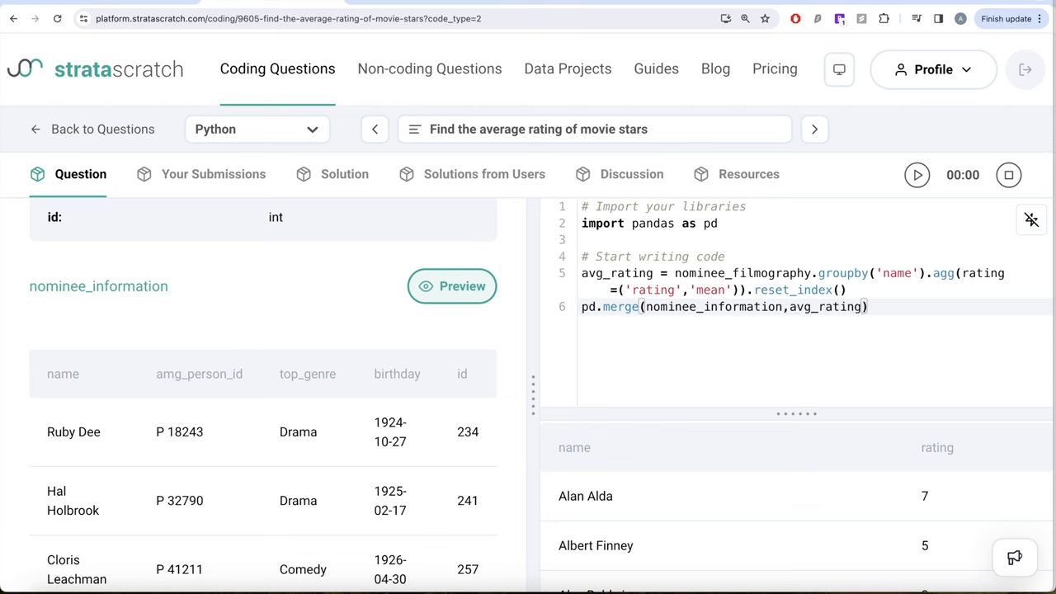
{"action": "type", "text": ",on="}
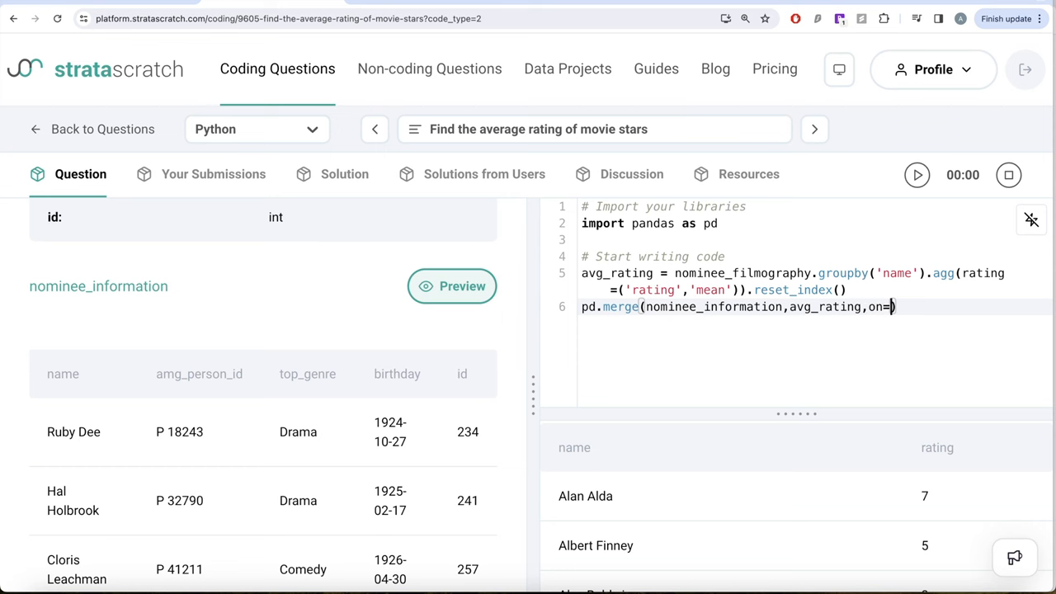
{"action": "type", "text": "'name'"}
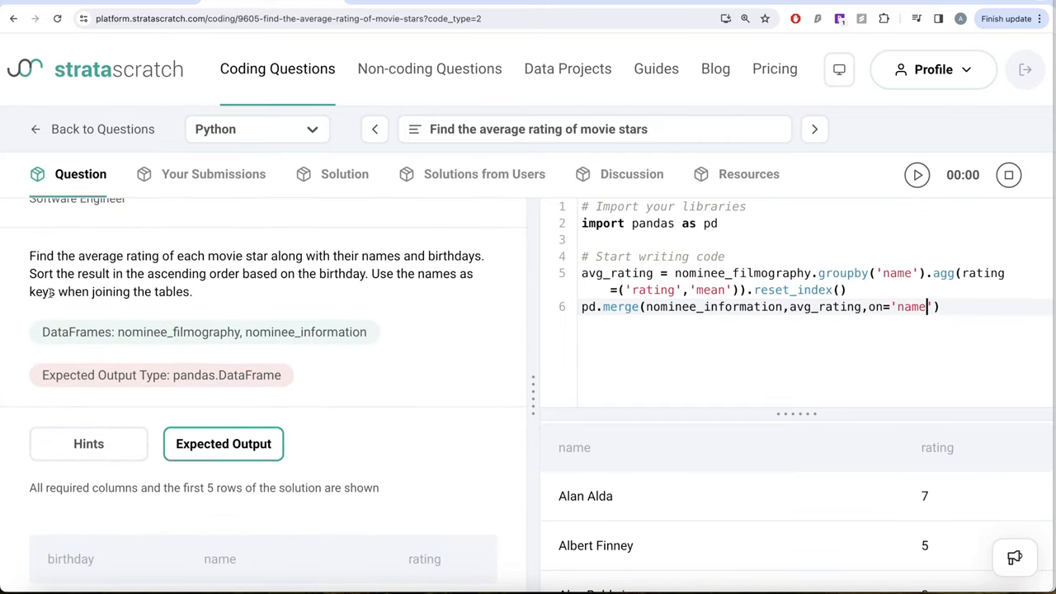
{"action": "scroll", "scroll_direction": "down", "scroll_amount": 3}
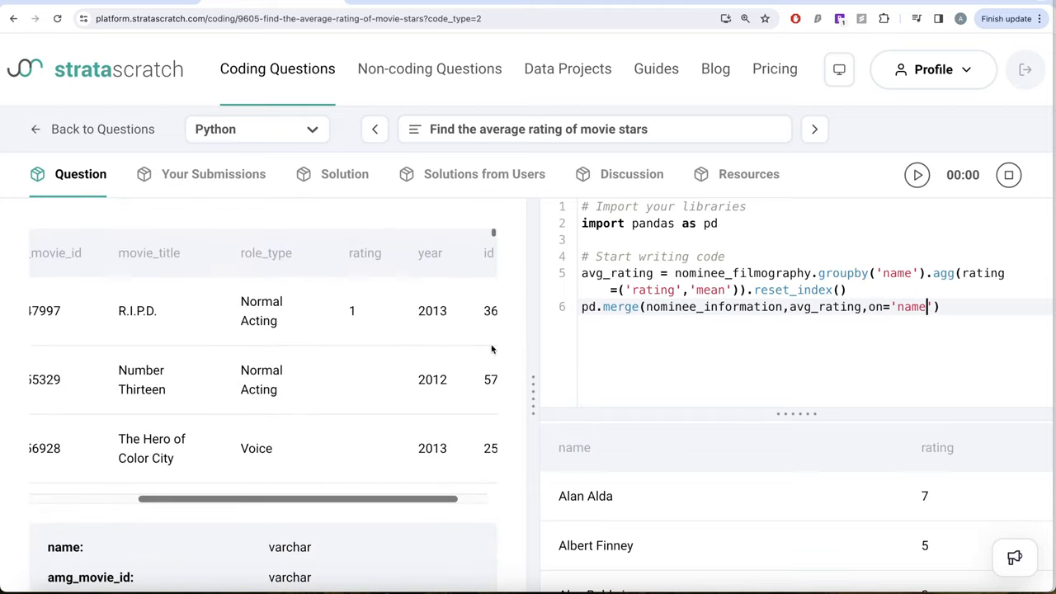
{"action": "type", "text": ","}
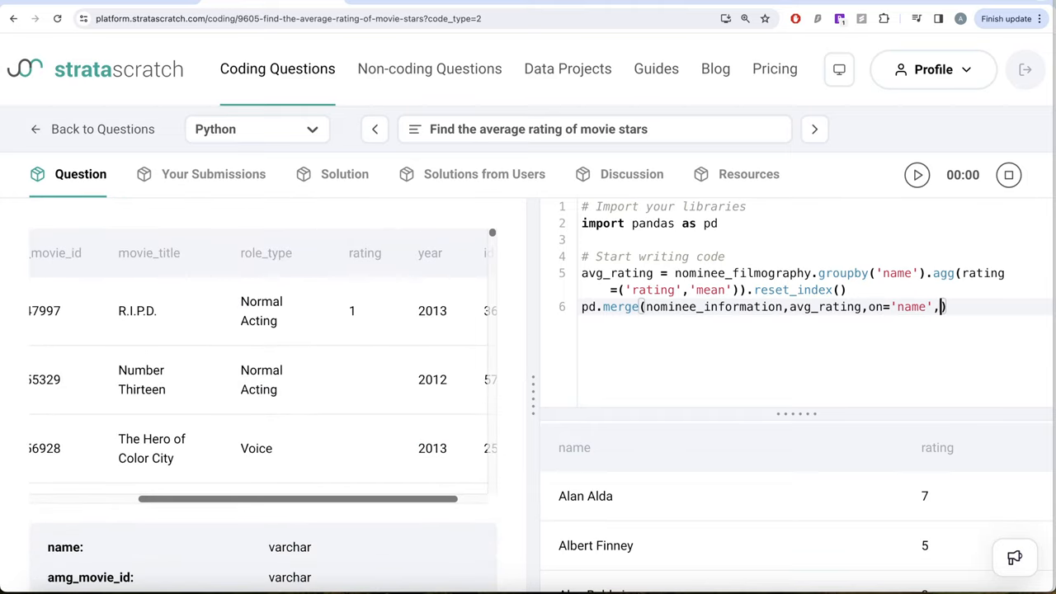
{"action": "type", "text": "how='left"}
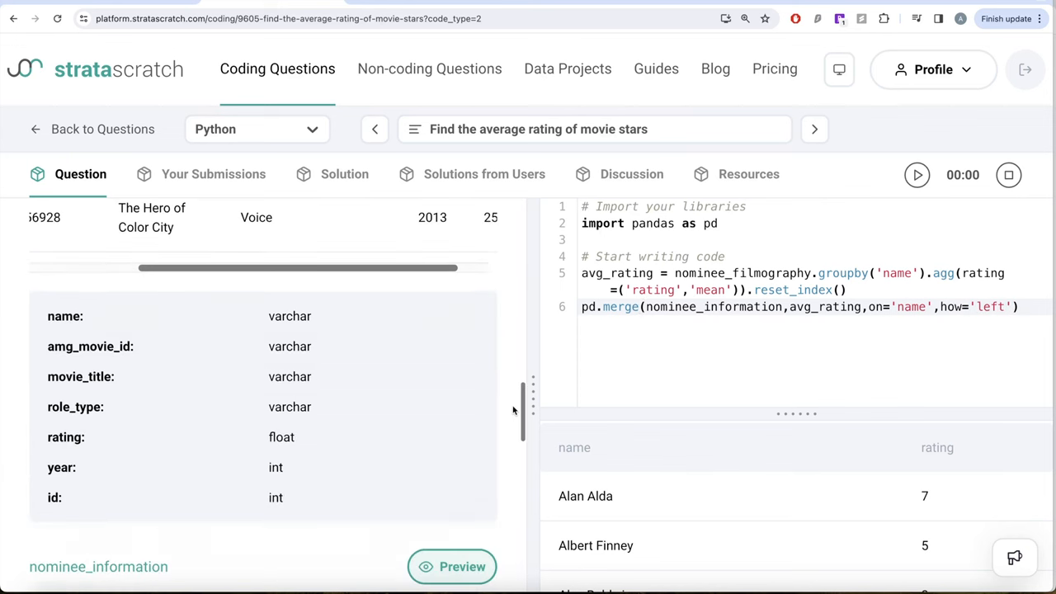
{"action": "scroll", "scroll_direction": "down", "scroll_amount": 3}
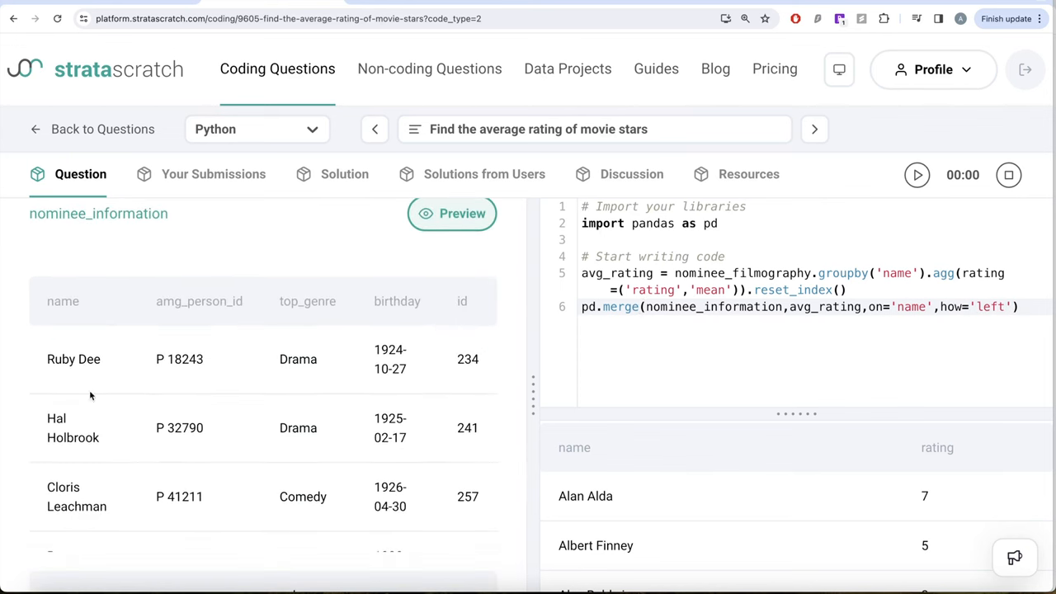
{"action": "mouse_move", "coordinate": [505, 321]}
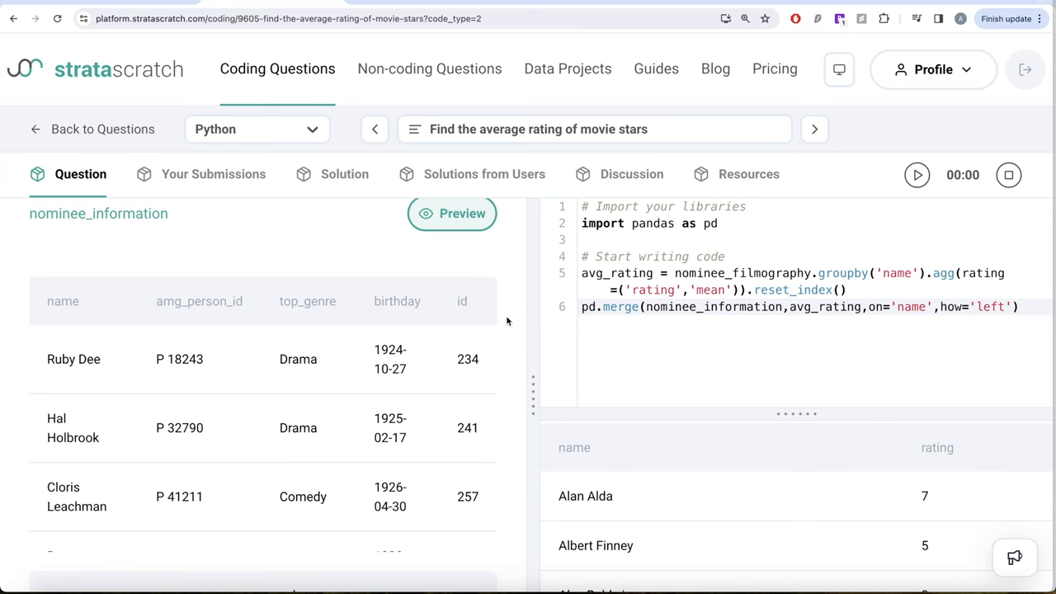
{"action": "mouse_move", "coordinate": [76, 341]}
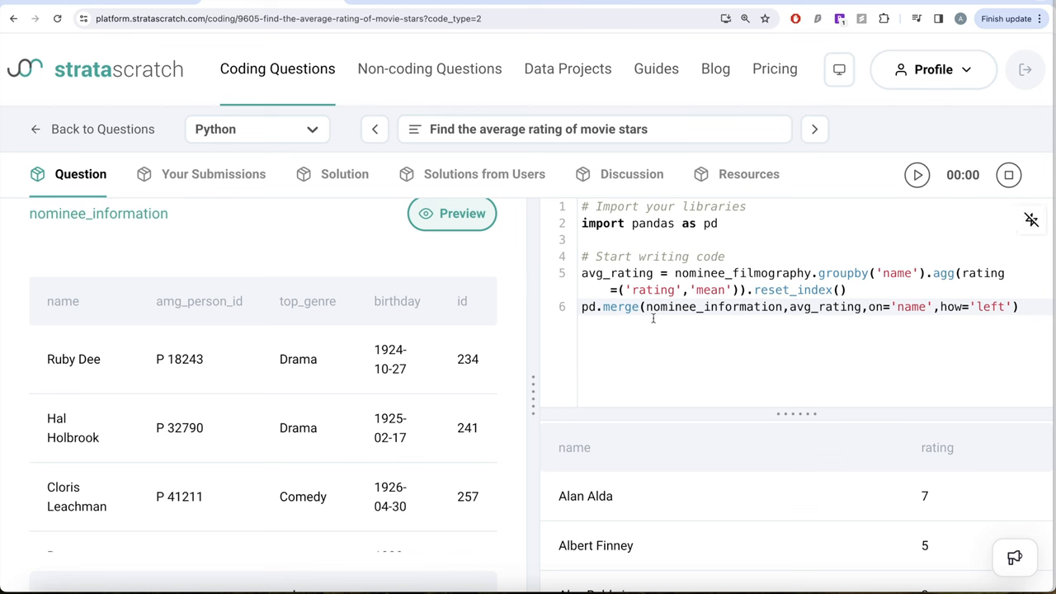
{"action": "type", "text": "df="}
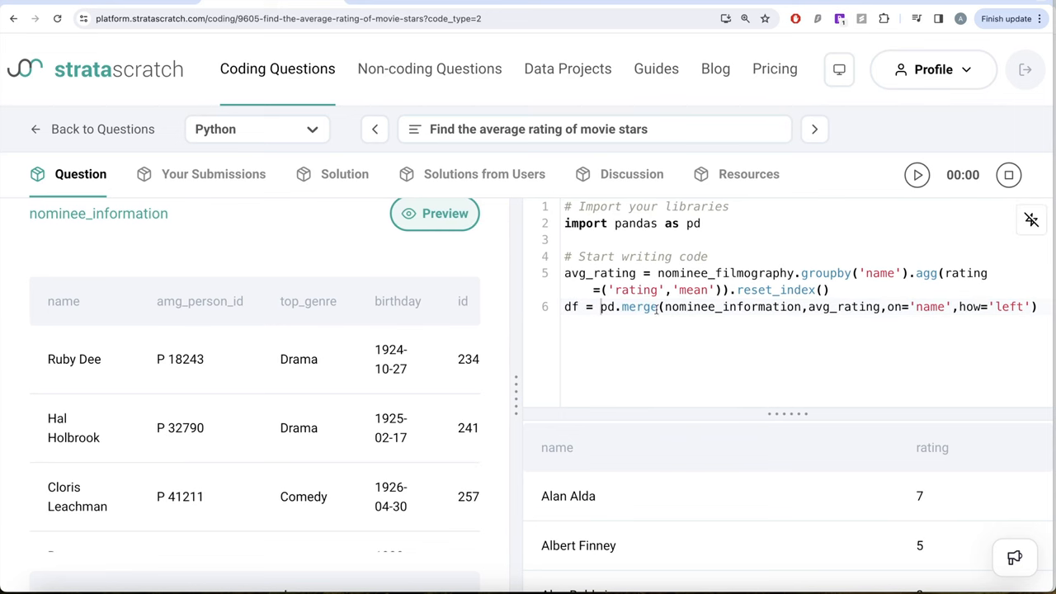
- Assign the merge result to df and run it to show the merged table
{"action": "type", "text": "d"}
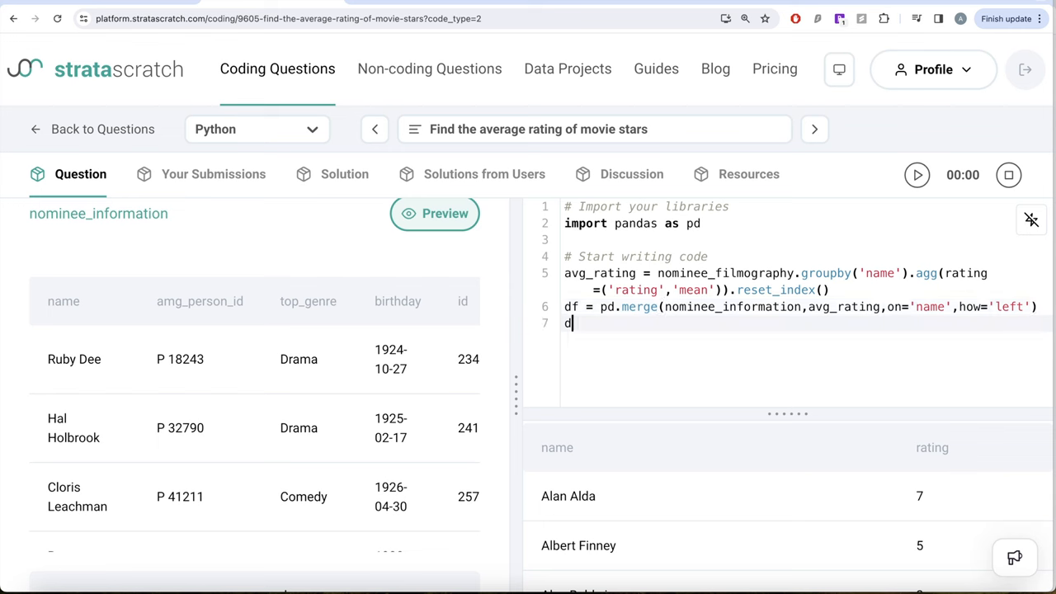
{"action": "type", "text": "f"}
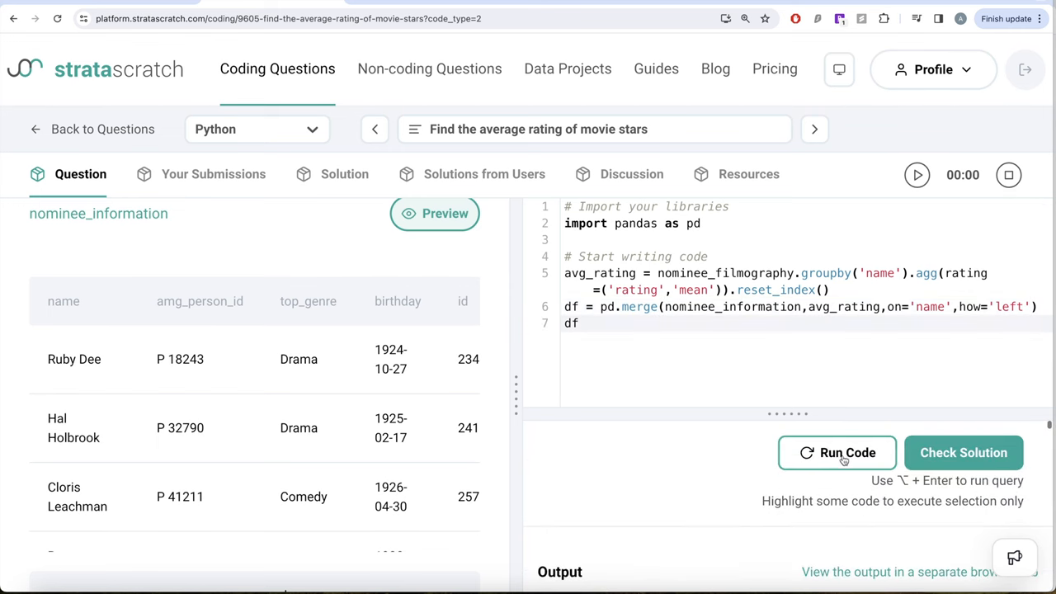
{"action": "left_click", "coordinate": [837, 452]}
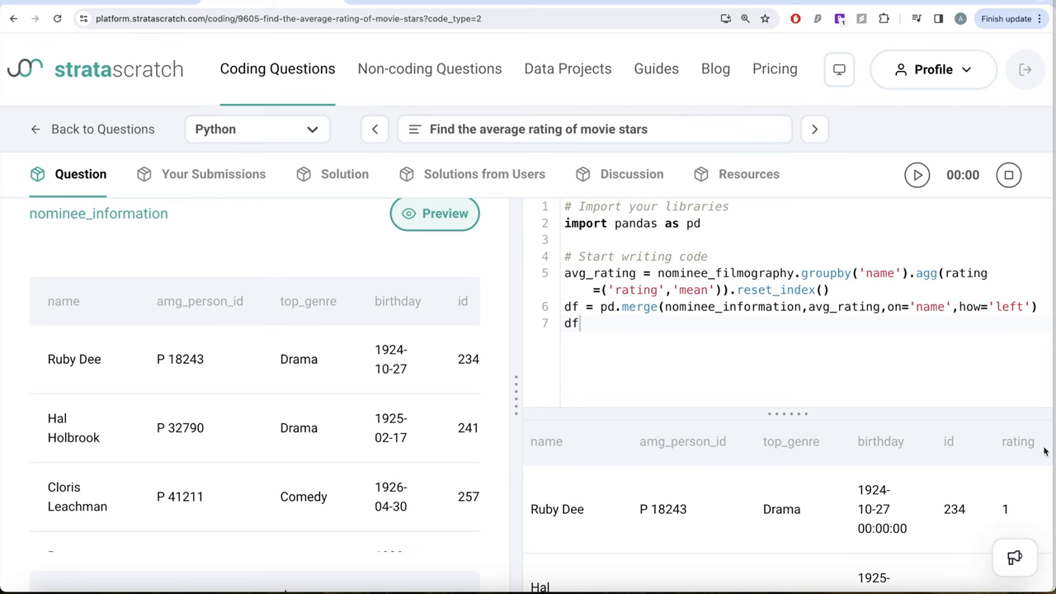
{"action": "mouse_move", "coordinate": [1008, 490]}
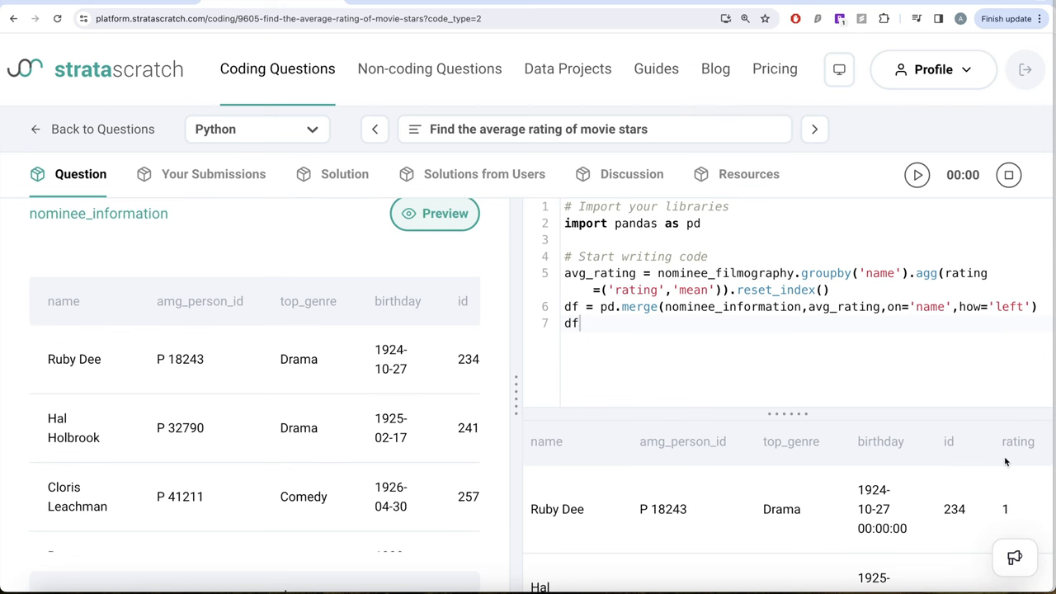
{"action": "mouse_move", "coordinate": [339, 344]}
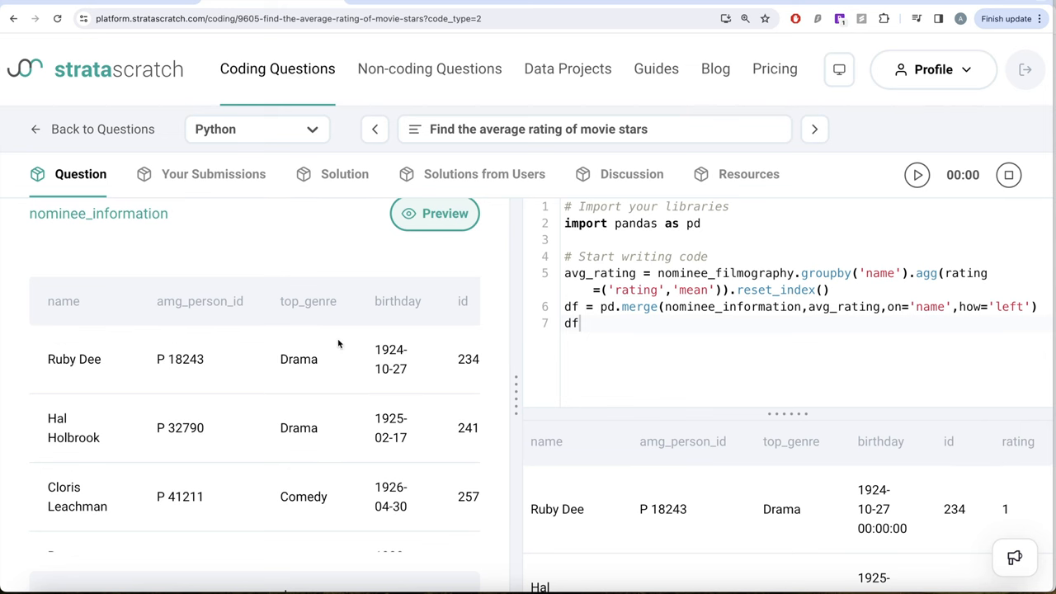
{"action": "scroll", "scroll_direction": "down", "scroll_amount": 3}
{"action": "type", "text": "[['b"}
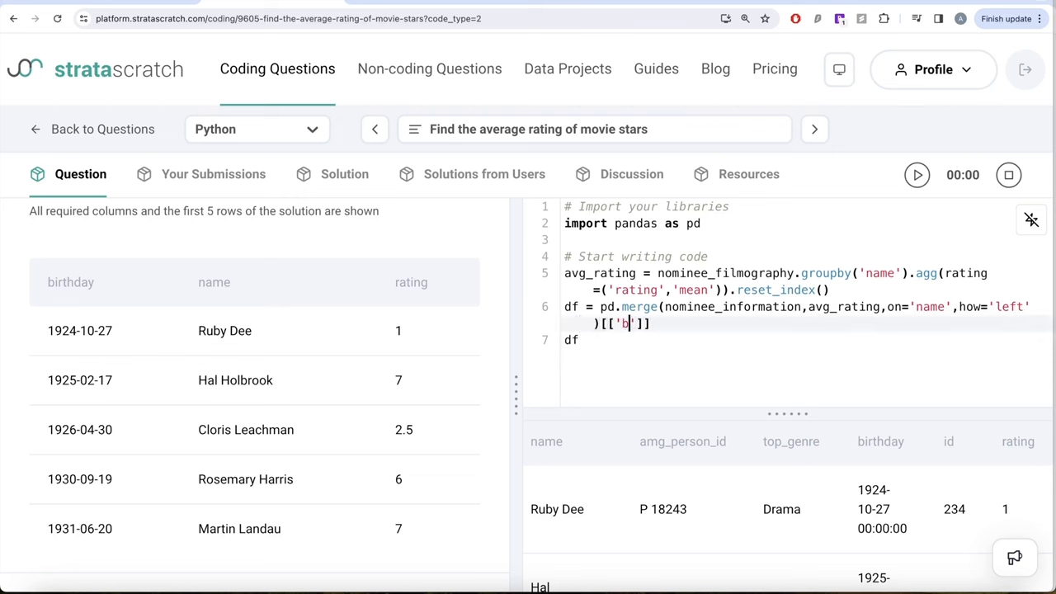
- Select only the birthday, name and rating columns in df and rerun the code
{"action": "type", "text": "irthday','name',"}
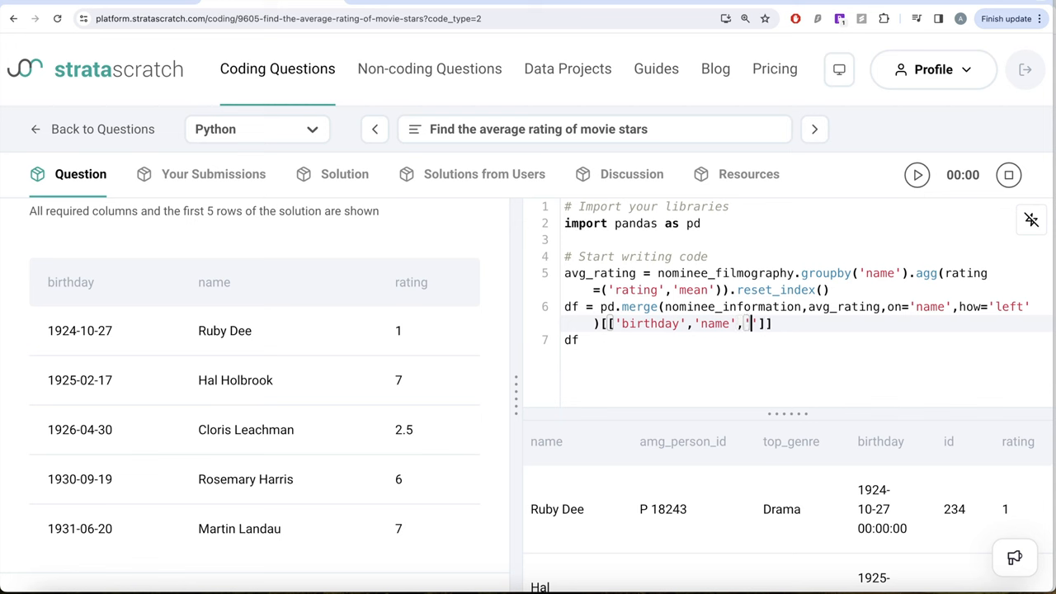
{"action": "type", "text": "rating"}
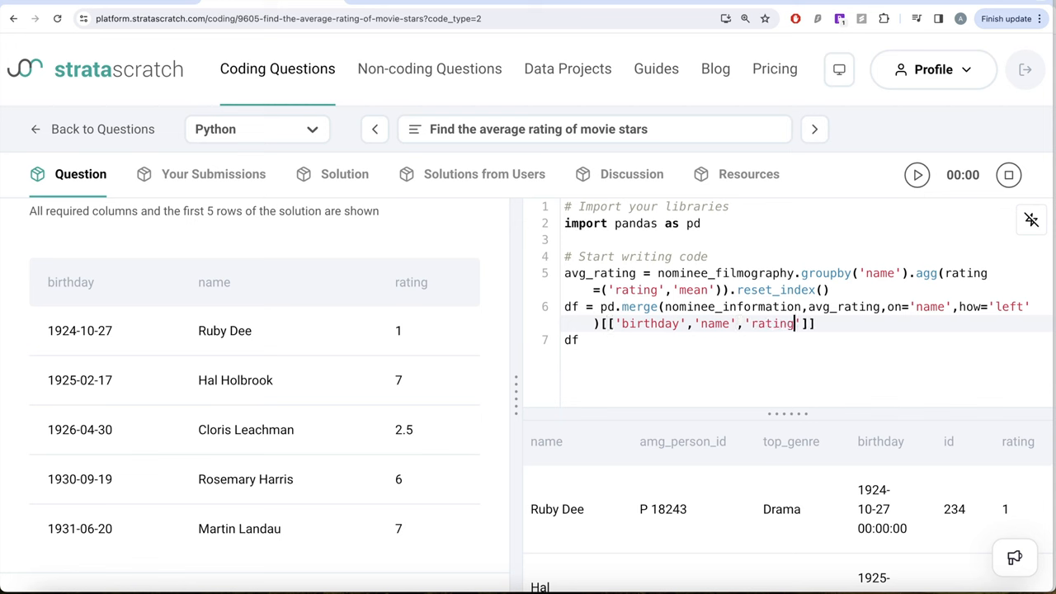
{"action": "left_click", "coordinate": [847, 429]}
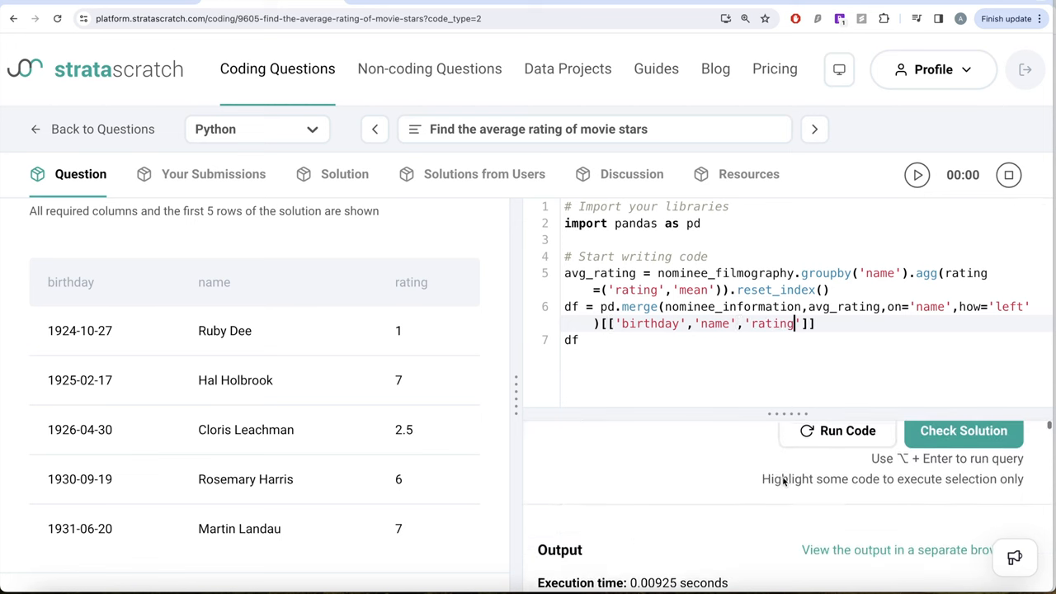
{"action": "left_click", "coordinate": [837, 430]}
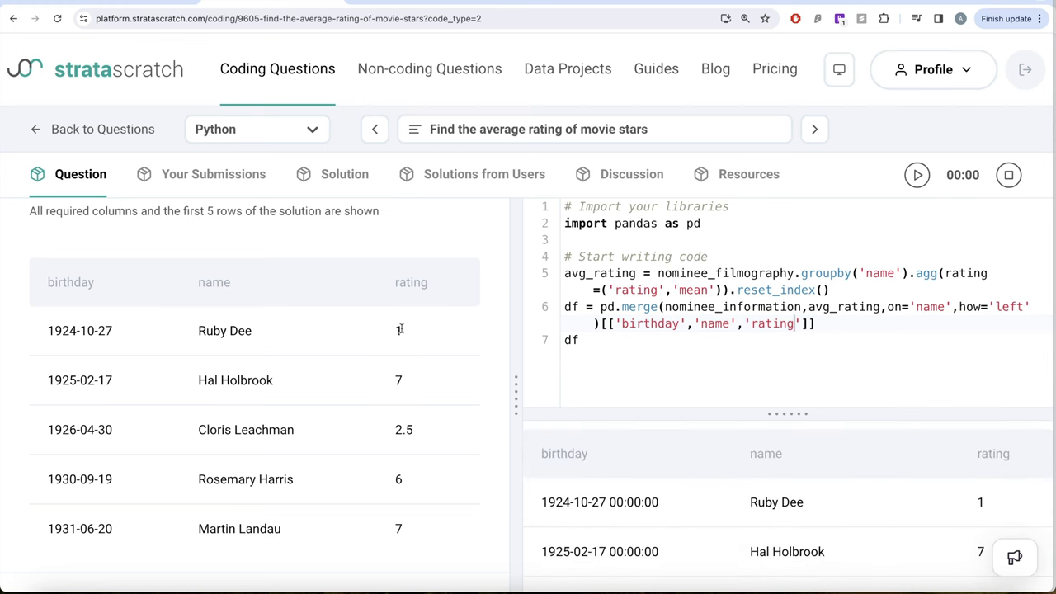
{"action": "left_click", "coordinate": [223, 493]}
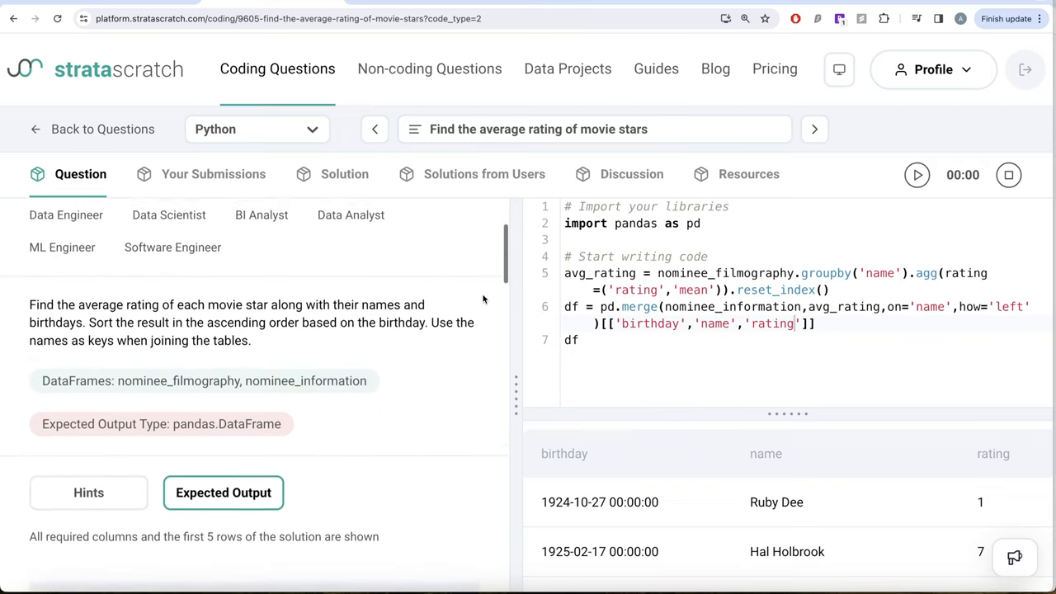
- Append .sort_values(by='birthday', ascending=True) to the df line and rerun the code
{"action": "scroll", "scroll_direction": "down", "scroll_amount": 3}
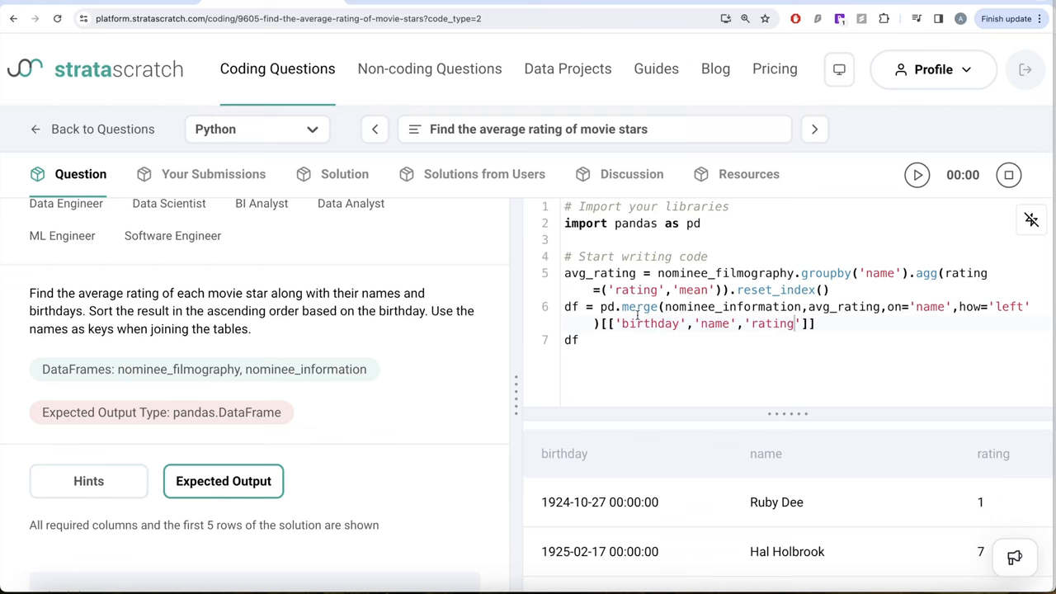
{"action": "mouse_move", "coordinate": [668, 481]}
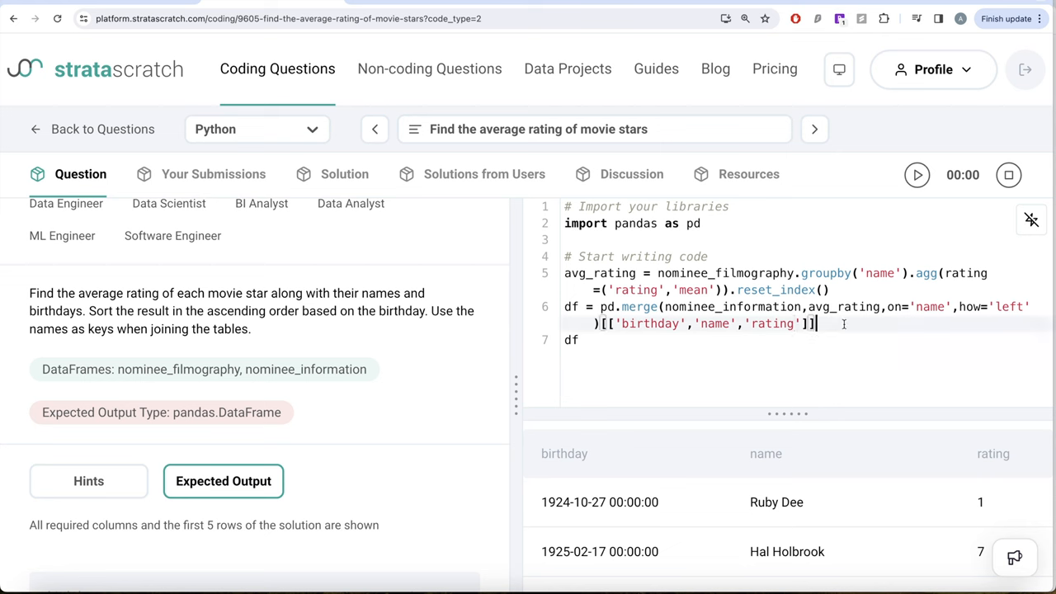
{"action": "type", "text": ".sort"}
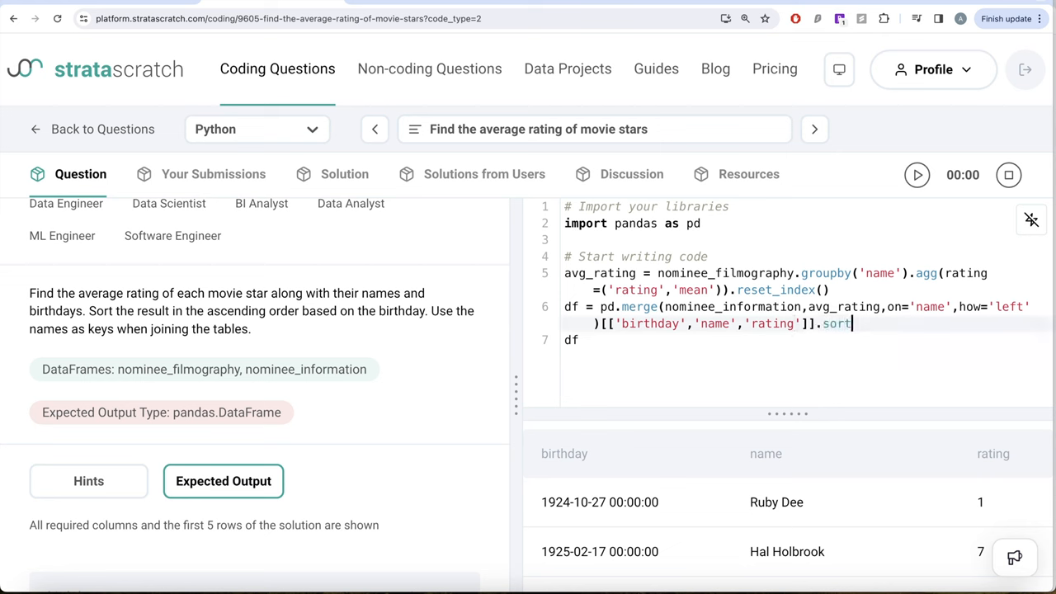
{"action": "type", "text": "_values"}
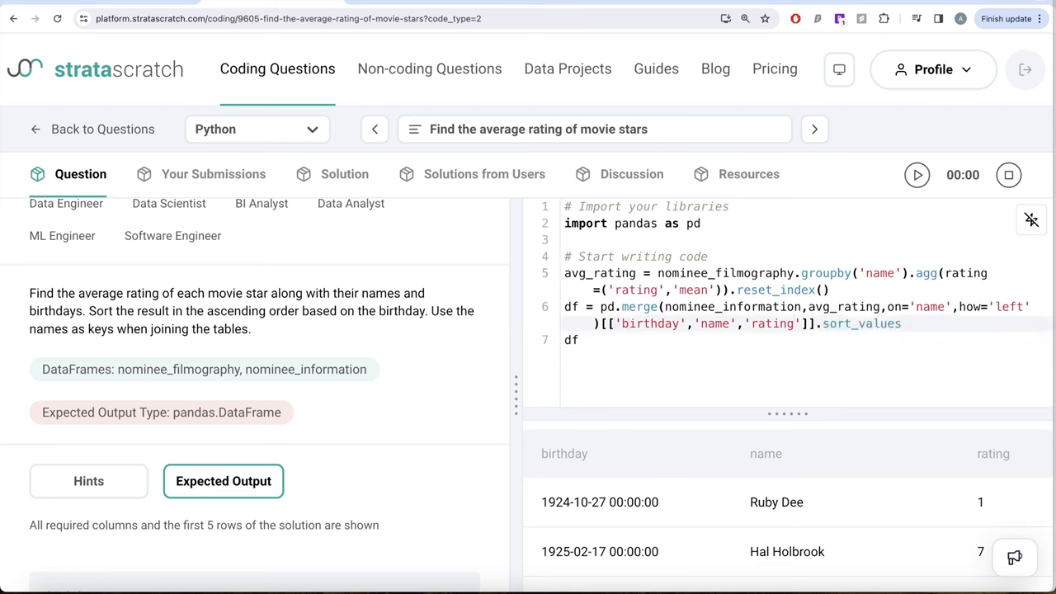
{"action": "type", "text": "(by='b'"}
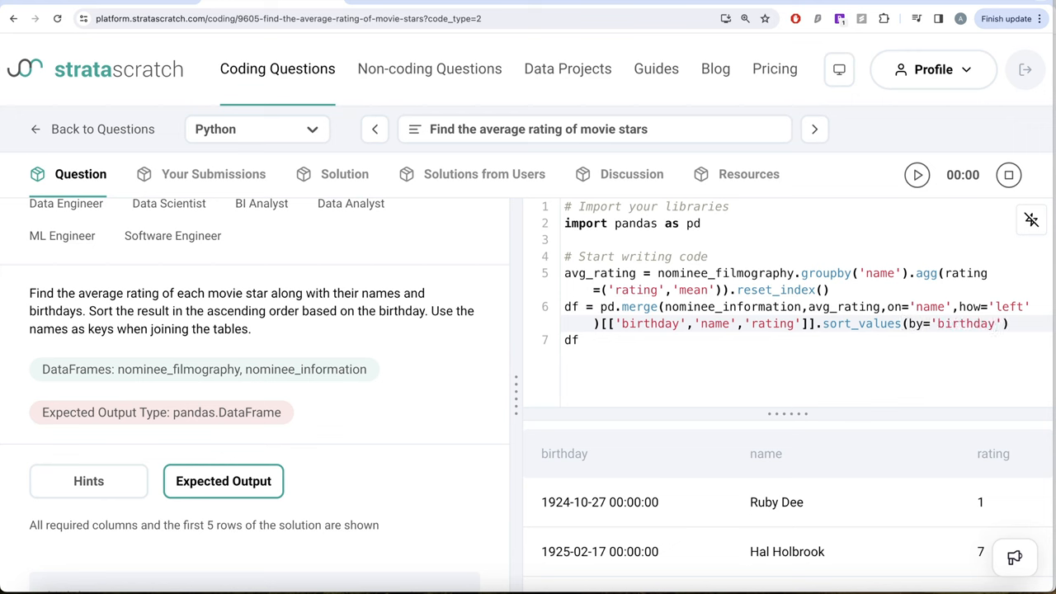
{"action": "type", "text": ",ascending"}
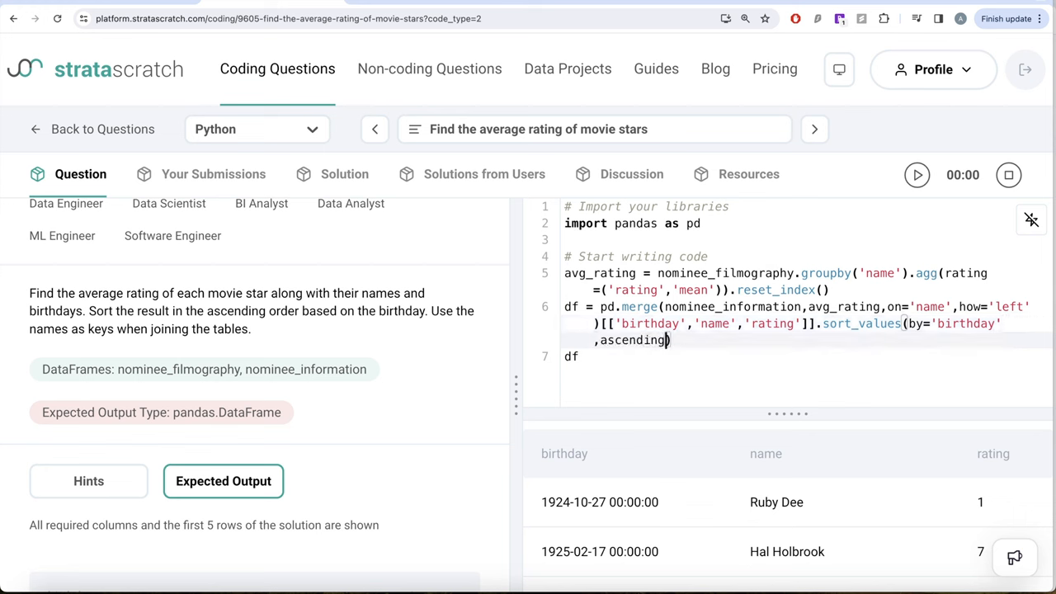
{"action": "type", "text": "=True"}
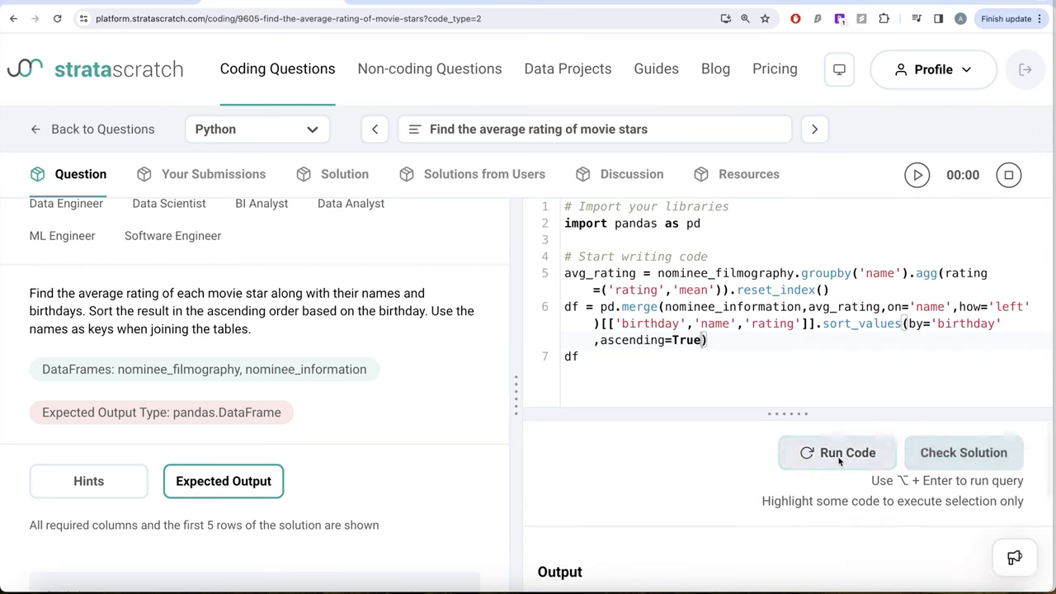
{"action": "left_click", "coordinate": [836, 452]}
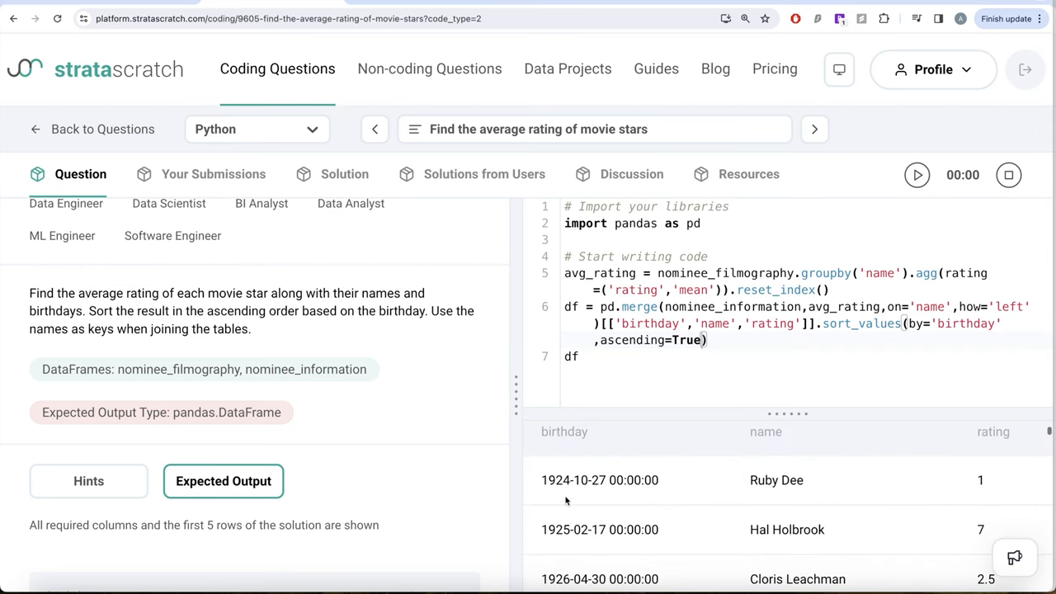
{"action": "mouse_move", "coordinate": [635, 467]}
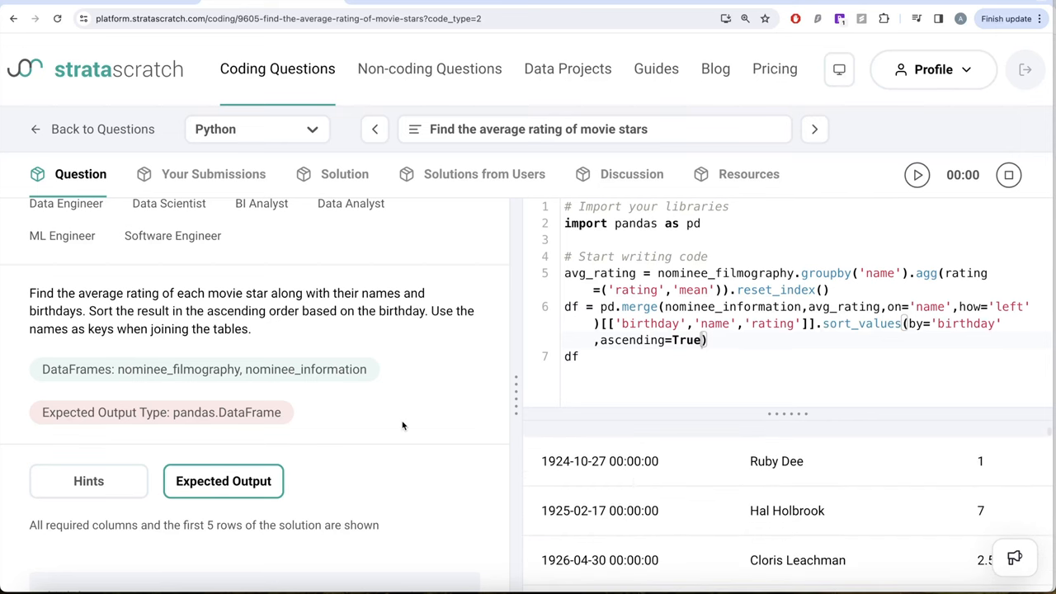
{"action": "scroll", "scroll_direction": "down", "scroll_amount": 3}
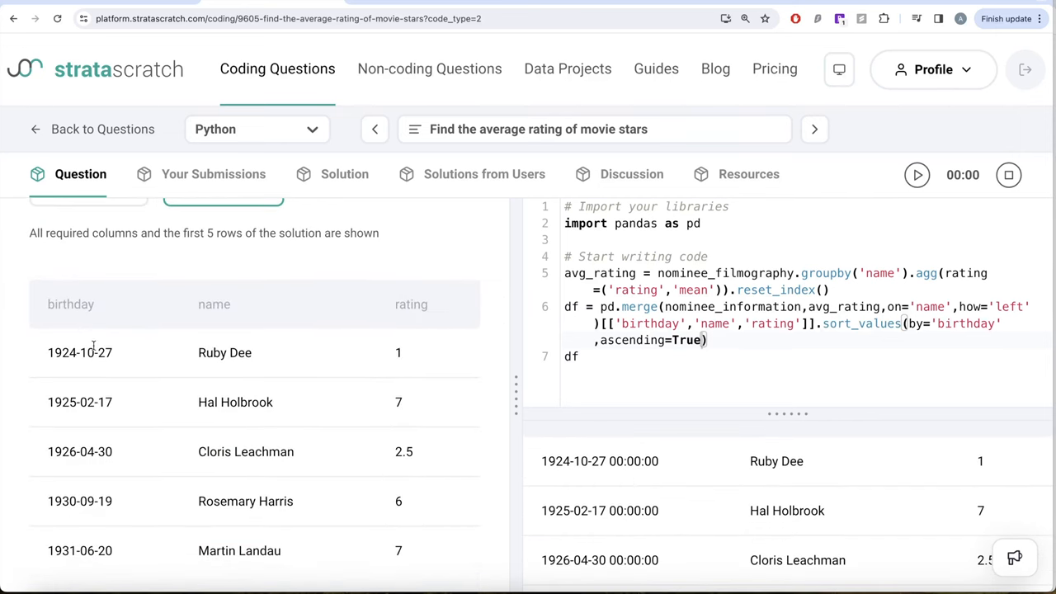
{"action": "mouse_move", "coordinate": [97, 352]}
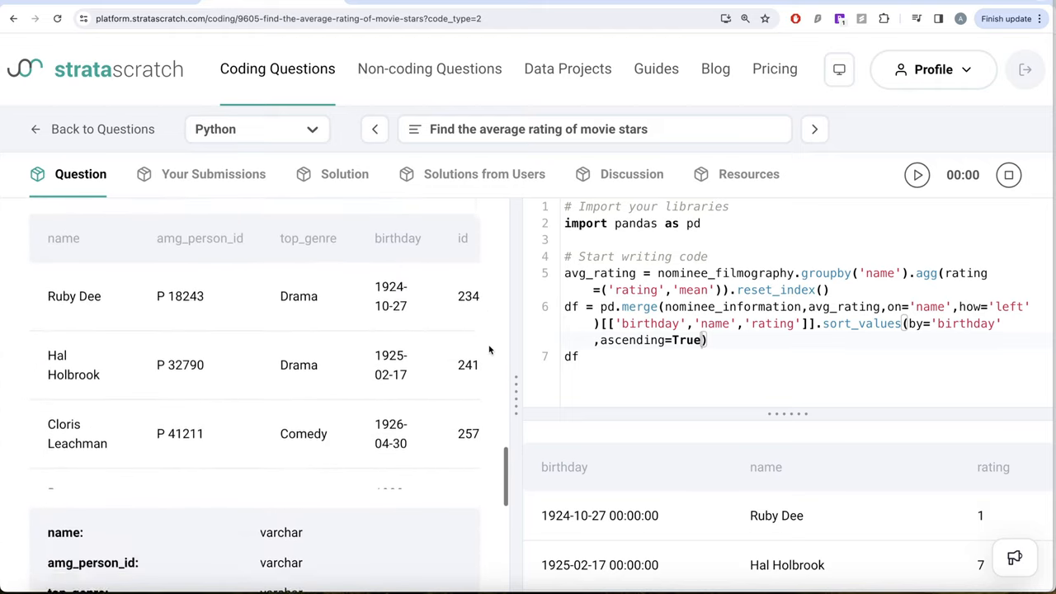
{"action": "scroll", "scroll_direction": "down", "scroll_amount": 3}
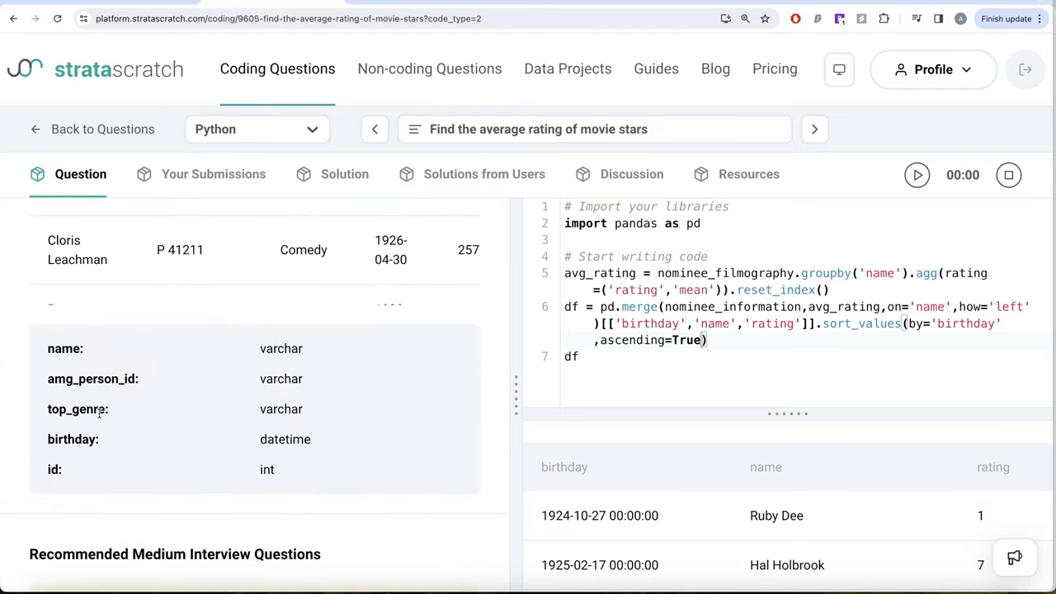
{"action": "mouse_move", "coordinate": [314, 442]}
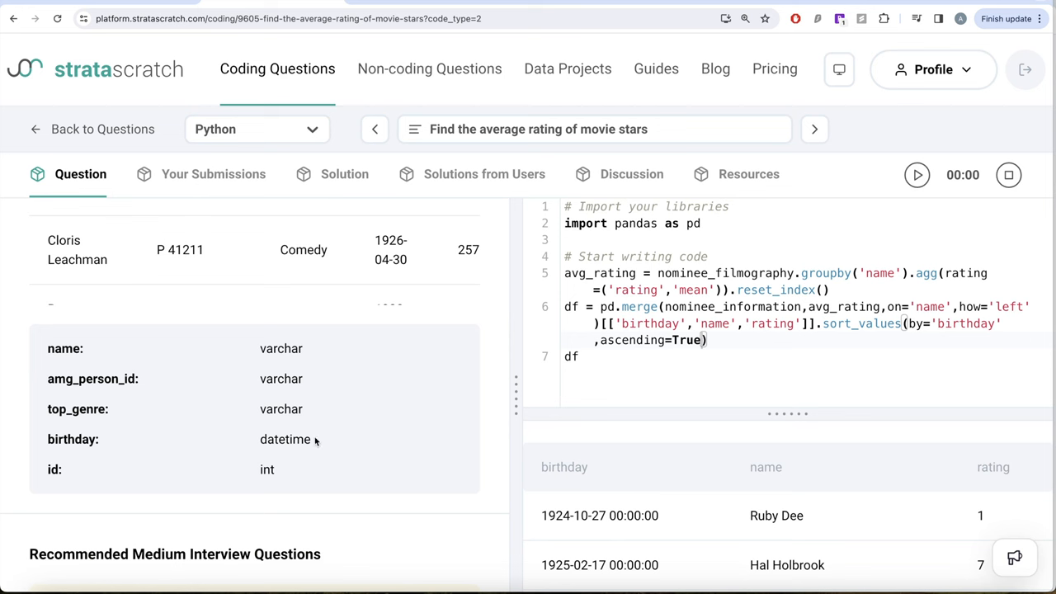
{"action": "mouse_move", "coordinate": [499, 321]}
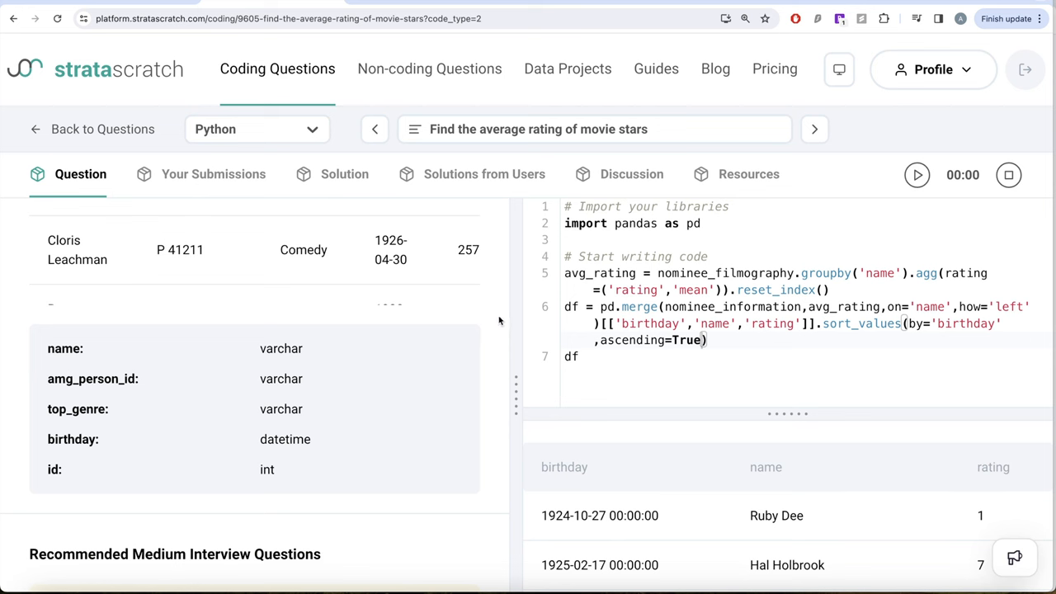
{"action": "mouse_move", "coordinate": [694, 231]}
{"action": "type", "text": ","}
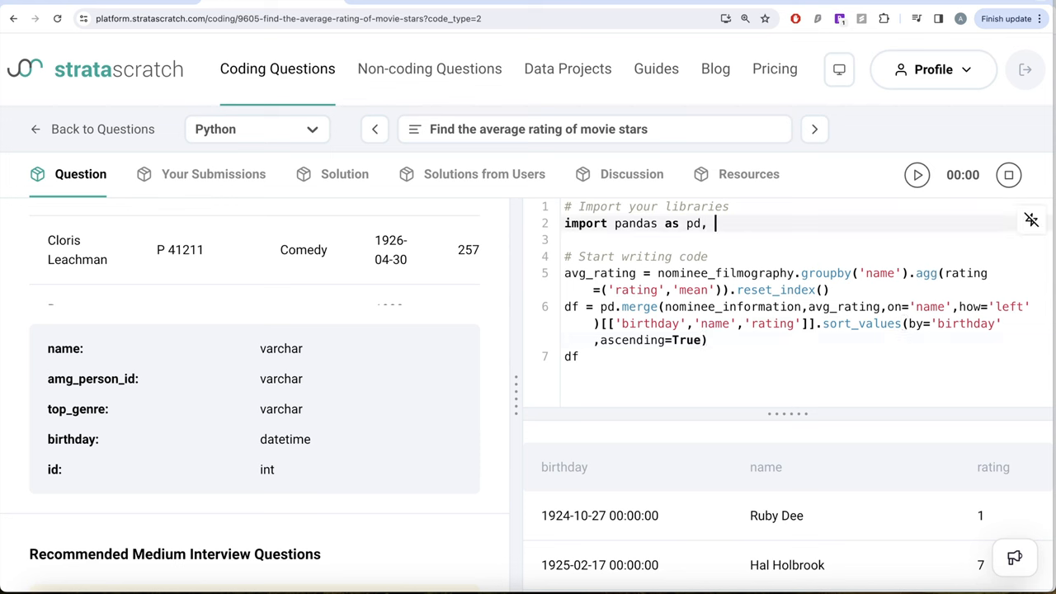
- Add 'datetime as dt' to the import line and scroll to the Expected Output
{"action": "type", "text": "datetime as"}
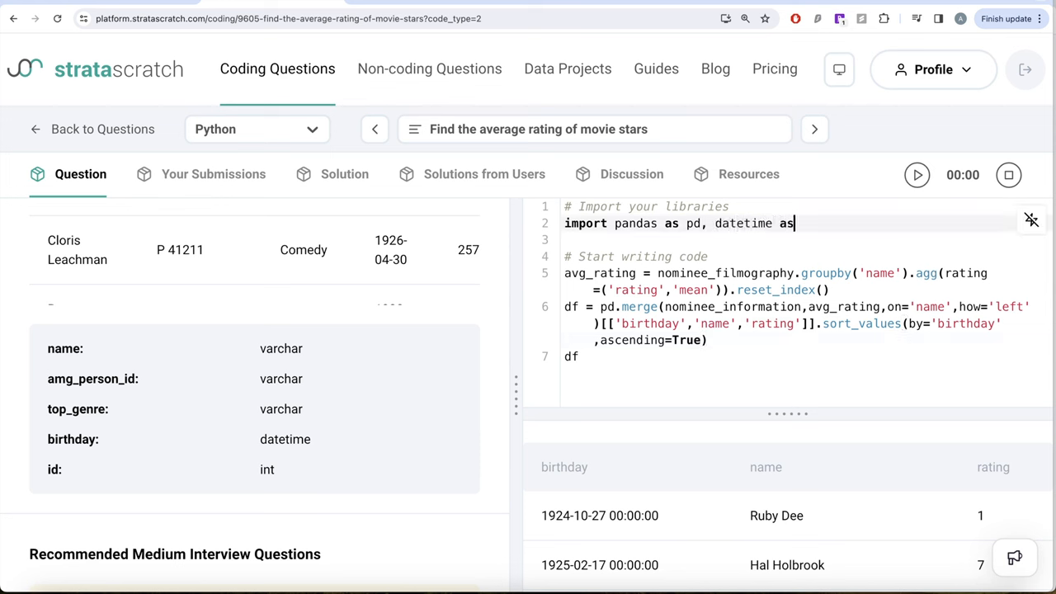
{"action": "type", "text": "dt"}
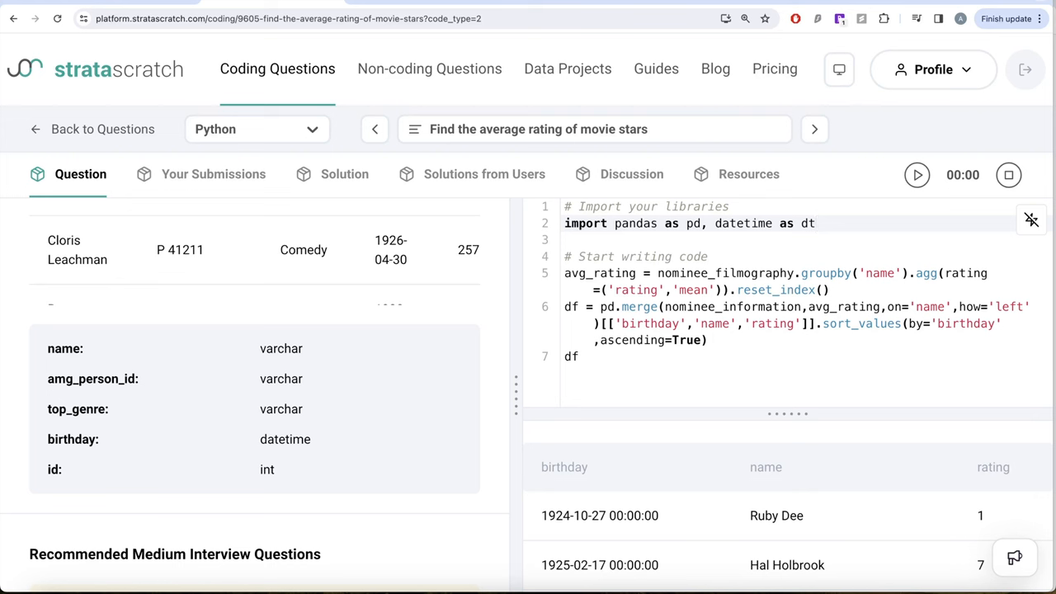
{"action": "mouse_move", "coordinate": [499, 303]}
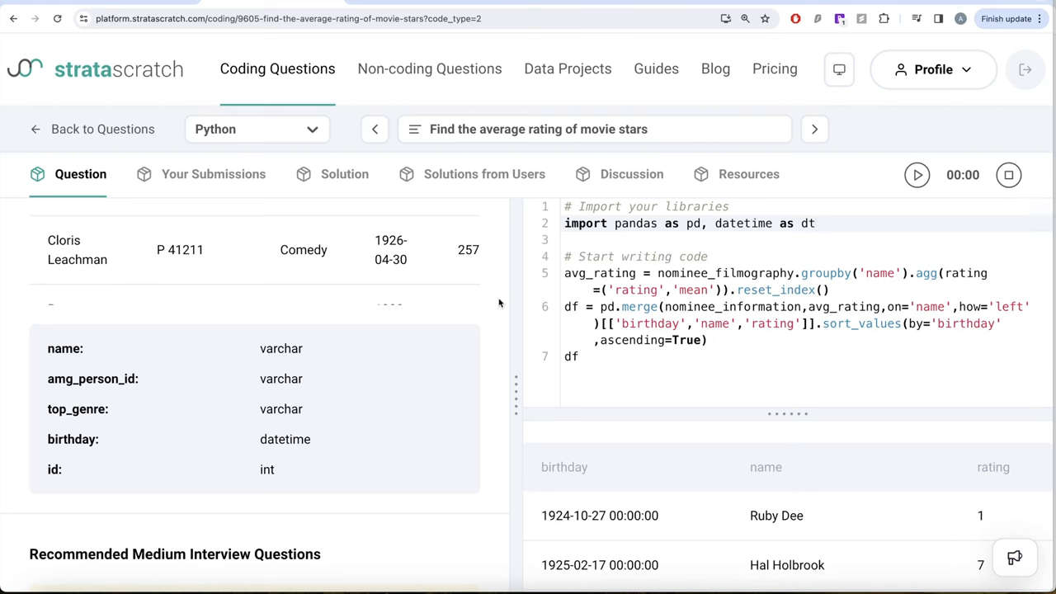
{"action": "mouse_move", "coordinate": [629, 533]}
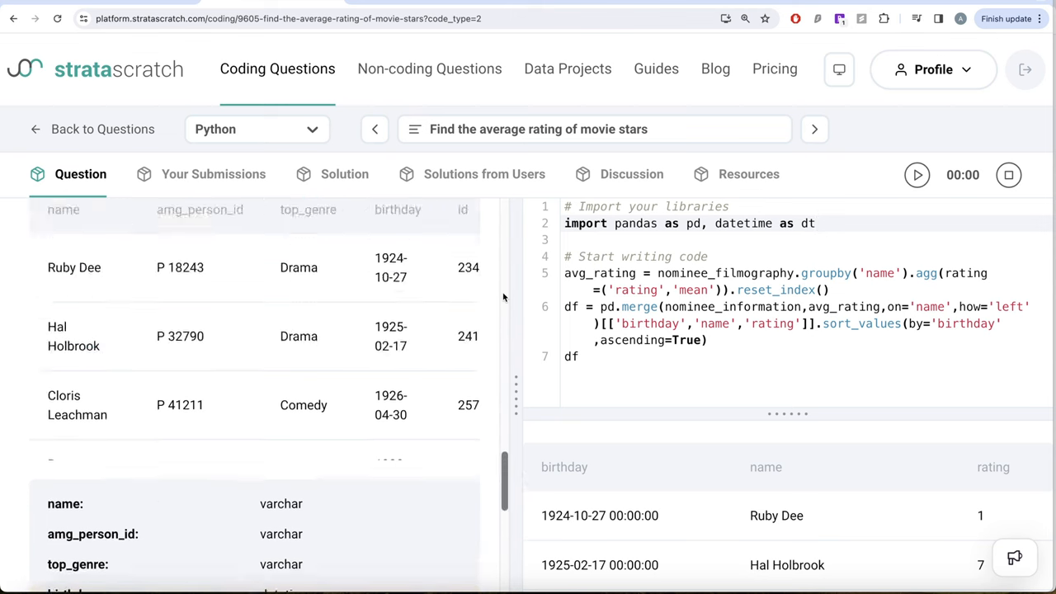
{"action": "scroll", "scroll_direction": "down", "scroll_amount": 3}
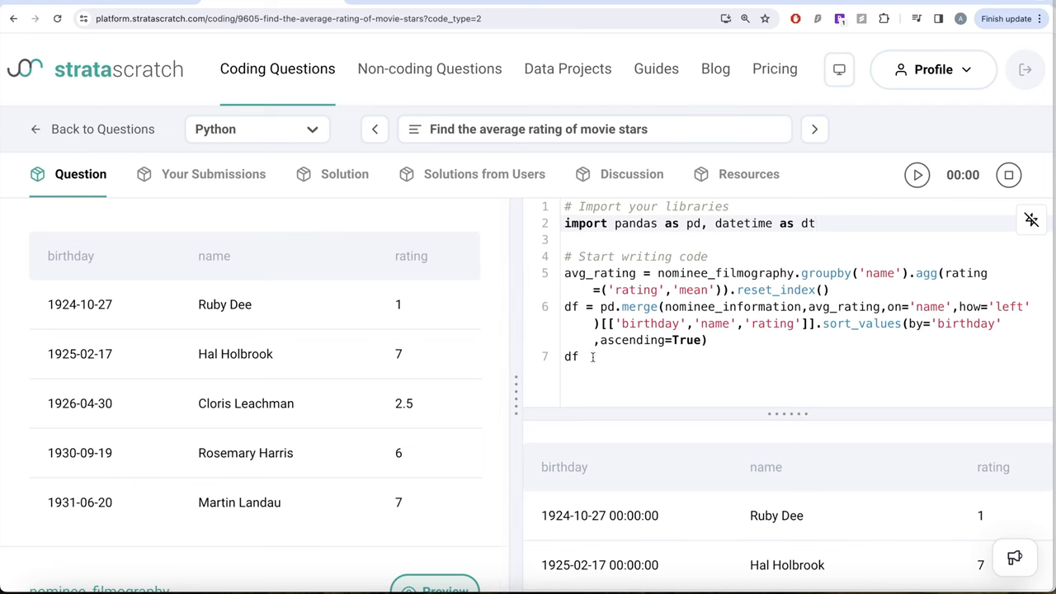
- Add df['birthday'] = df['birthday'].dt.strftime('%Y-%m-%d') followed by a final df line
{"action": "left_click", "coordinate": [580, 356]}
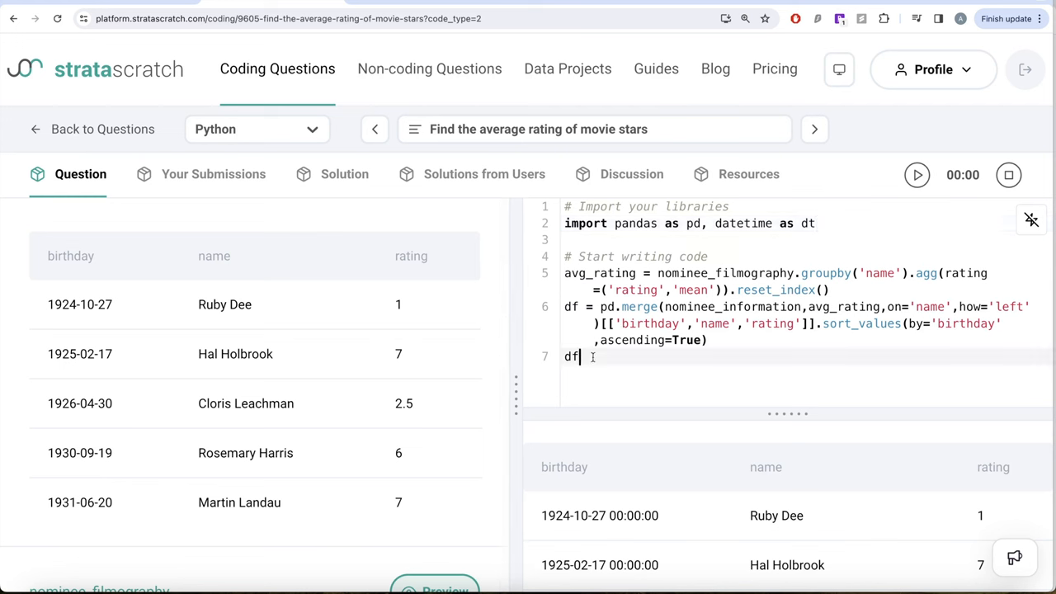
{"action": "type", "text": "['birthday'] = df['bir"}
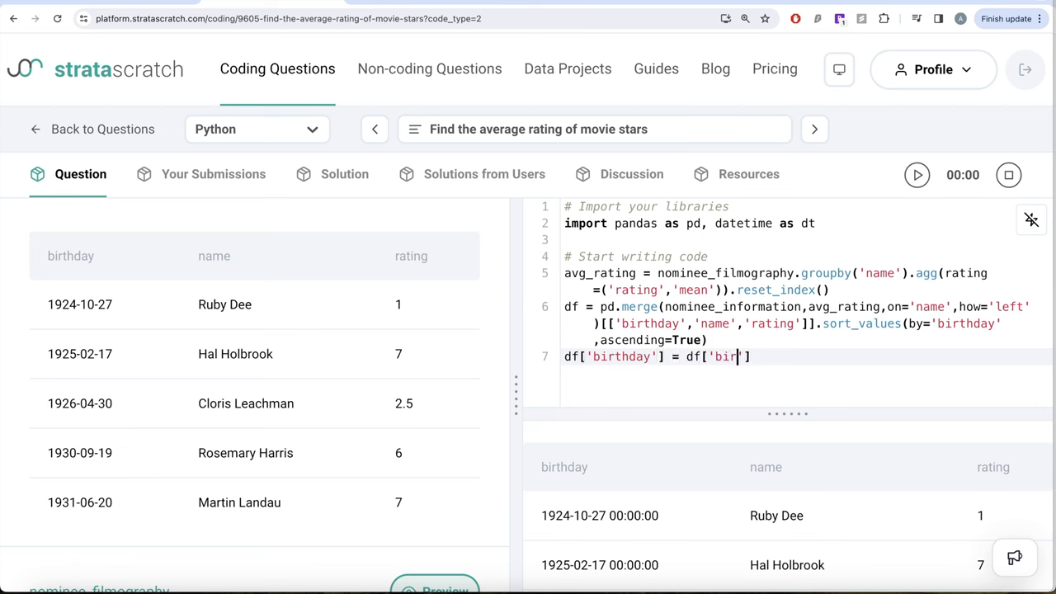
{"action": "type", "text": "thday']"}
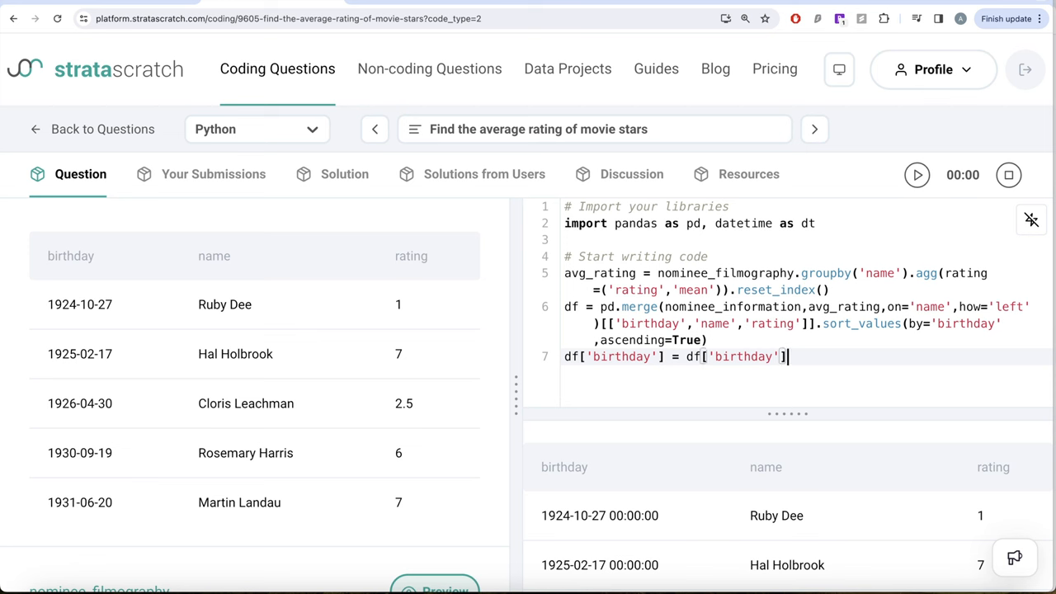
{"action": "type", "text": ".dt."}
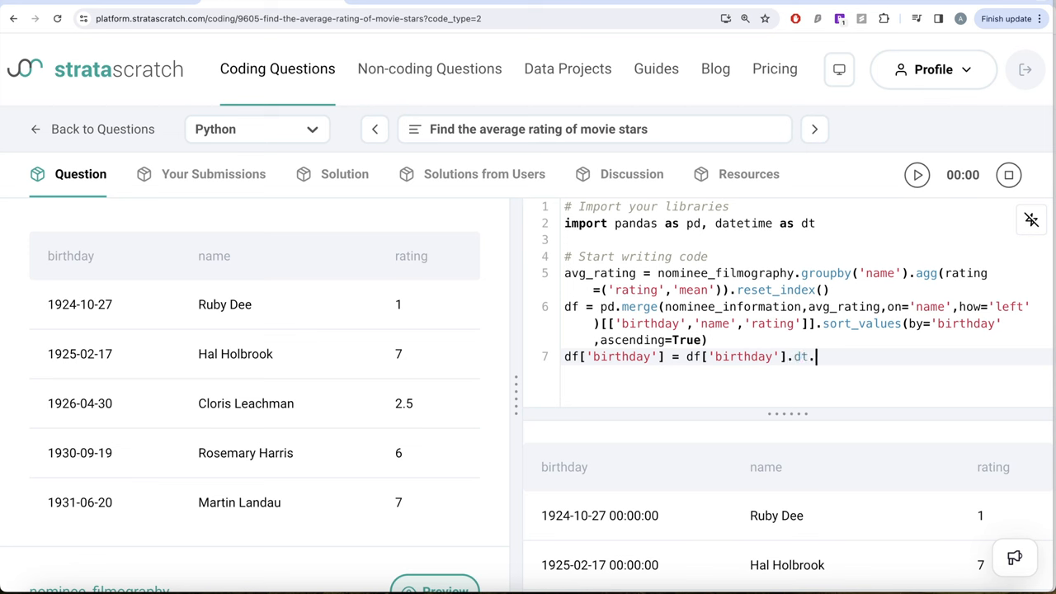
{"action": "type", "text": "strfti"}
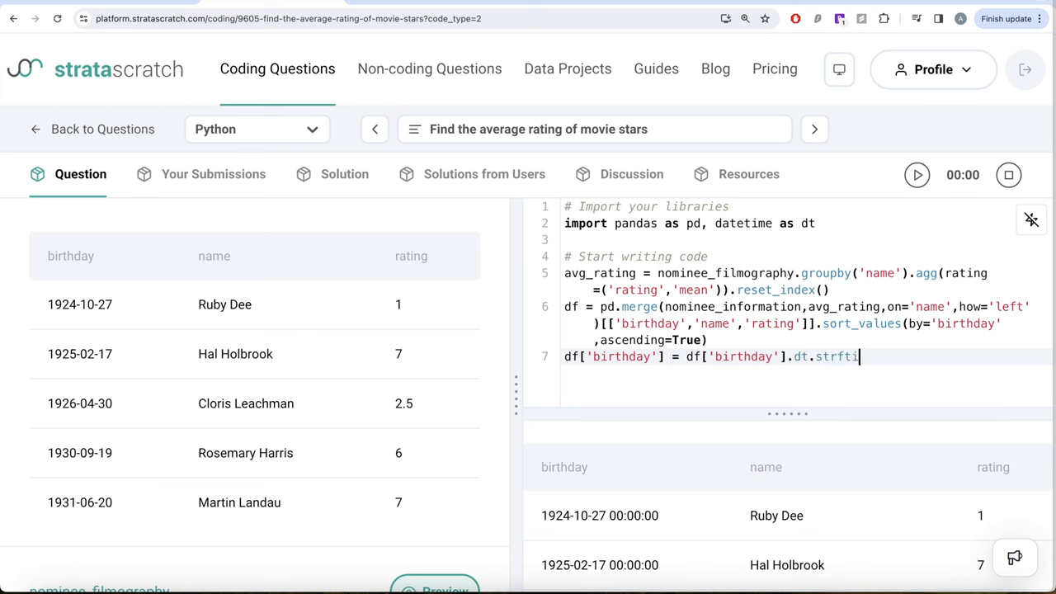
{"action": "type", "text": "me()"}
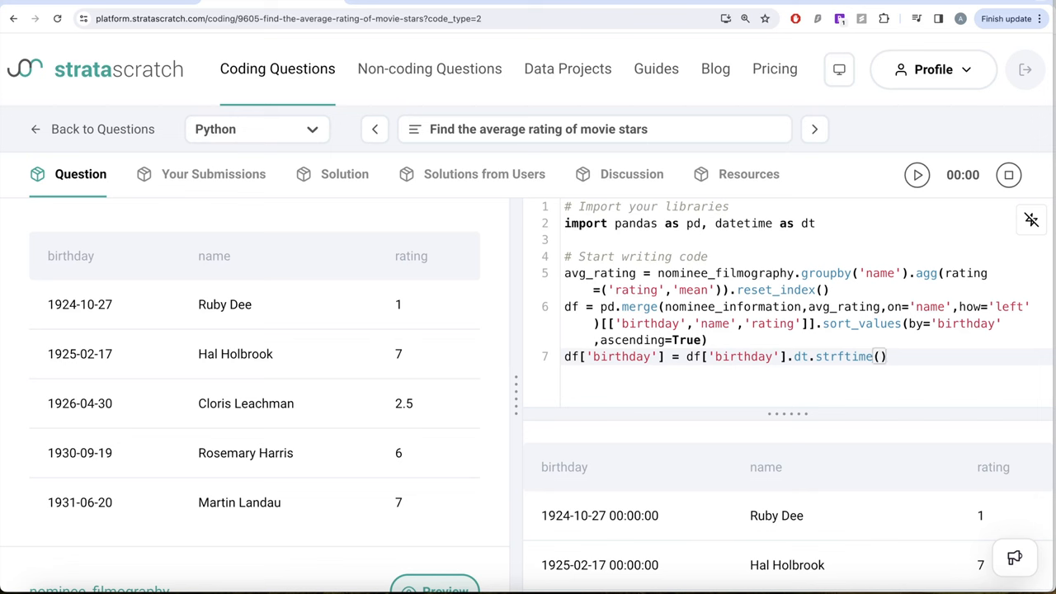
{"action": "type", "text": "''"}
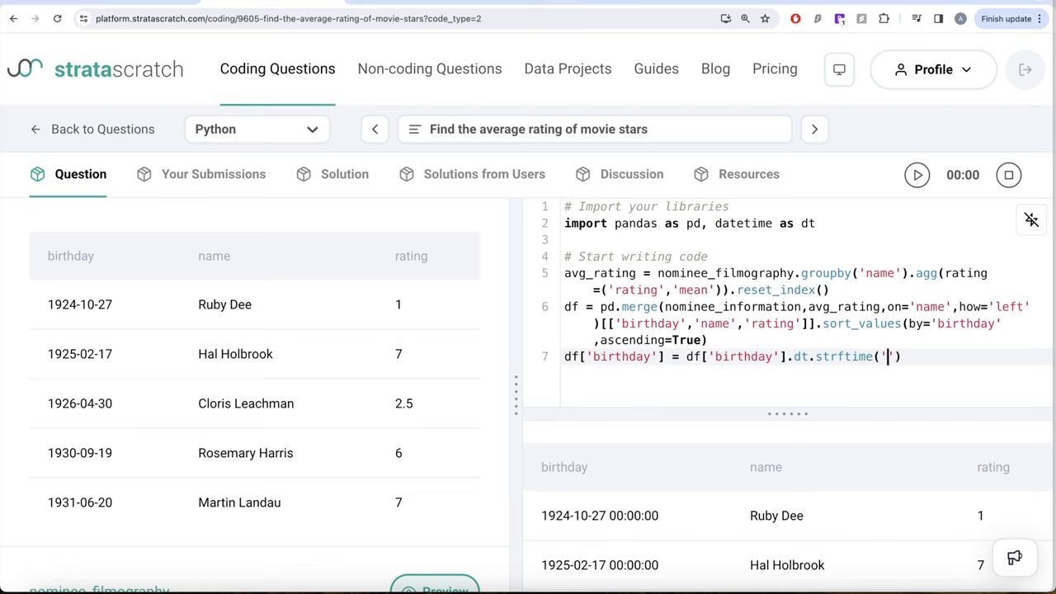
{"action": "type", "text": "%Y"}
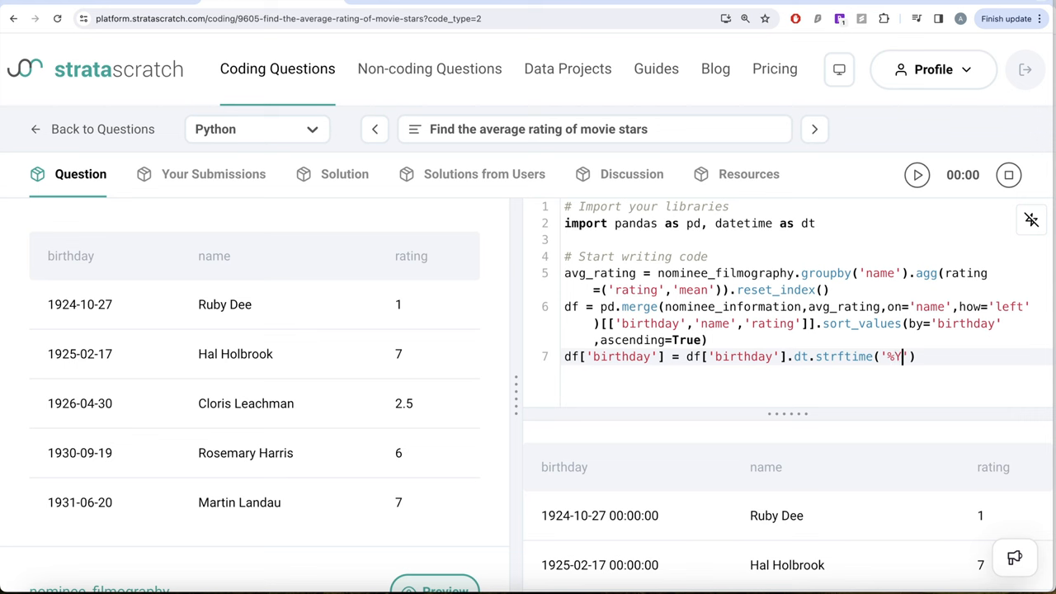
{"action": "type", "text": "-%m-%"}
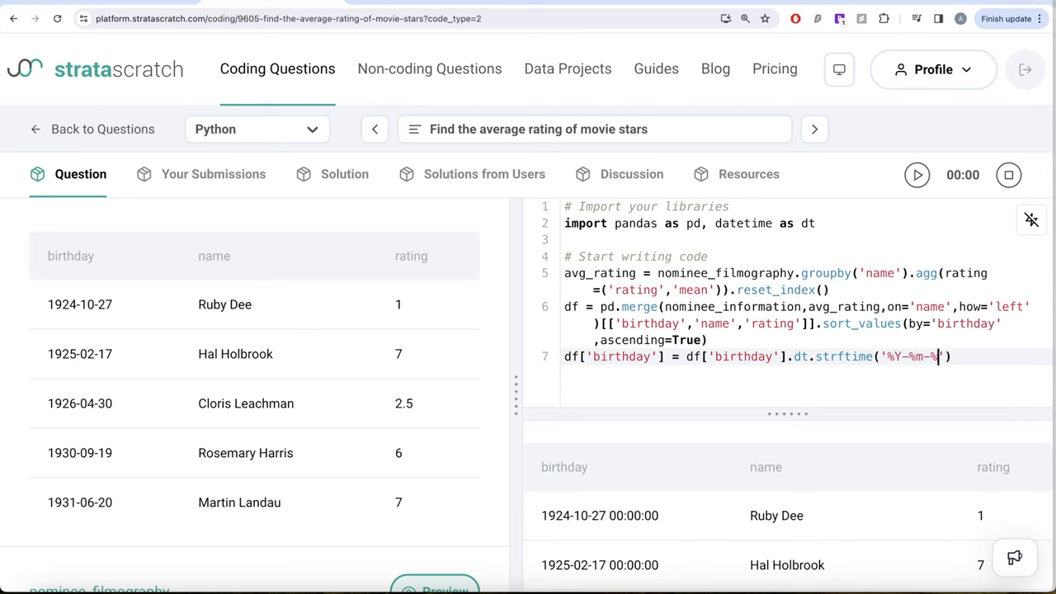
{"action": "type", "text": "d"}
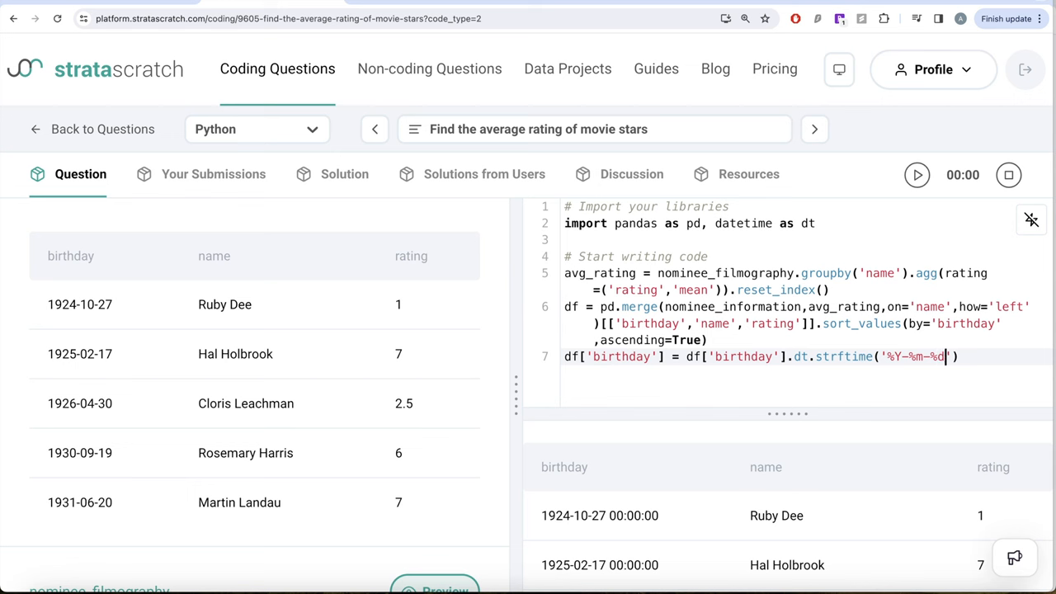
{"action": "type", "text": "df"}
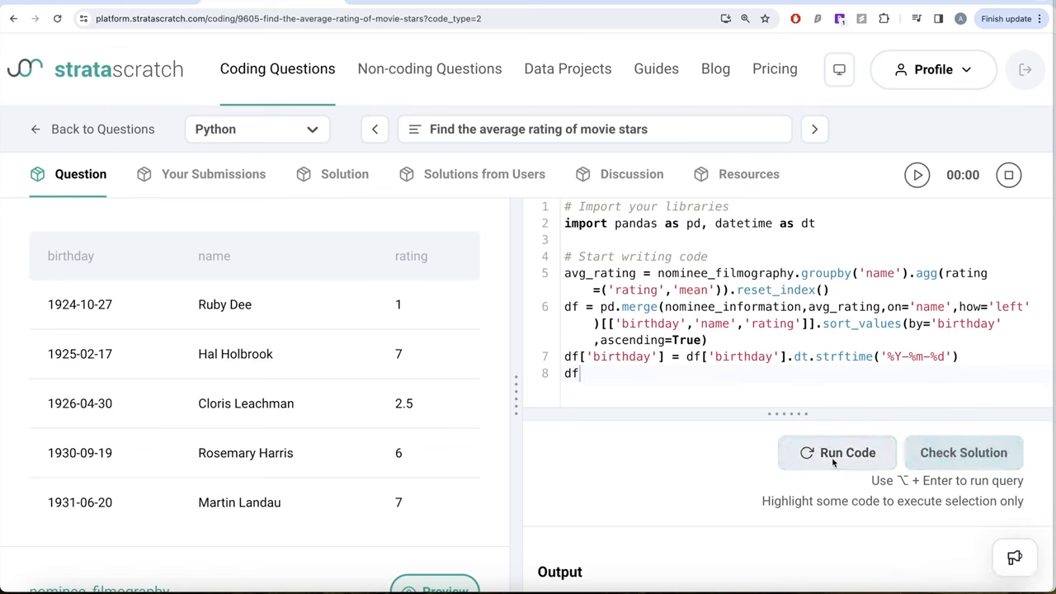
- Run the date-formatted solution, submit it for checking, and open the output separately
{"action": "left_click", "coordinate": [836, 452]}
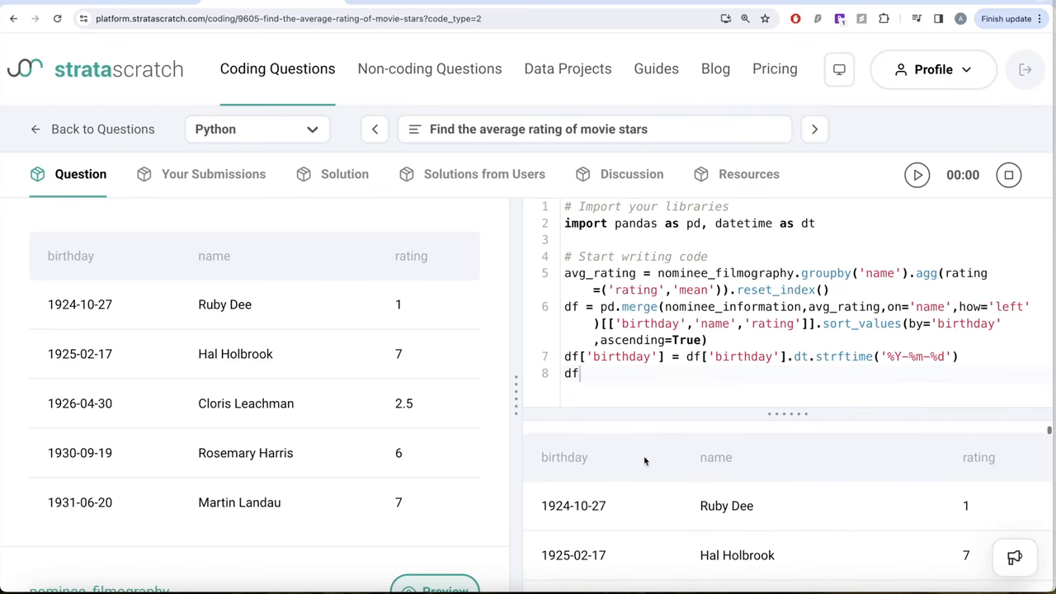
{"action": "mouse_move", "coordinate": [587, 482]}
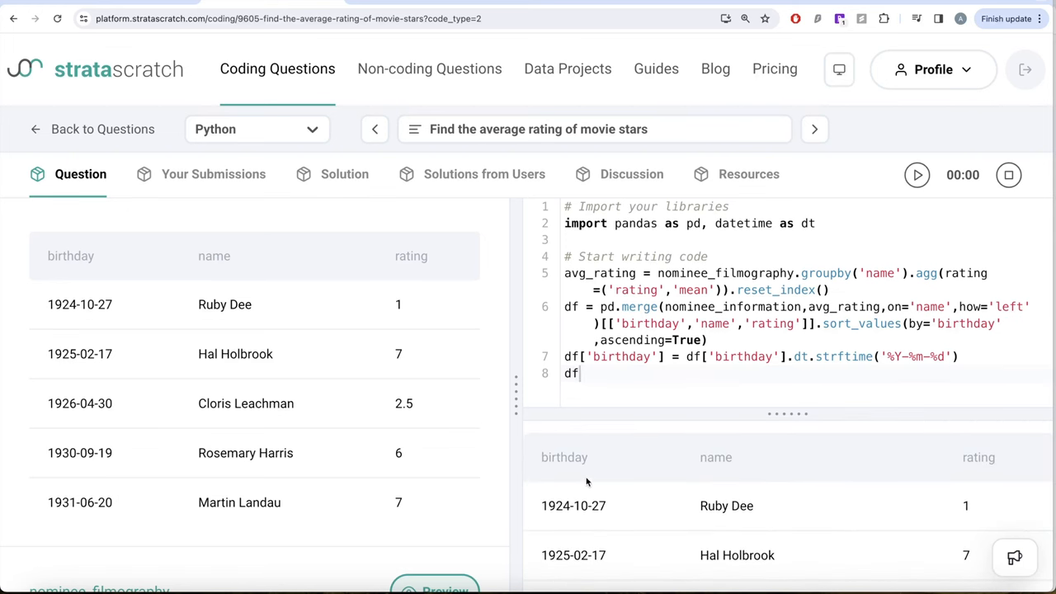
{"action": "mouse_move", "coordinate": [601, 452]}
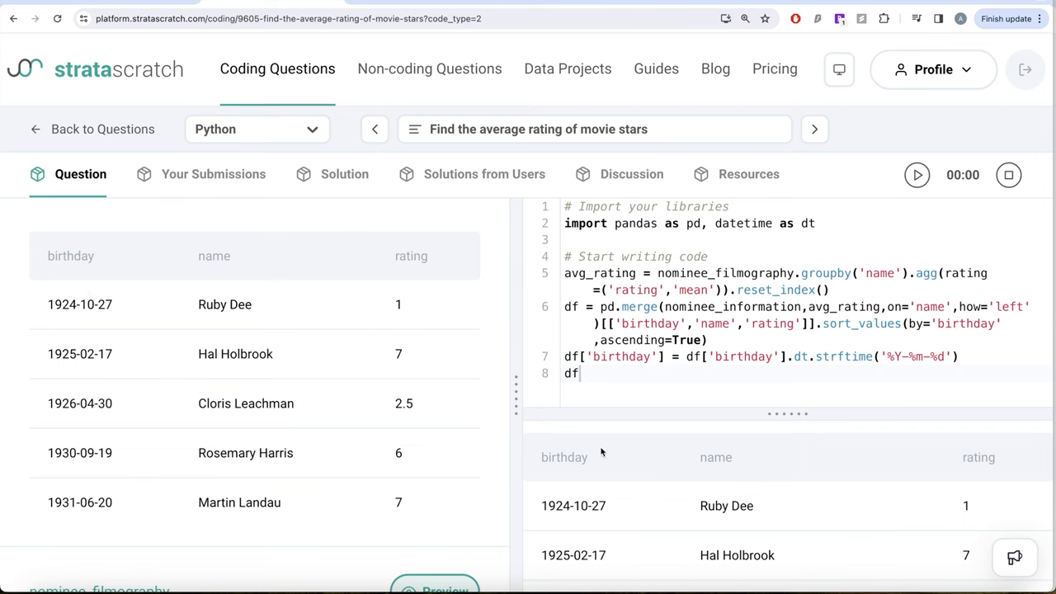
{"action": "left_click", "coordinate": [915, 174]}
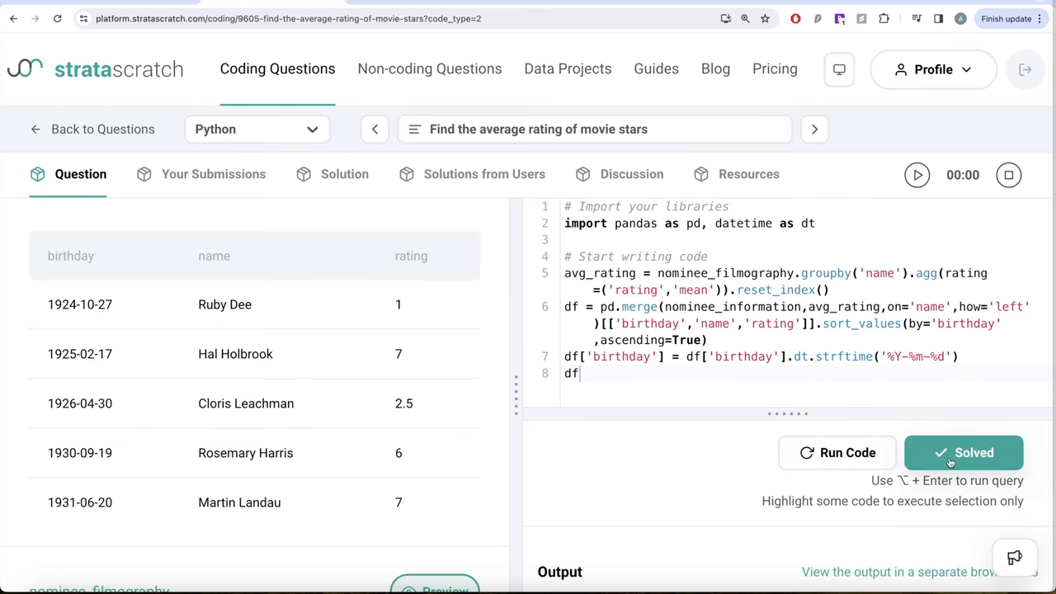
{"action": "left_click", "coordinate": [835, 452]}
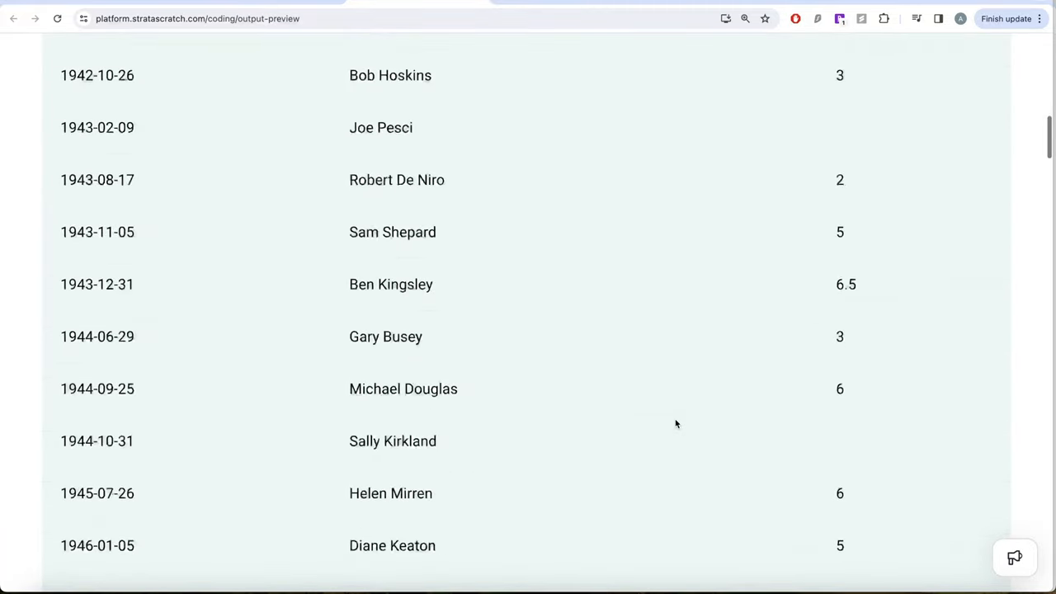
- Scroll down through the full result rows to the end of the list
{"action": "scroll", "scroll_direction": "down", "scroll_amount": 3}
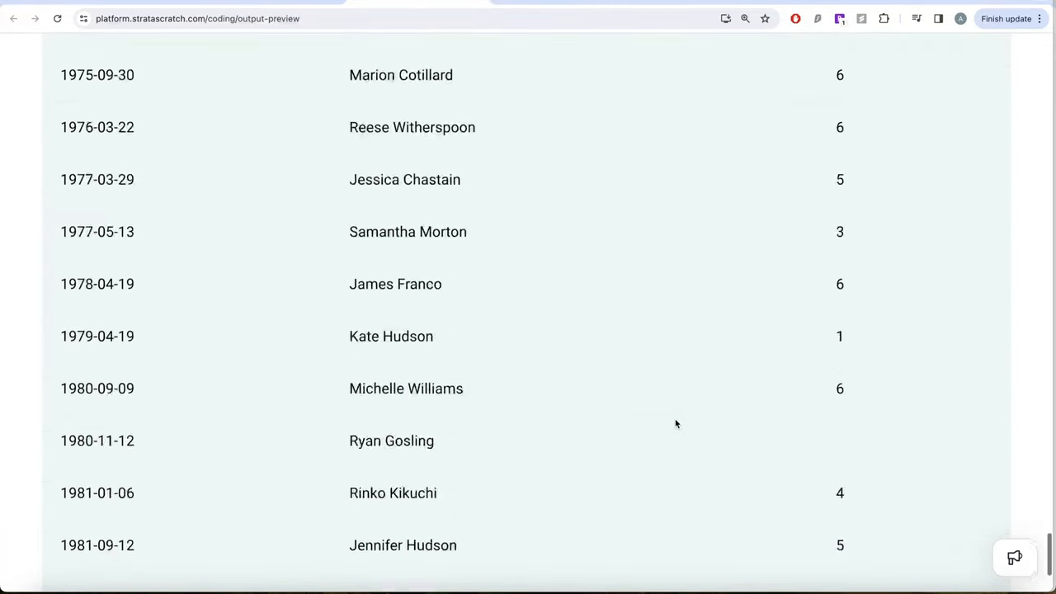
{"action": "scroll", "scroll_direction": "down", "scroll_amount": 3}
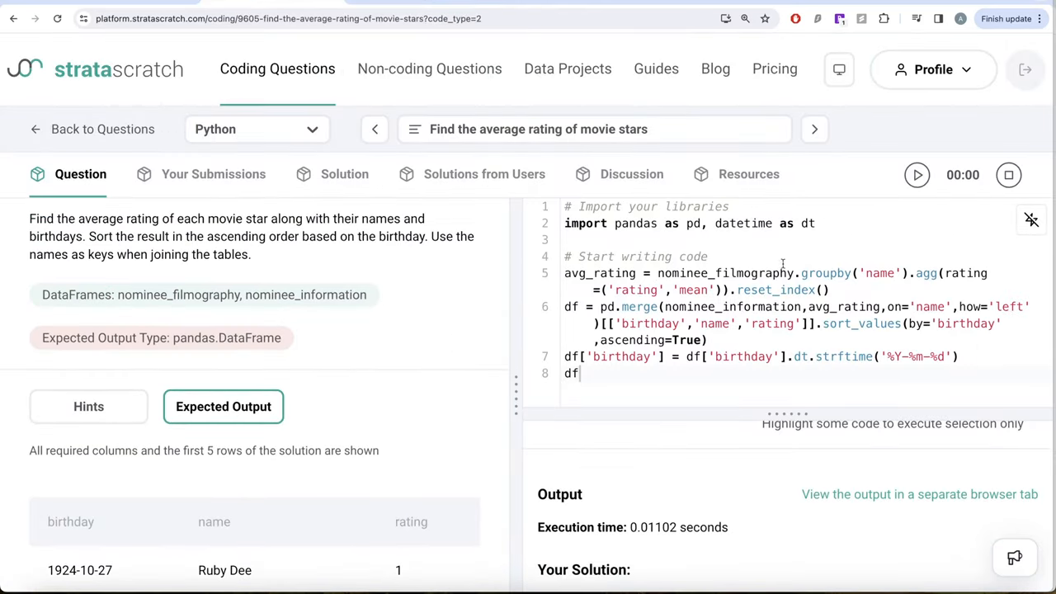
{"action": "mouse_move", "coordinate": [758, 305]}
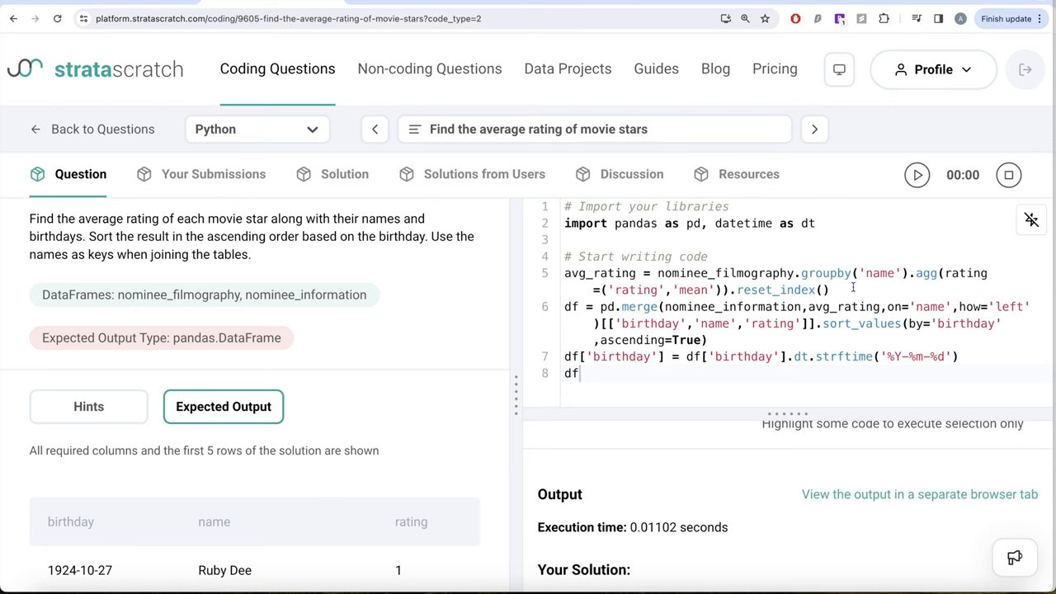
{"action": "mouse_move", "coordinate": [666, 300]}
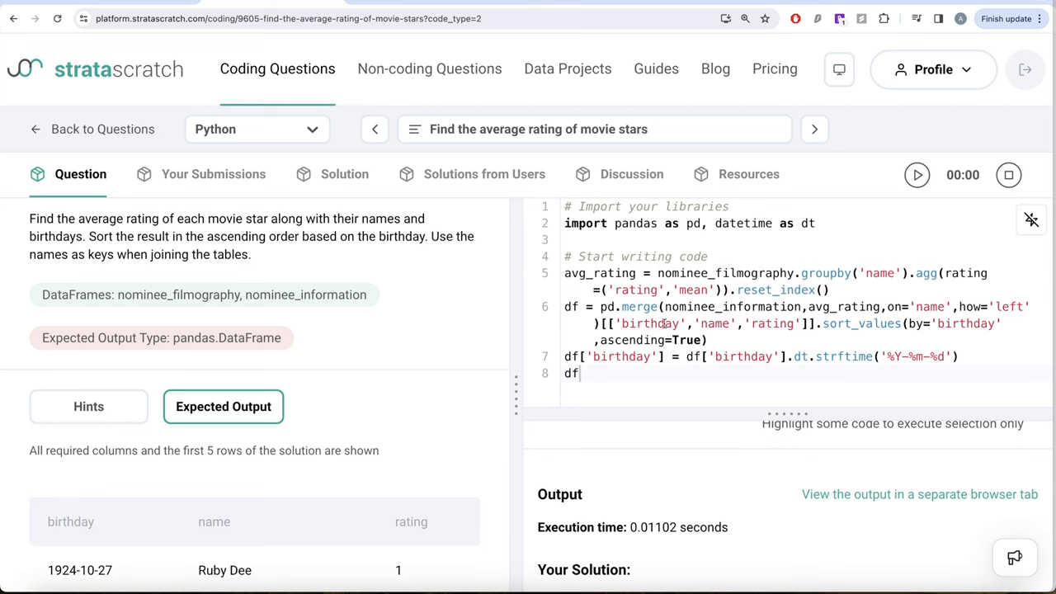
{"action": "mouse_move", "coordinate": [854, 327]}
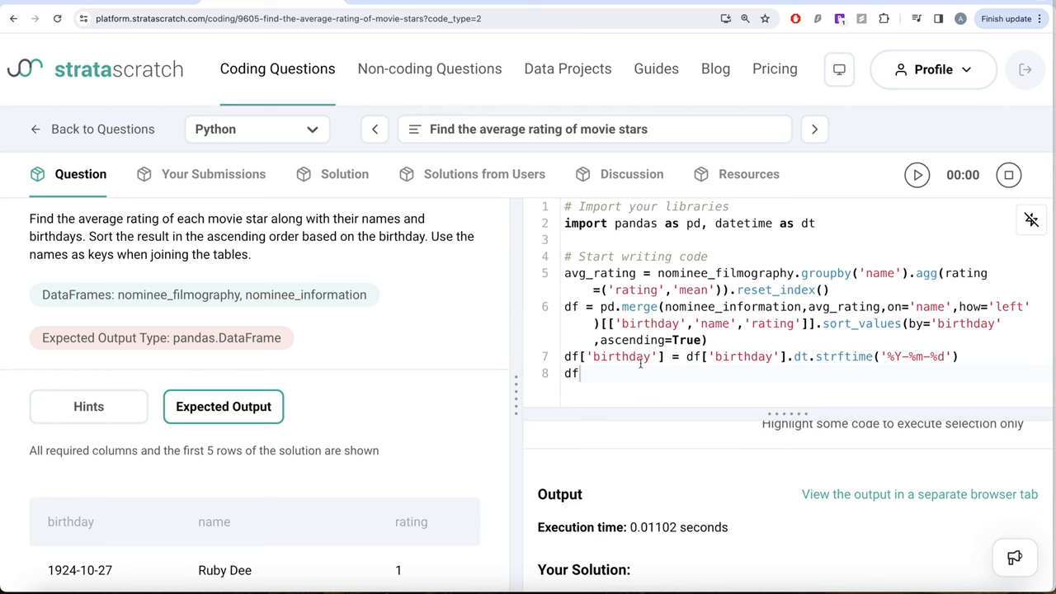
{"action": "mouse_move", "coordinate": [749, 363]}
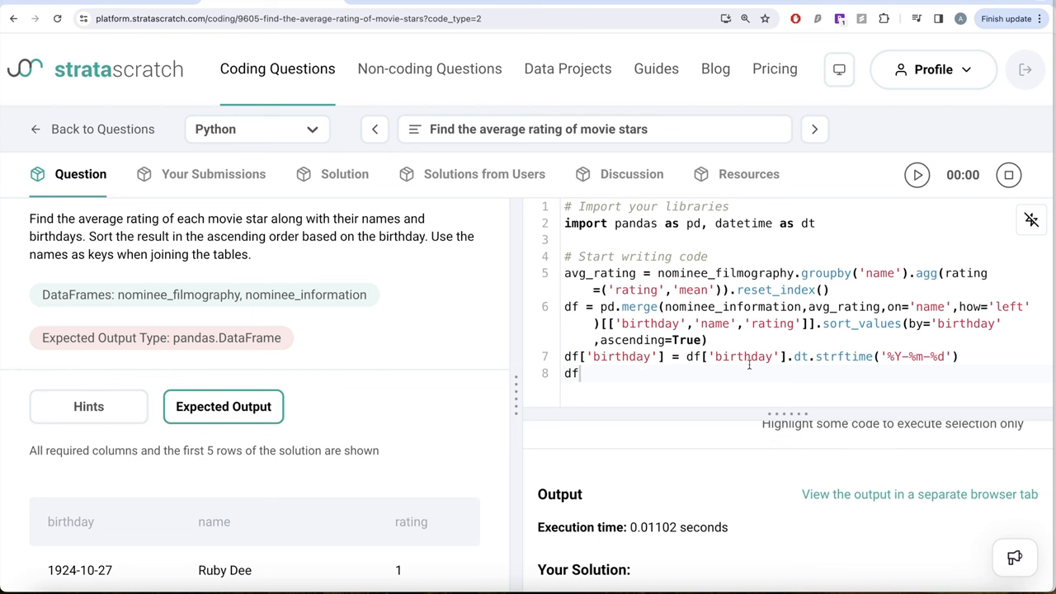
{"action": "mouse_move", "coordinate": [804, 363]}
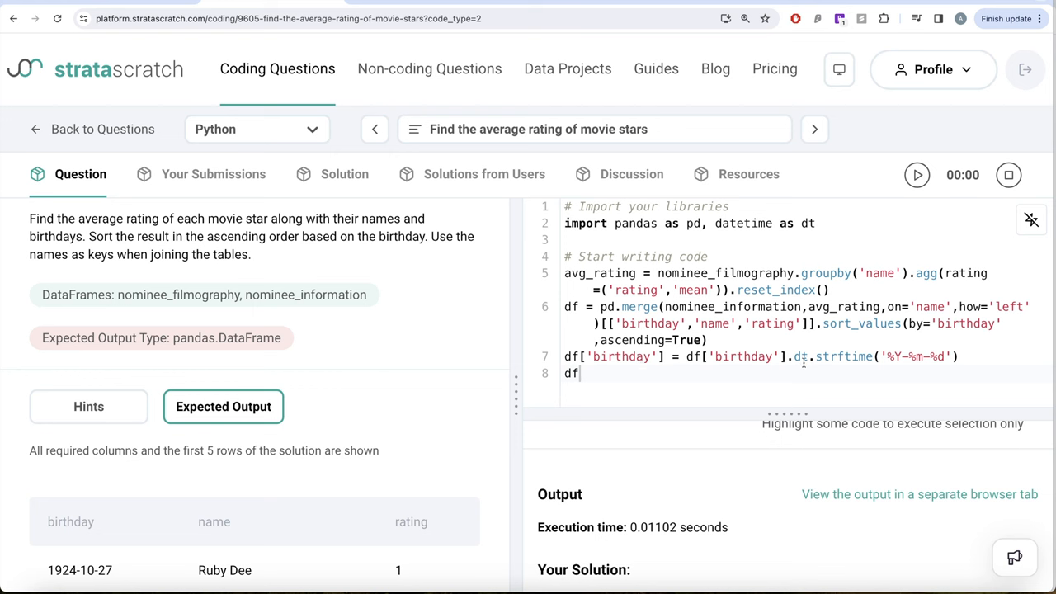
{"action": "mouse_move", "coordinate": [860, 361]}
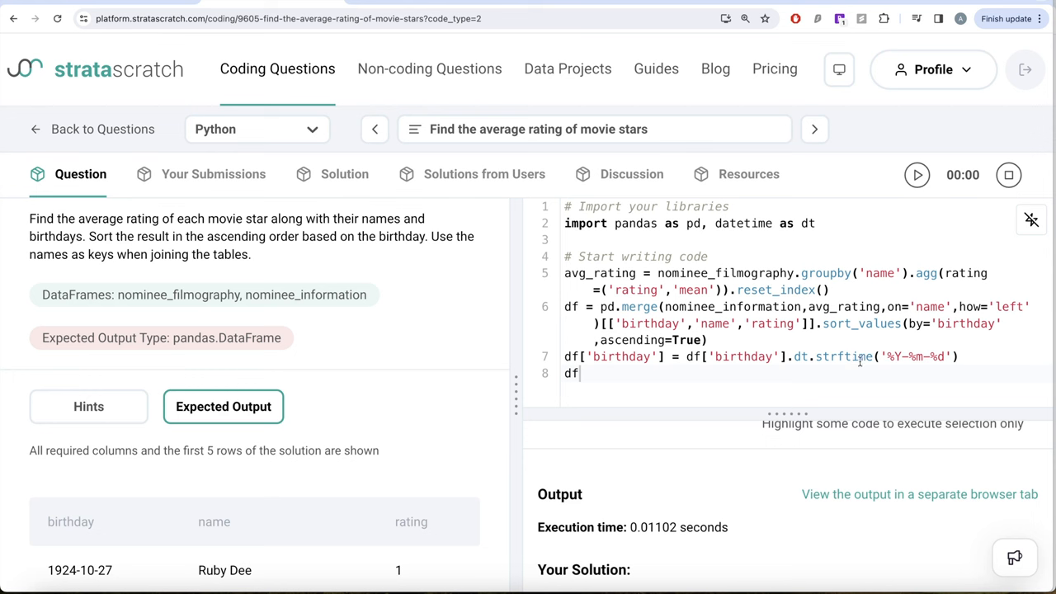